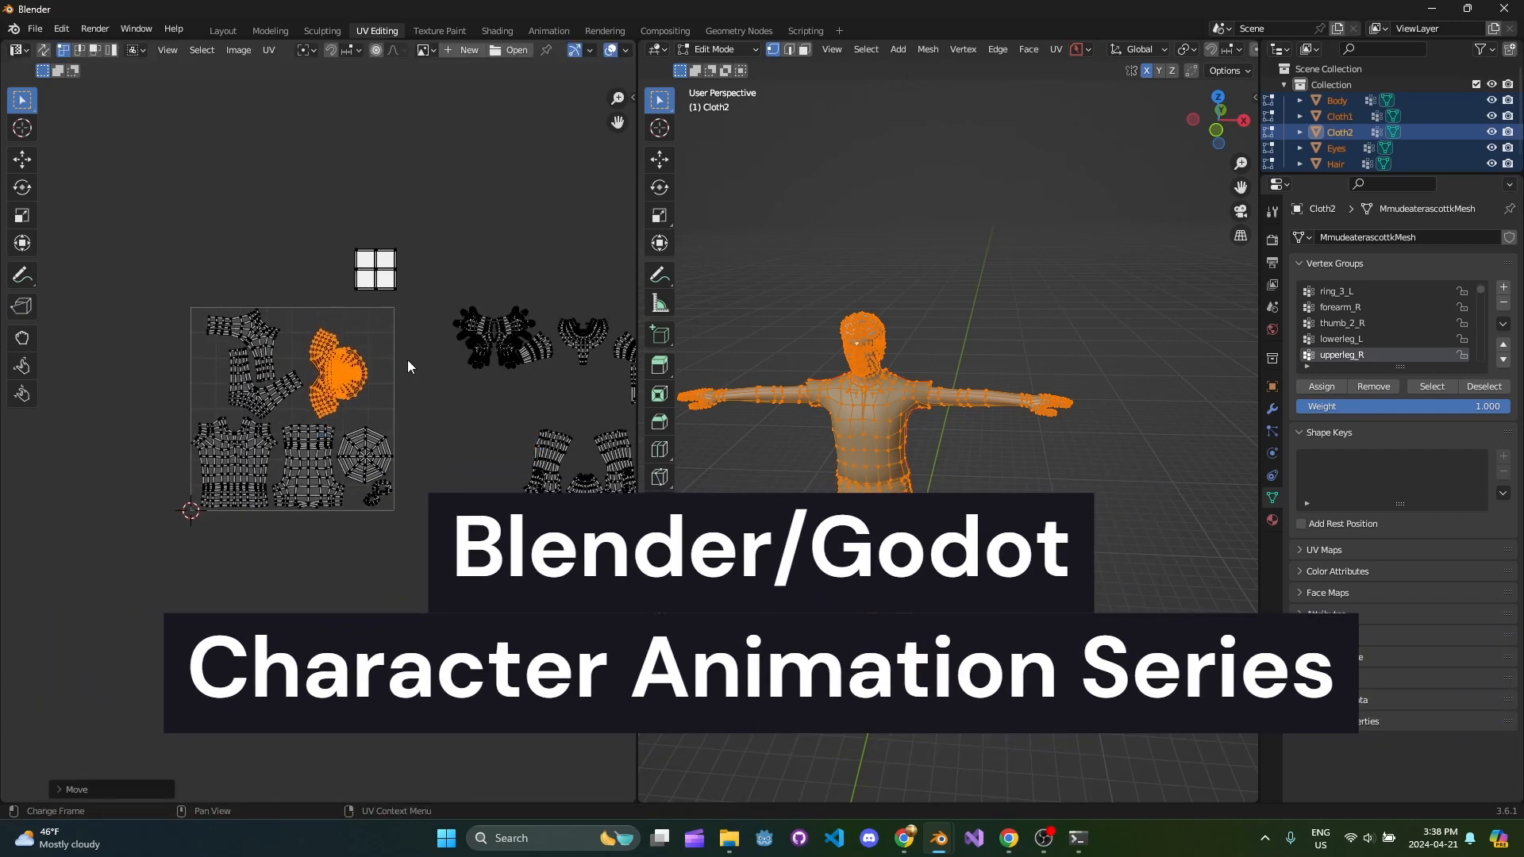
- Download the mudeater.blend model from its OpenGameArt page
click(497, 30)
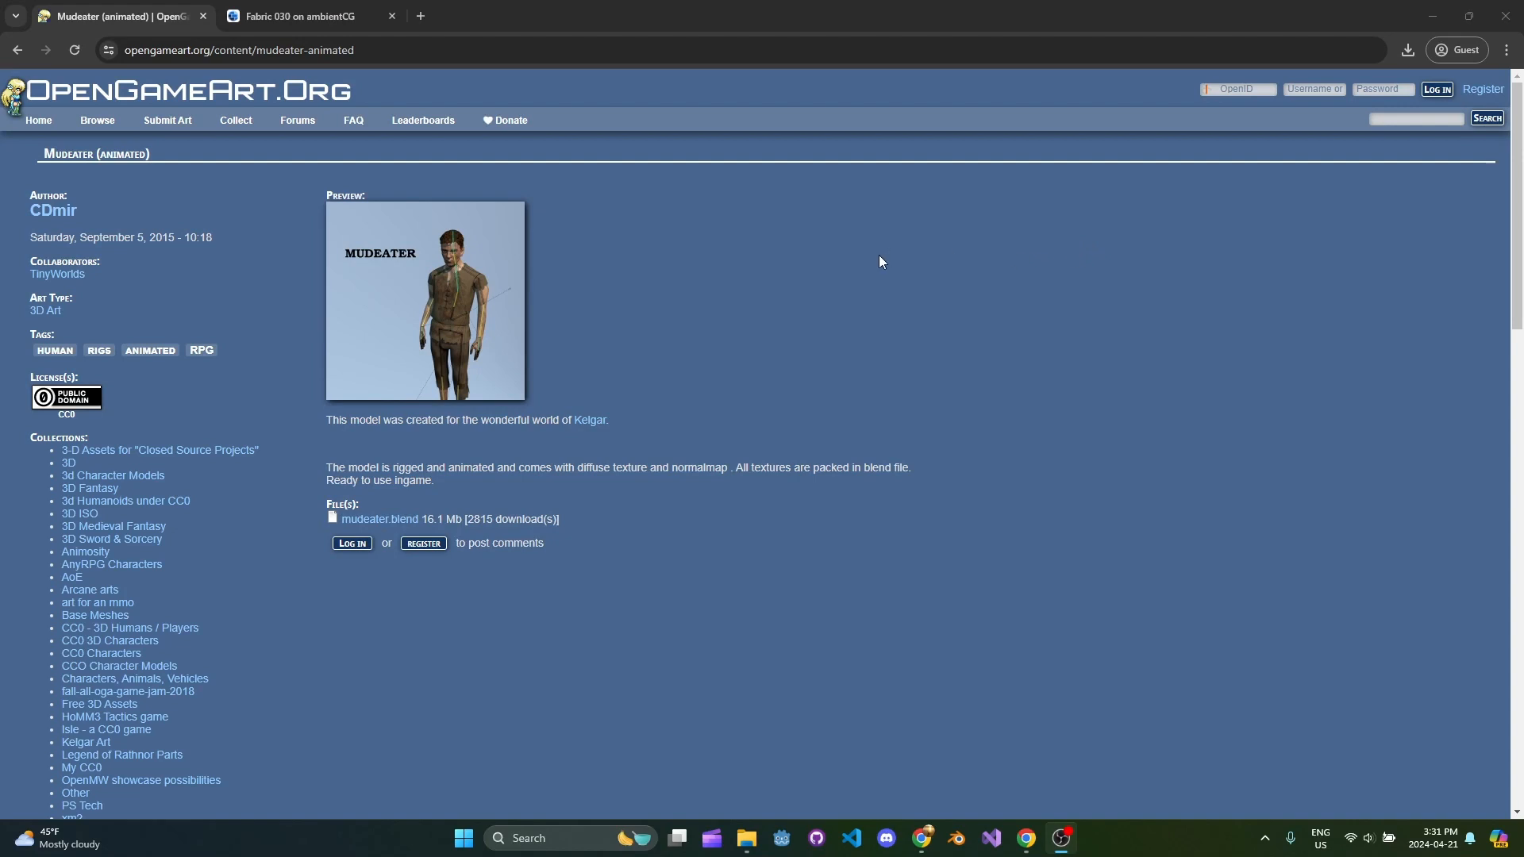
mouse_move(883, 324)
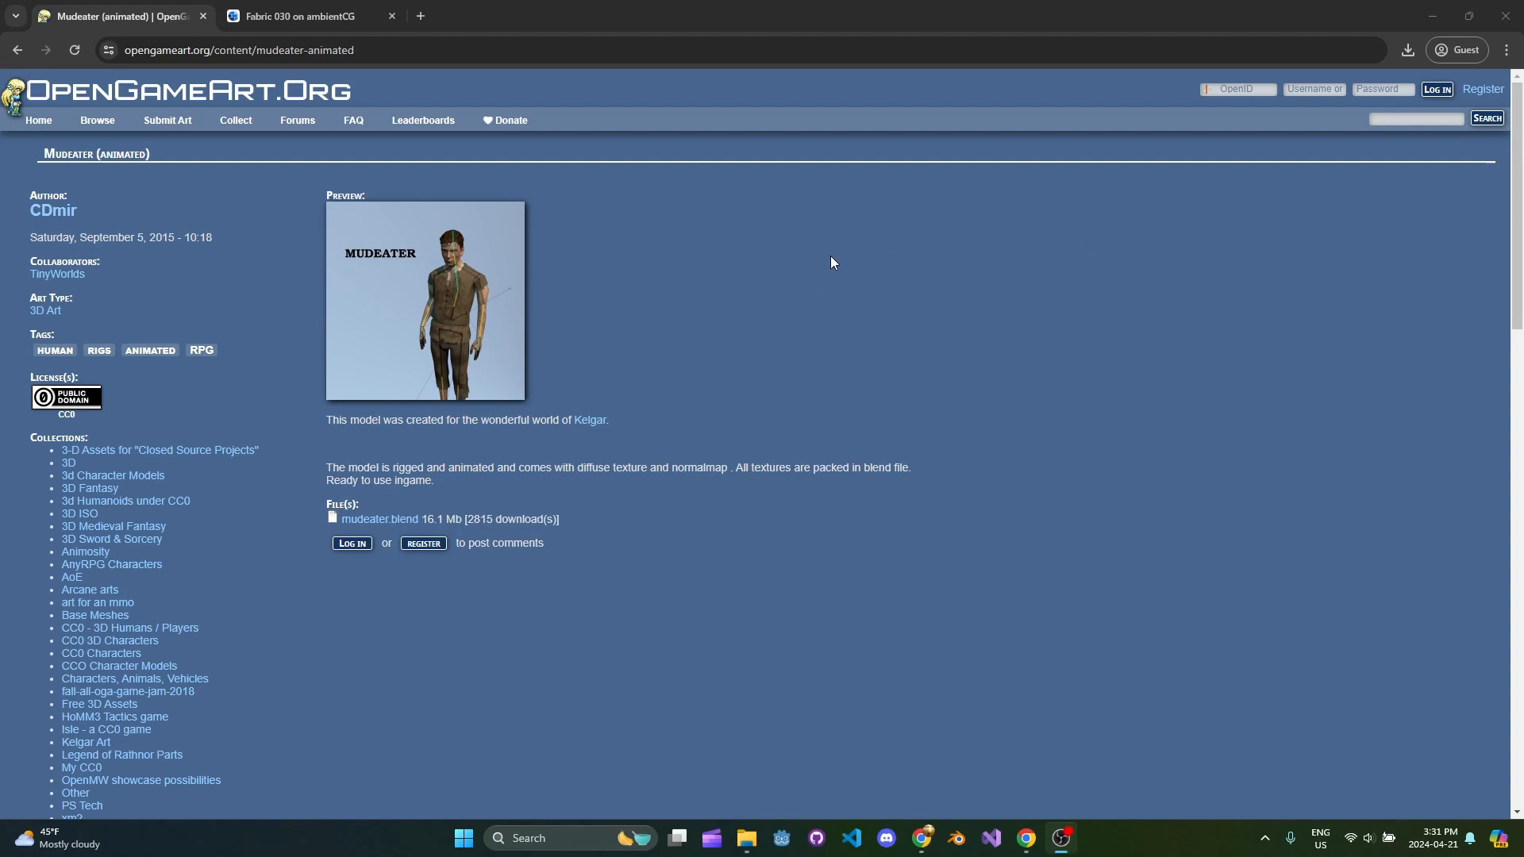
mouse_move(832, 256)
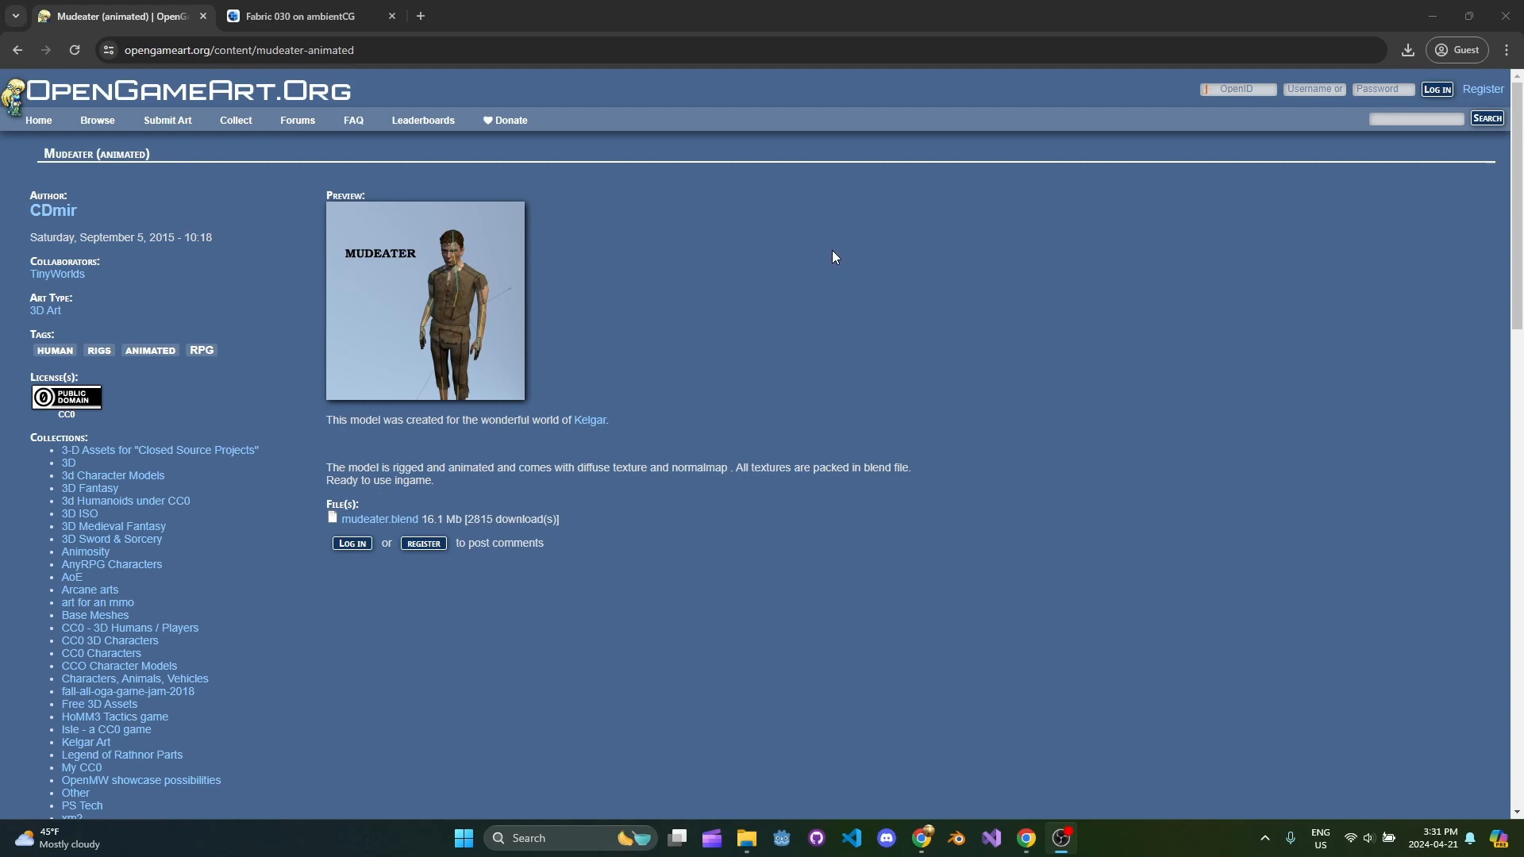
mouse_move(896, 276)
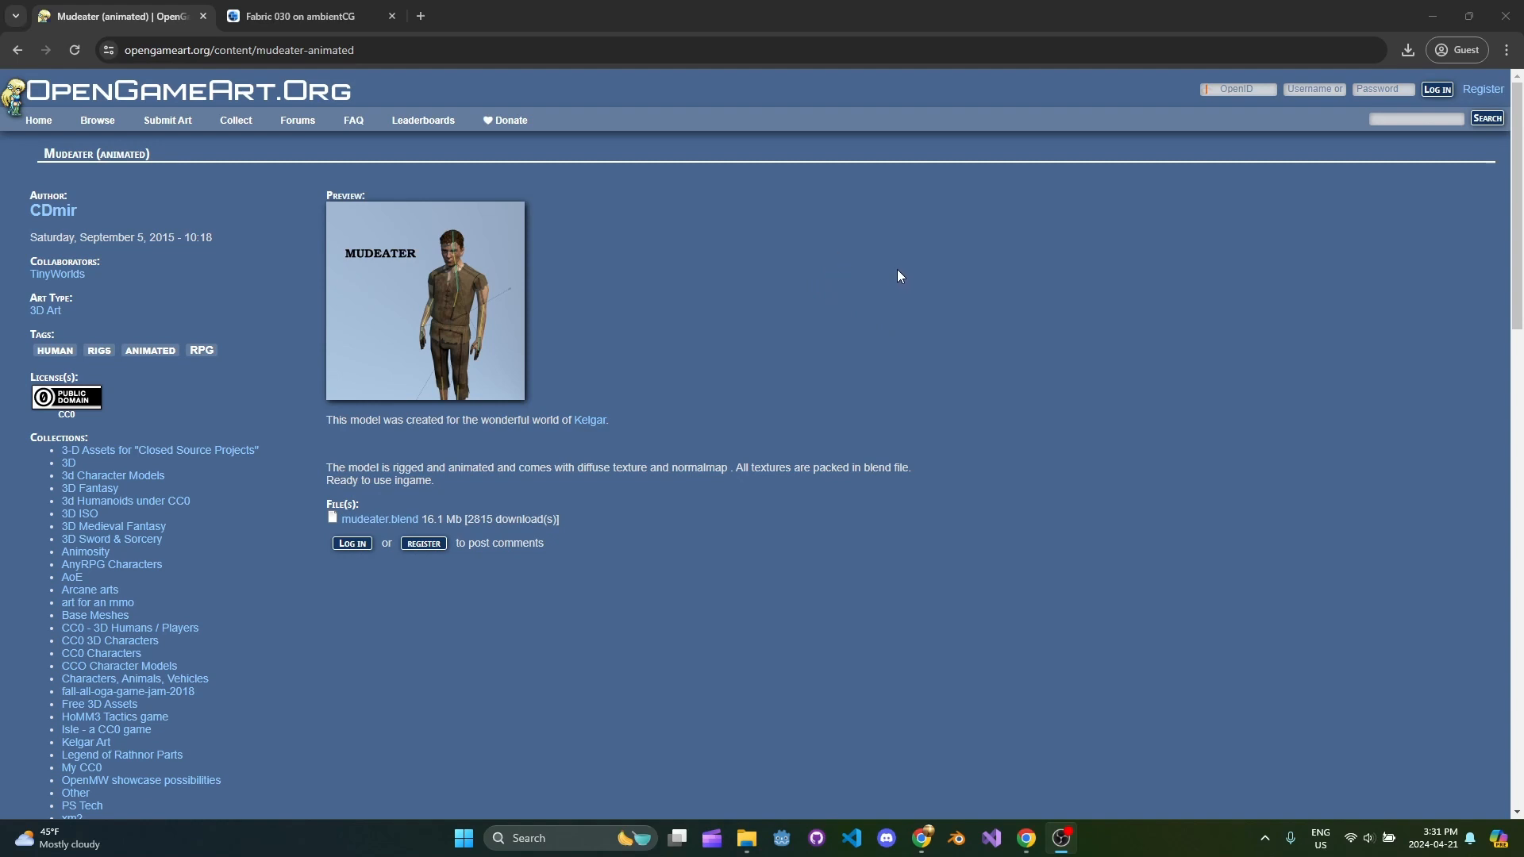
mouse_move(864, 279)
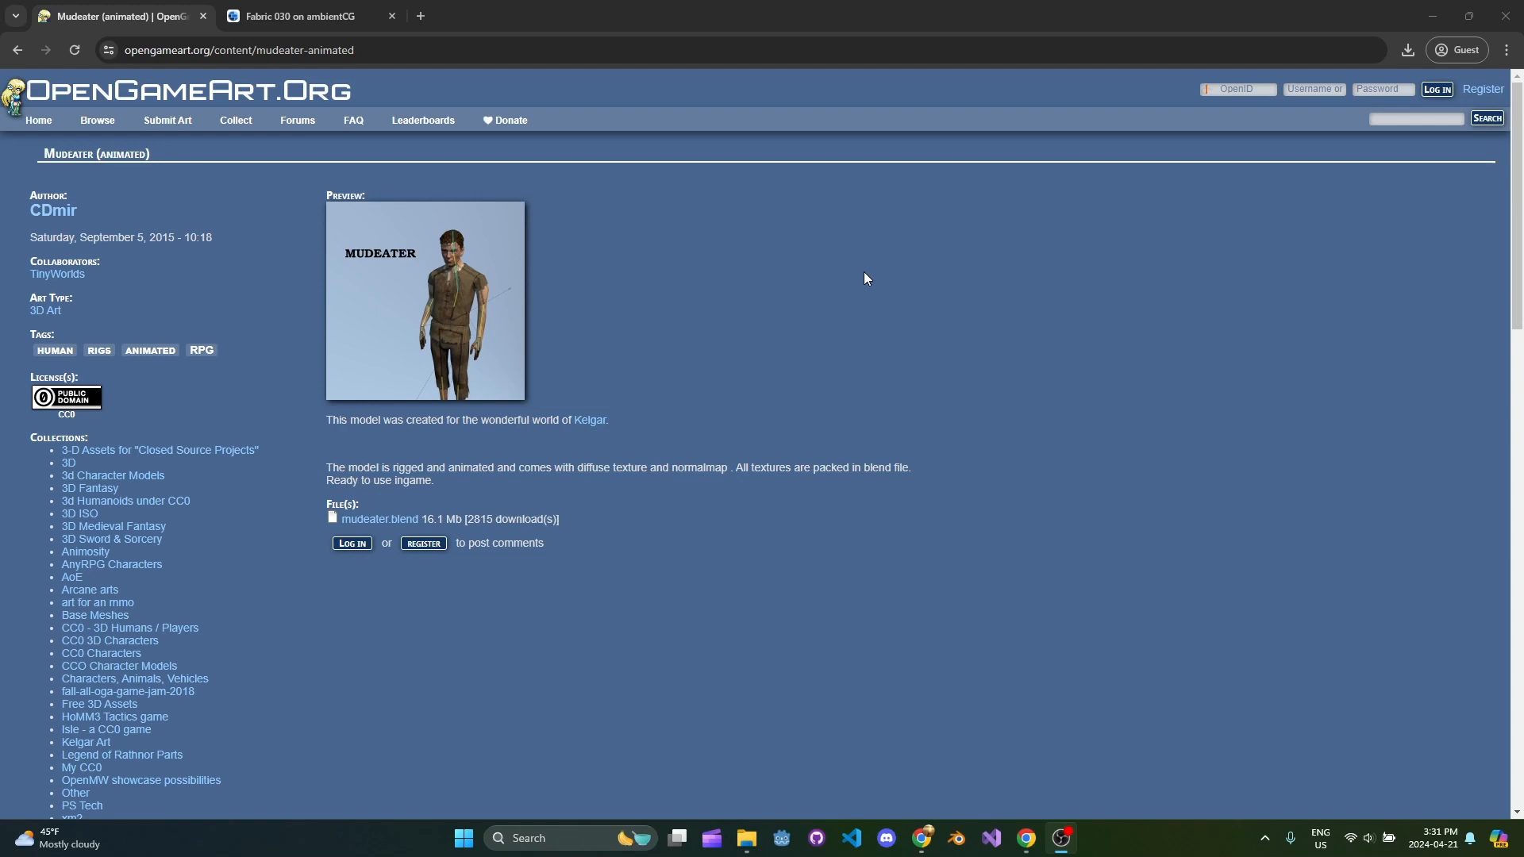
mouse_move(826, 271)
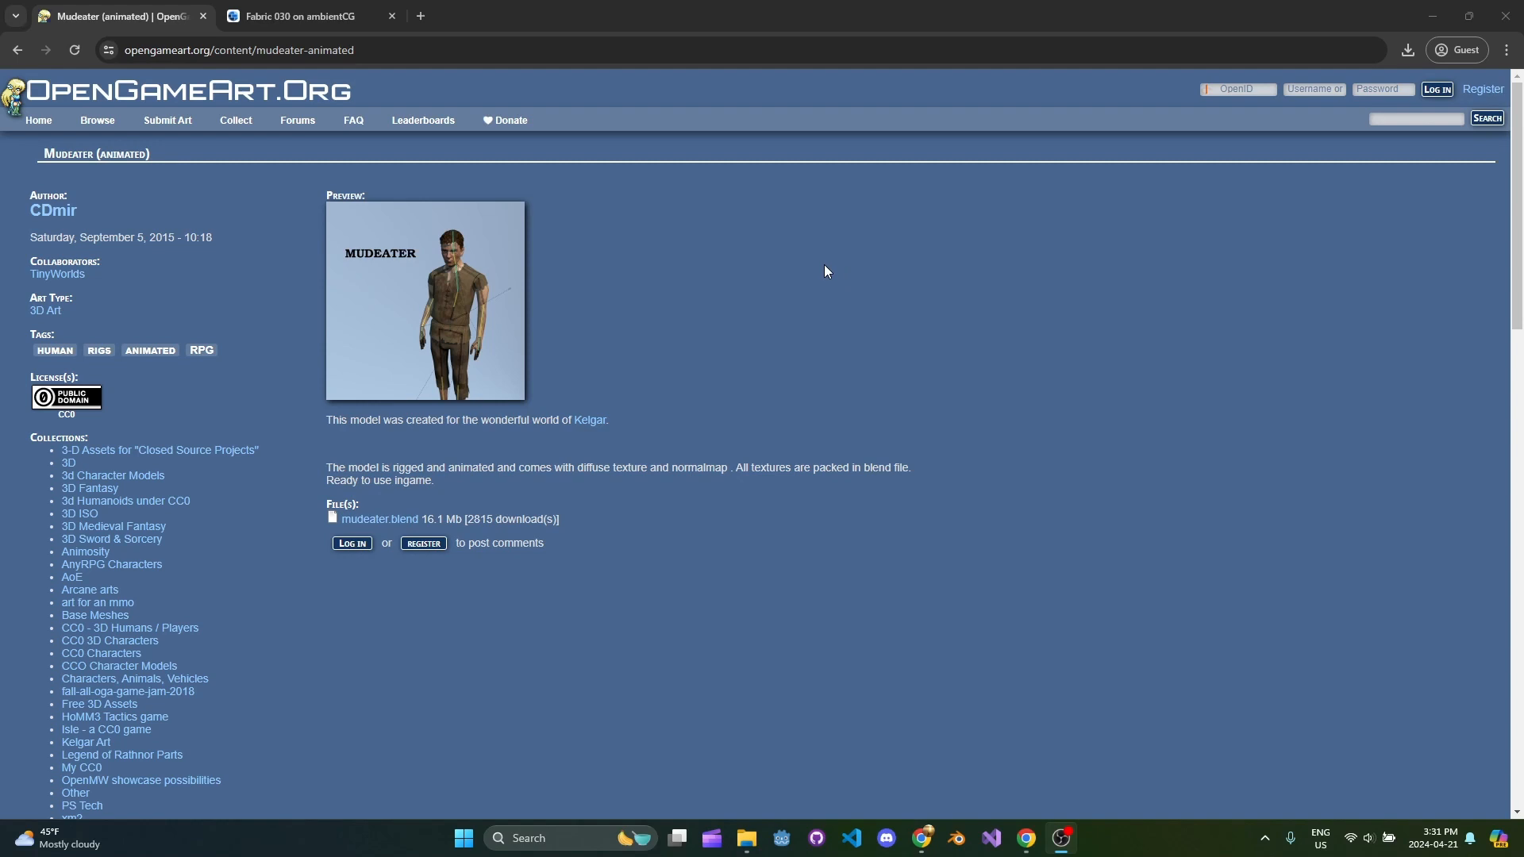
mouse_move(822, 269)
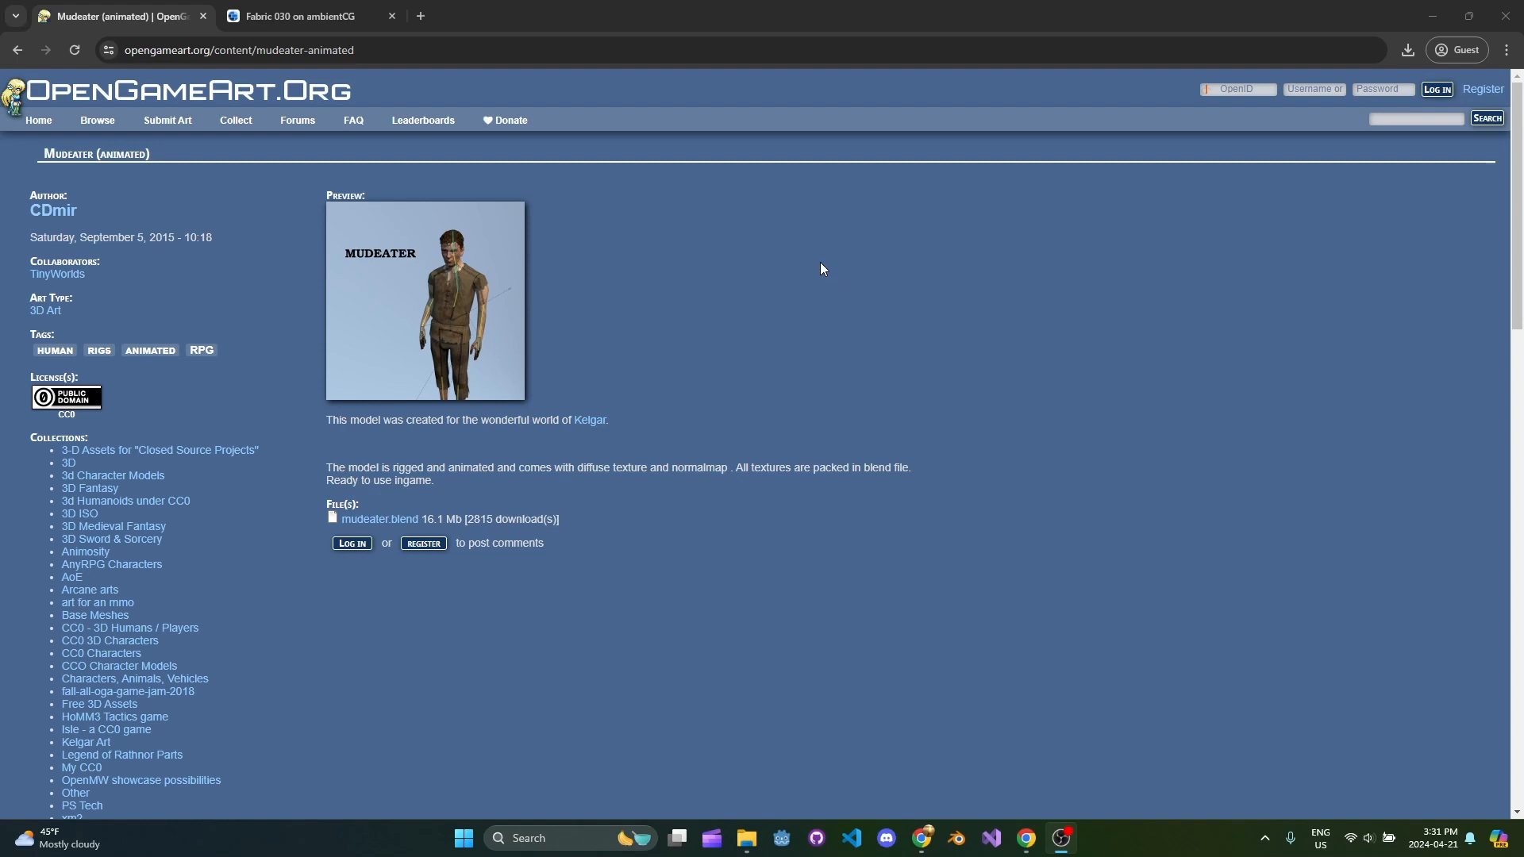
mouse_move(854, 263)
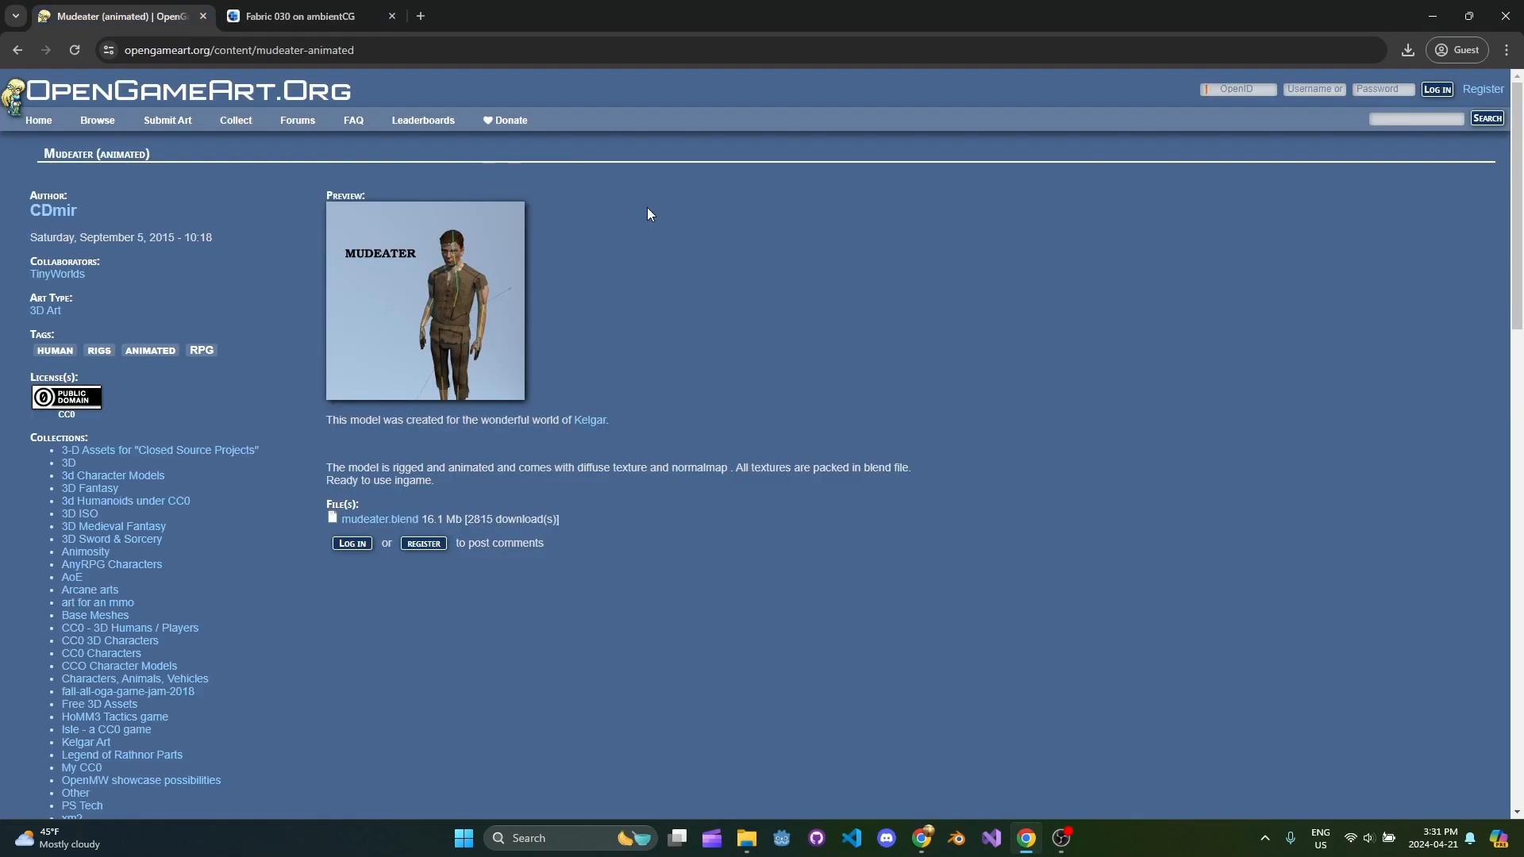
mouse_move(65, 398)
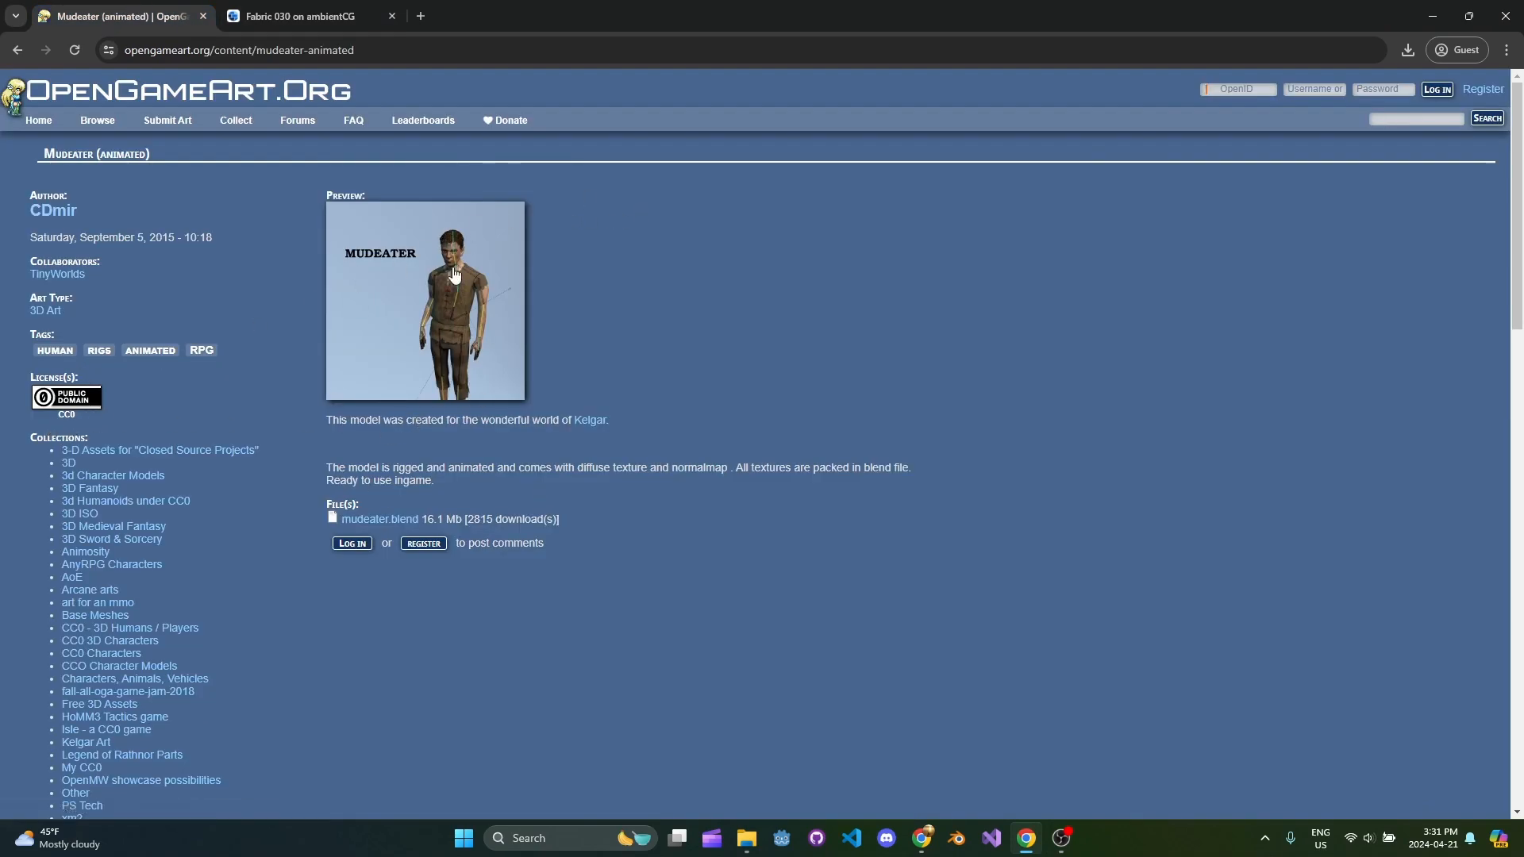
click(296, 16)
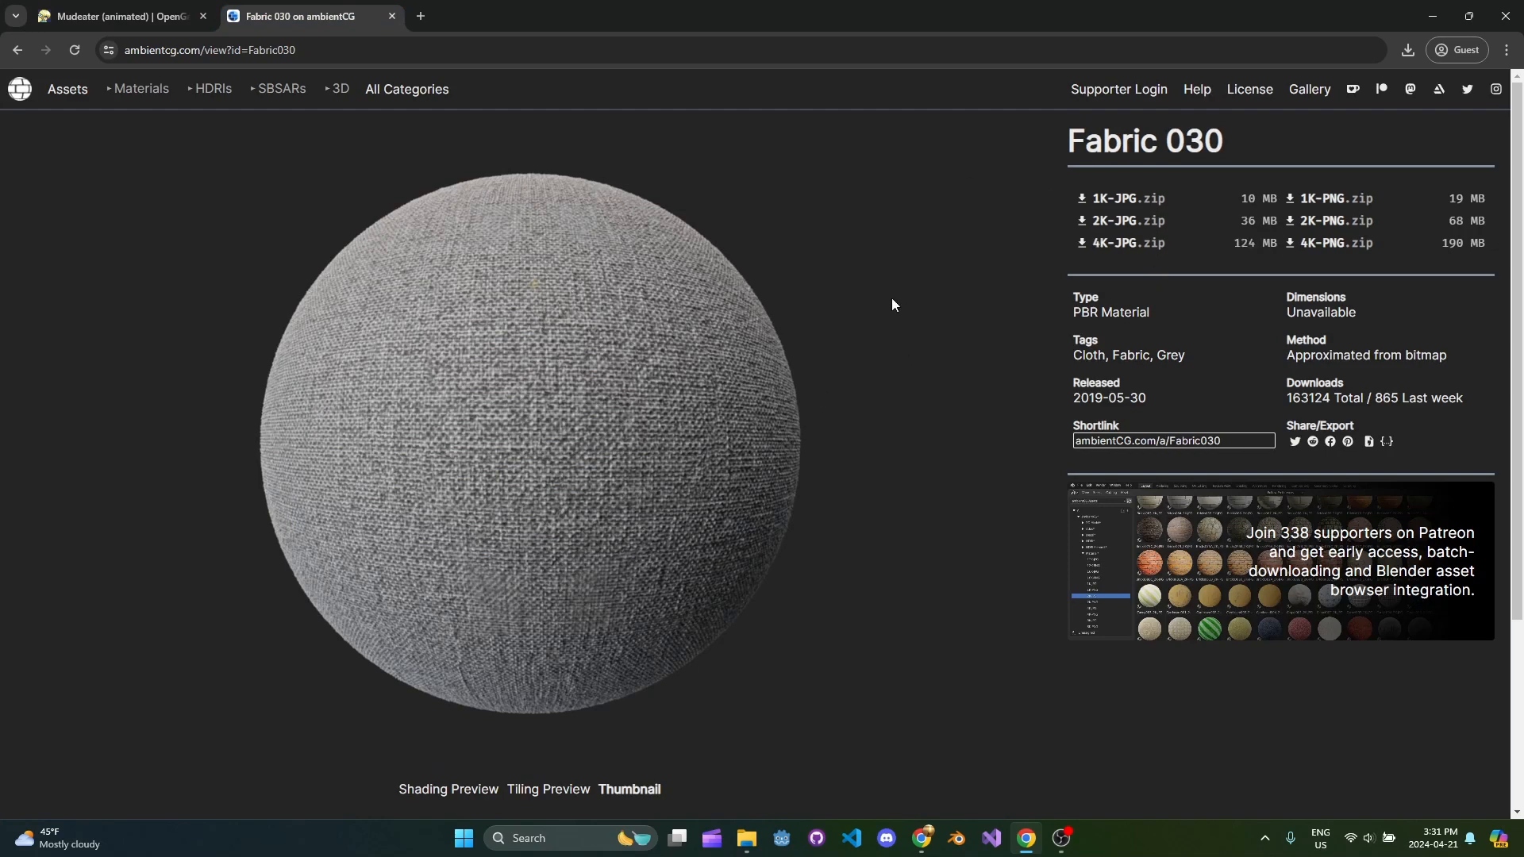
click(116, 16)
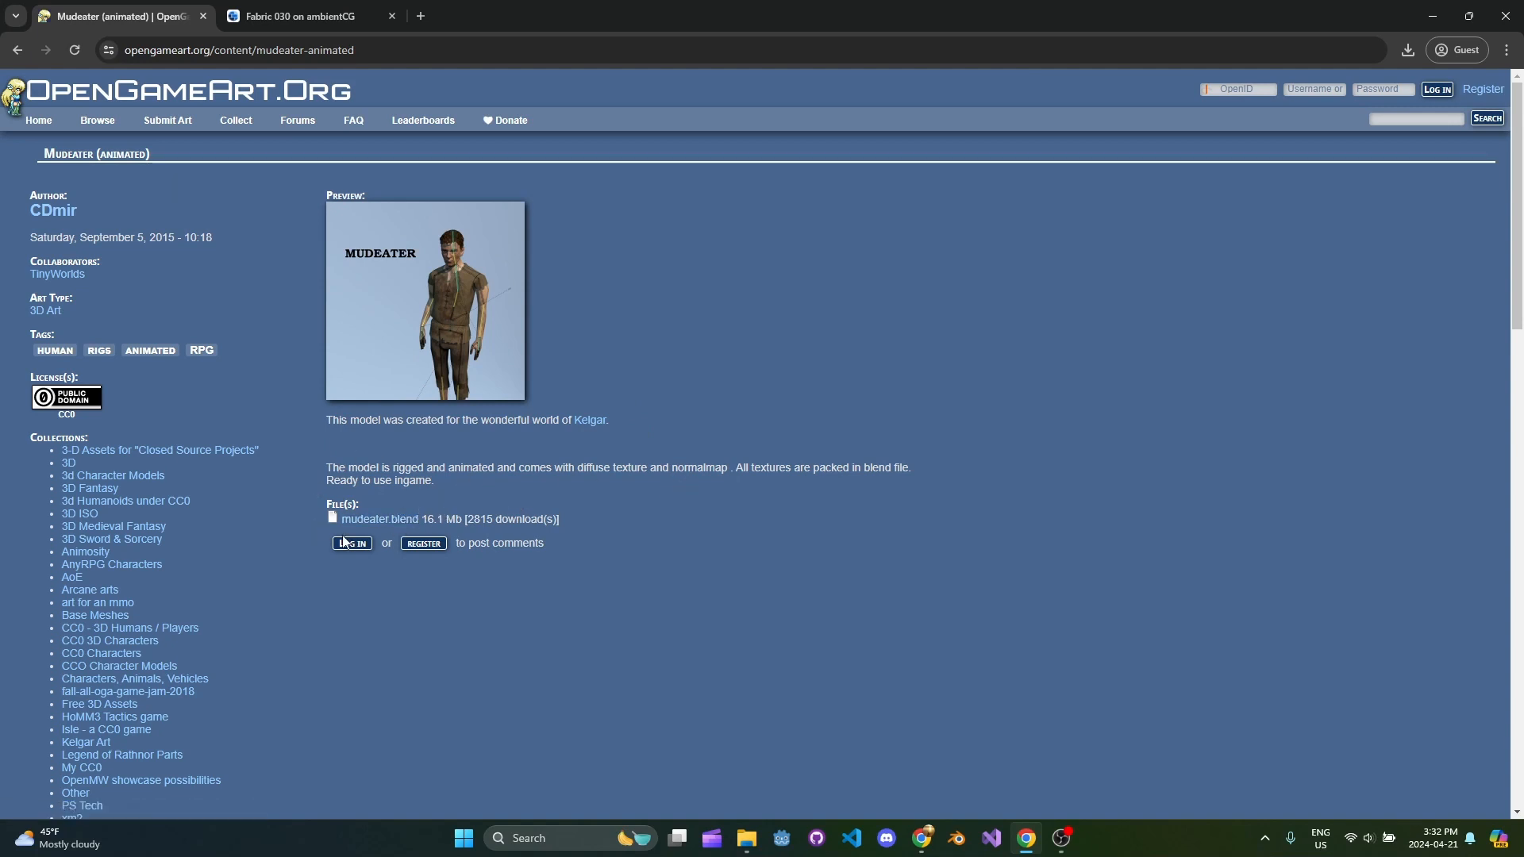
mouse_move(379, 519)
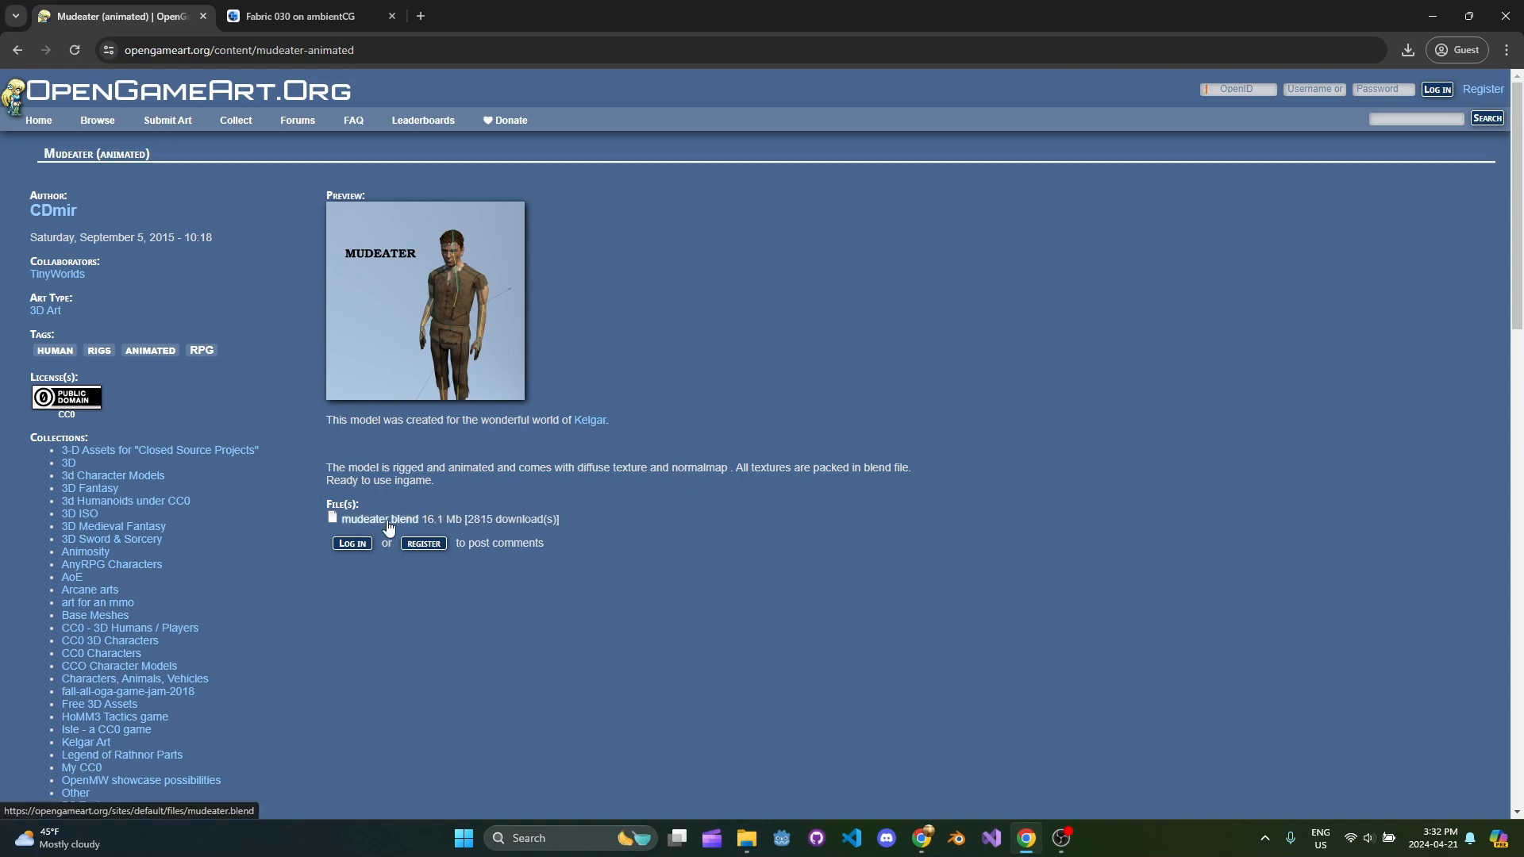
click(296, 16)
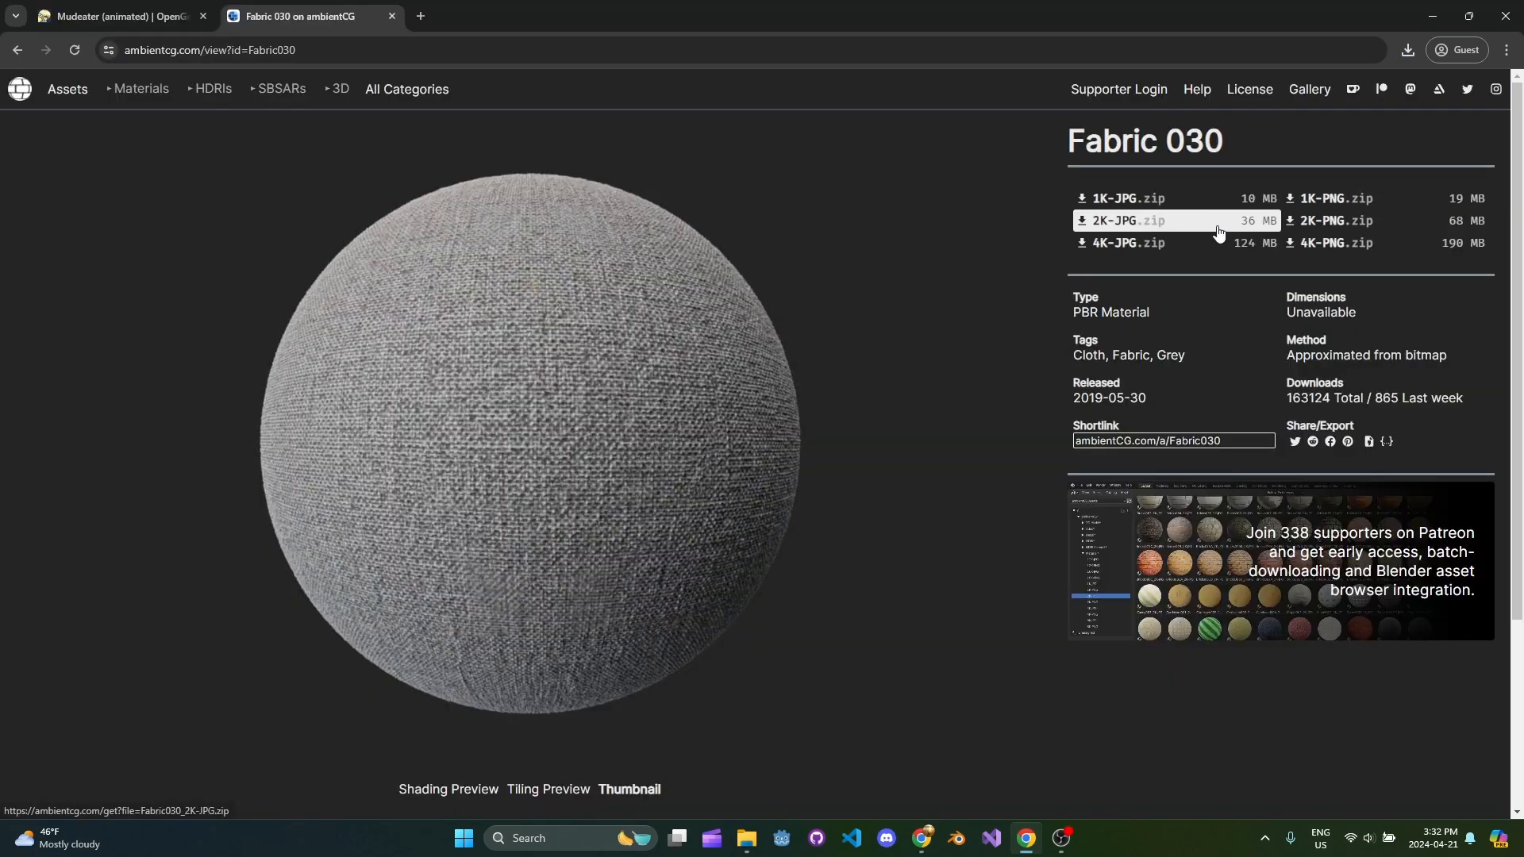
mouse_move(1133, 199)
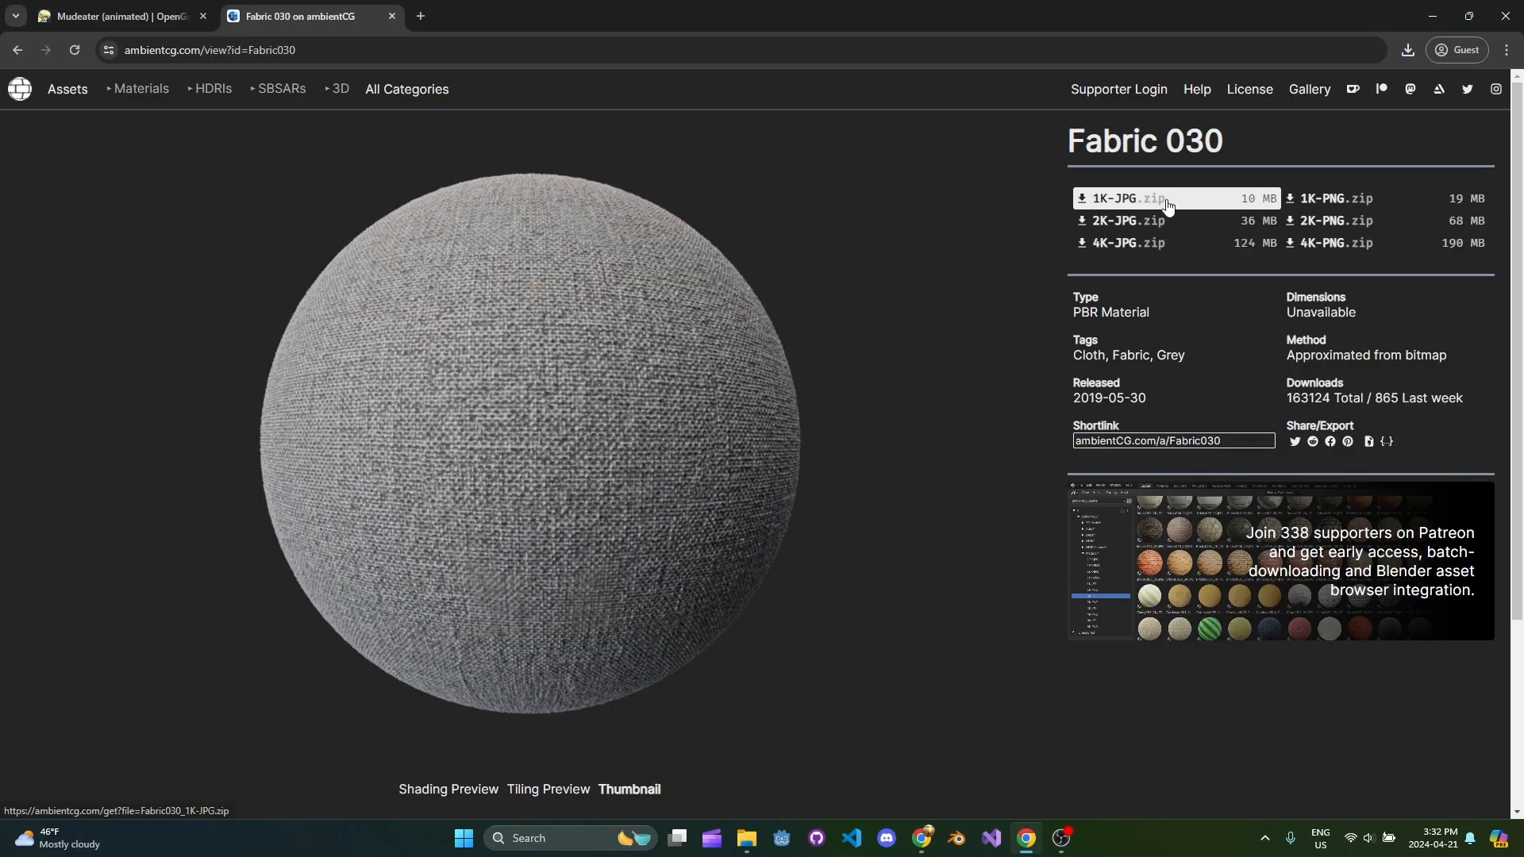
- Download the 1K JPG Fabric 030 texture zip and save it into anims4
click(1125, 199)
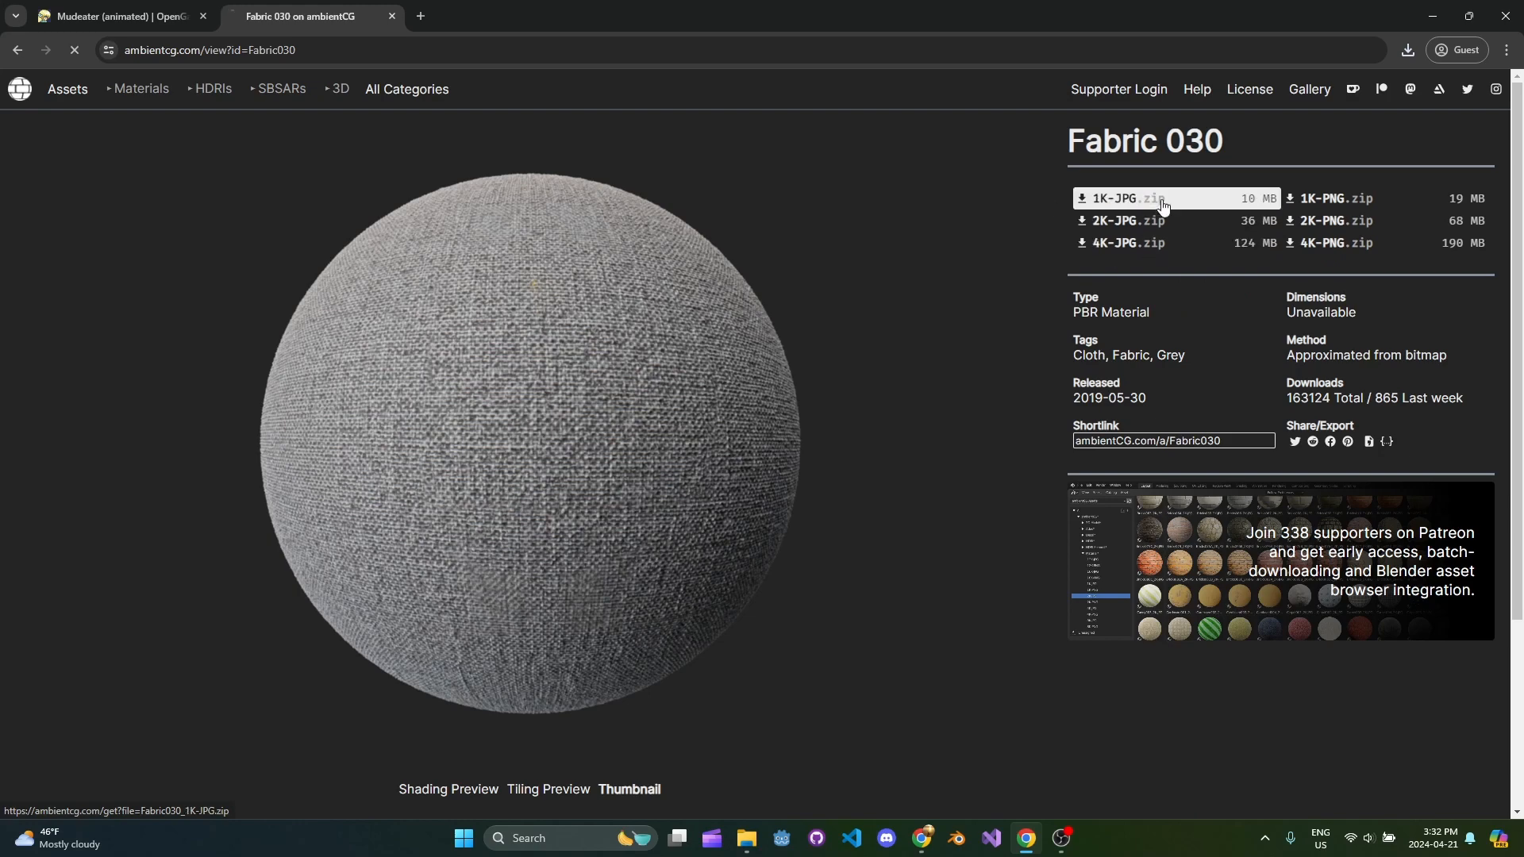
click(1126, 200)
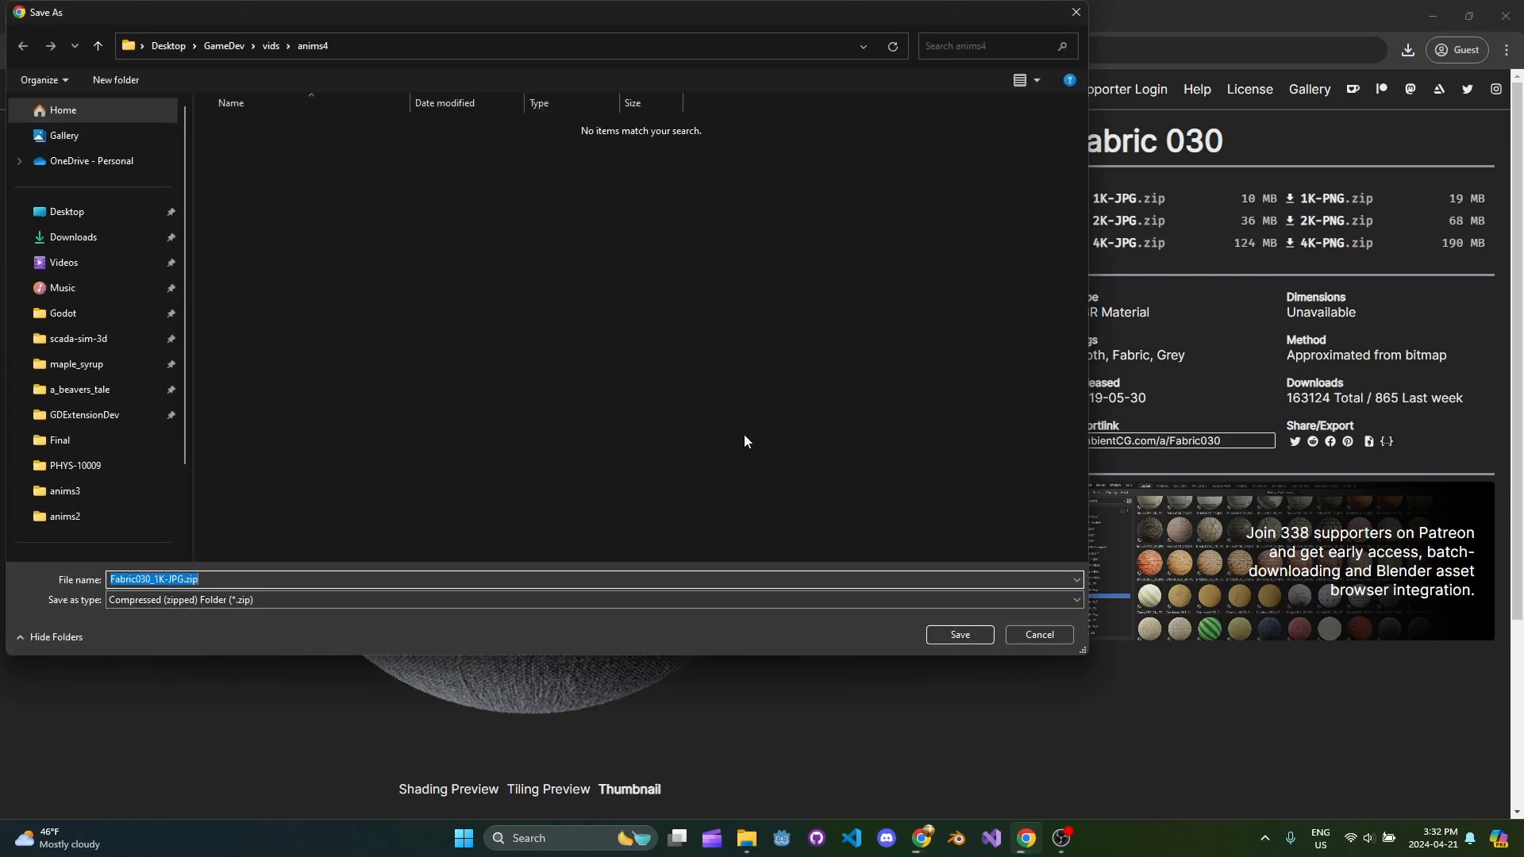
click(1037, 638)
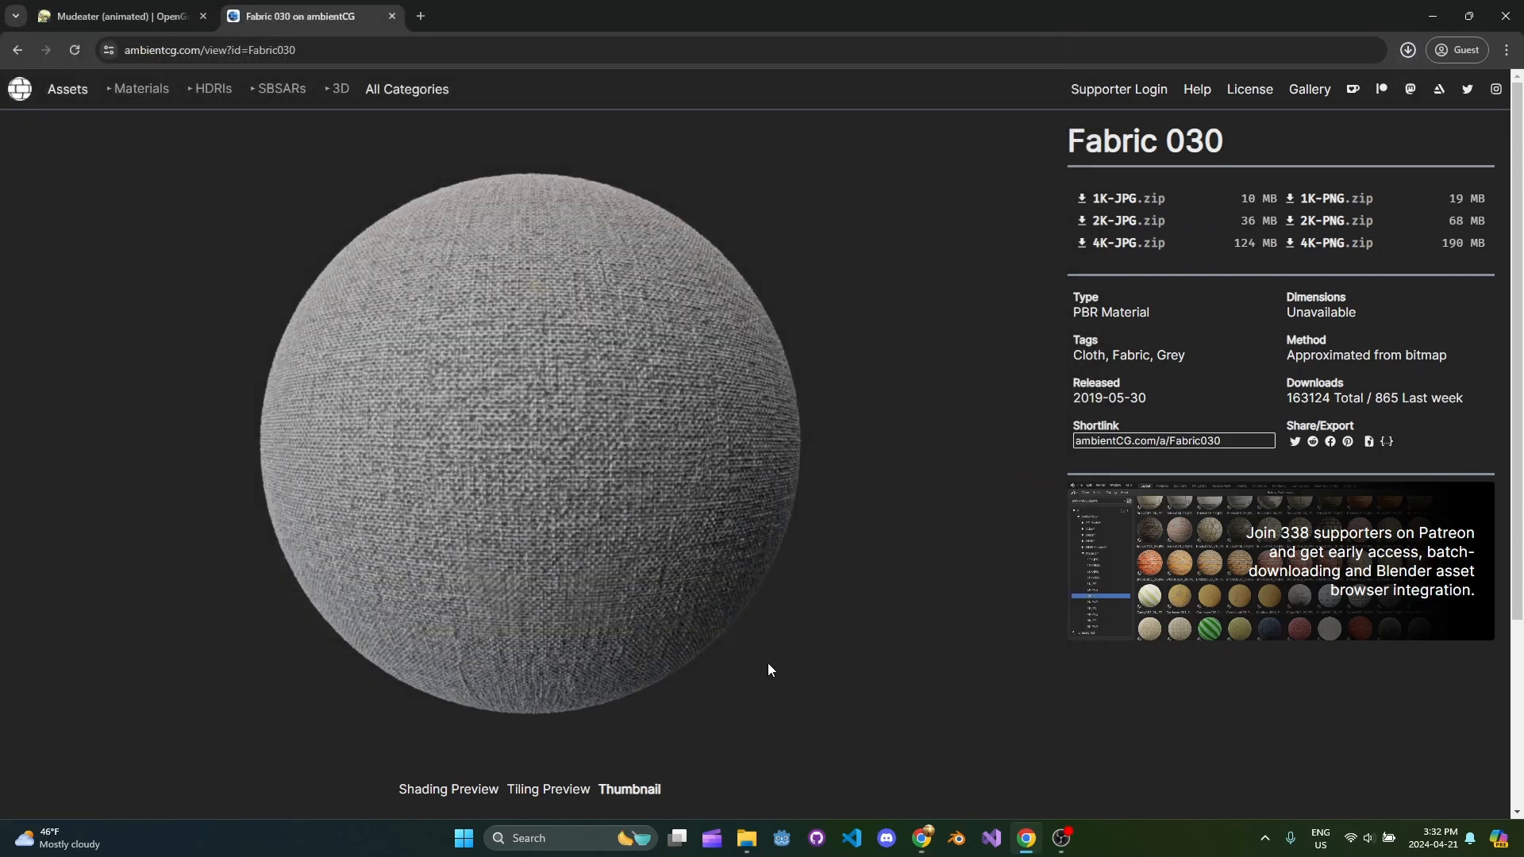
- Extract the Fabric 030 zip, keeping only its Color, NormalGL and Roughness JPGs
right_click(605, 289)
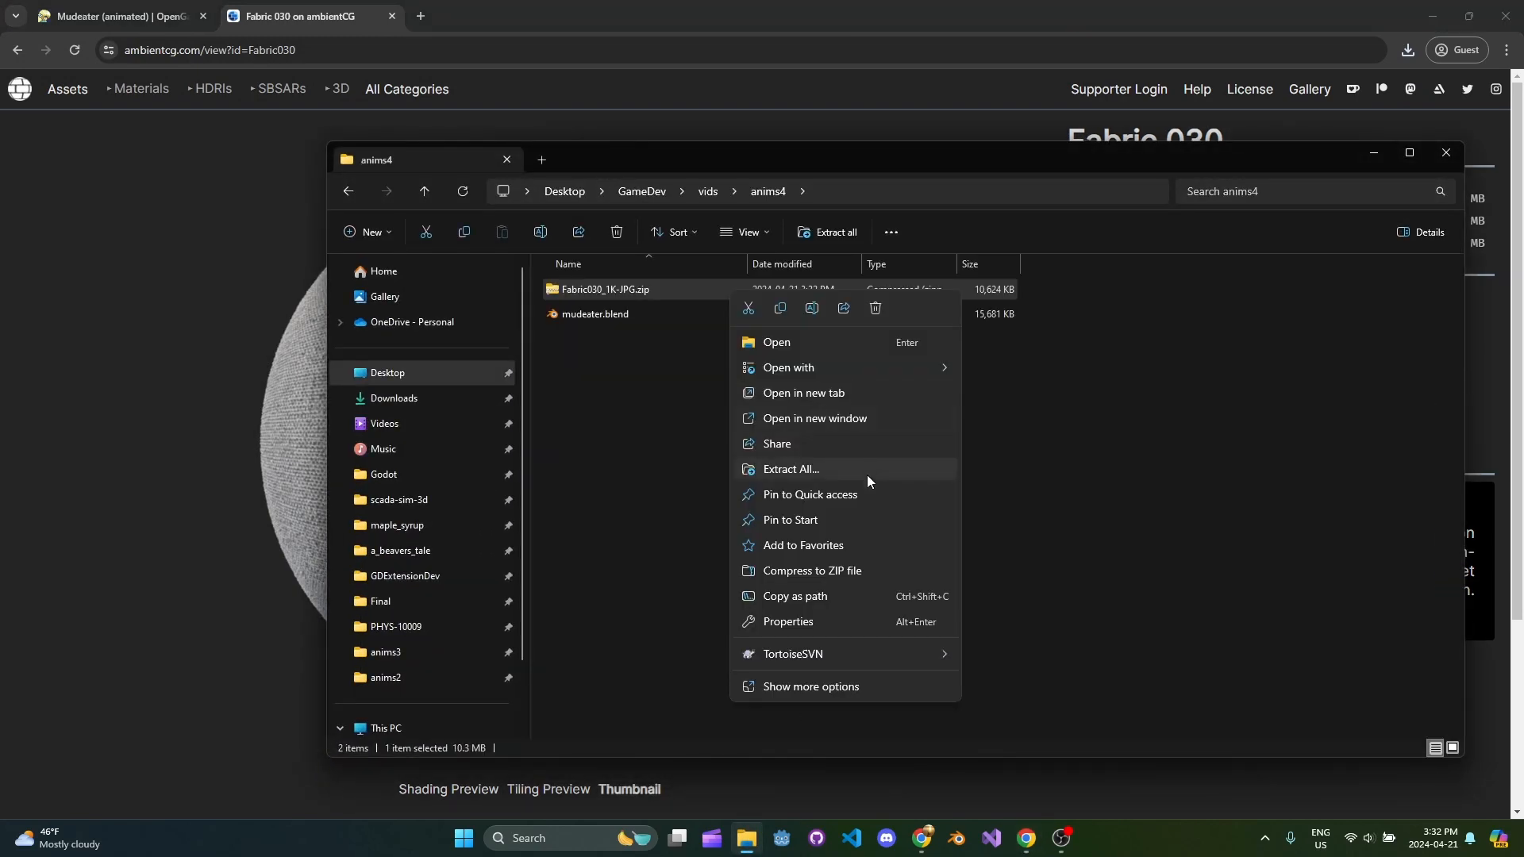
click(790, 473)
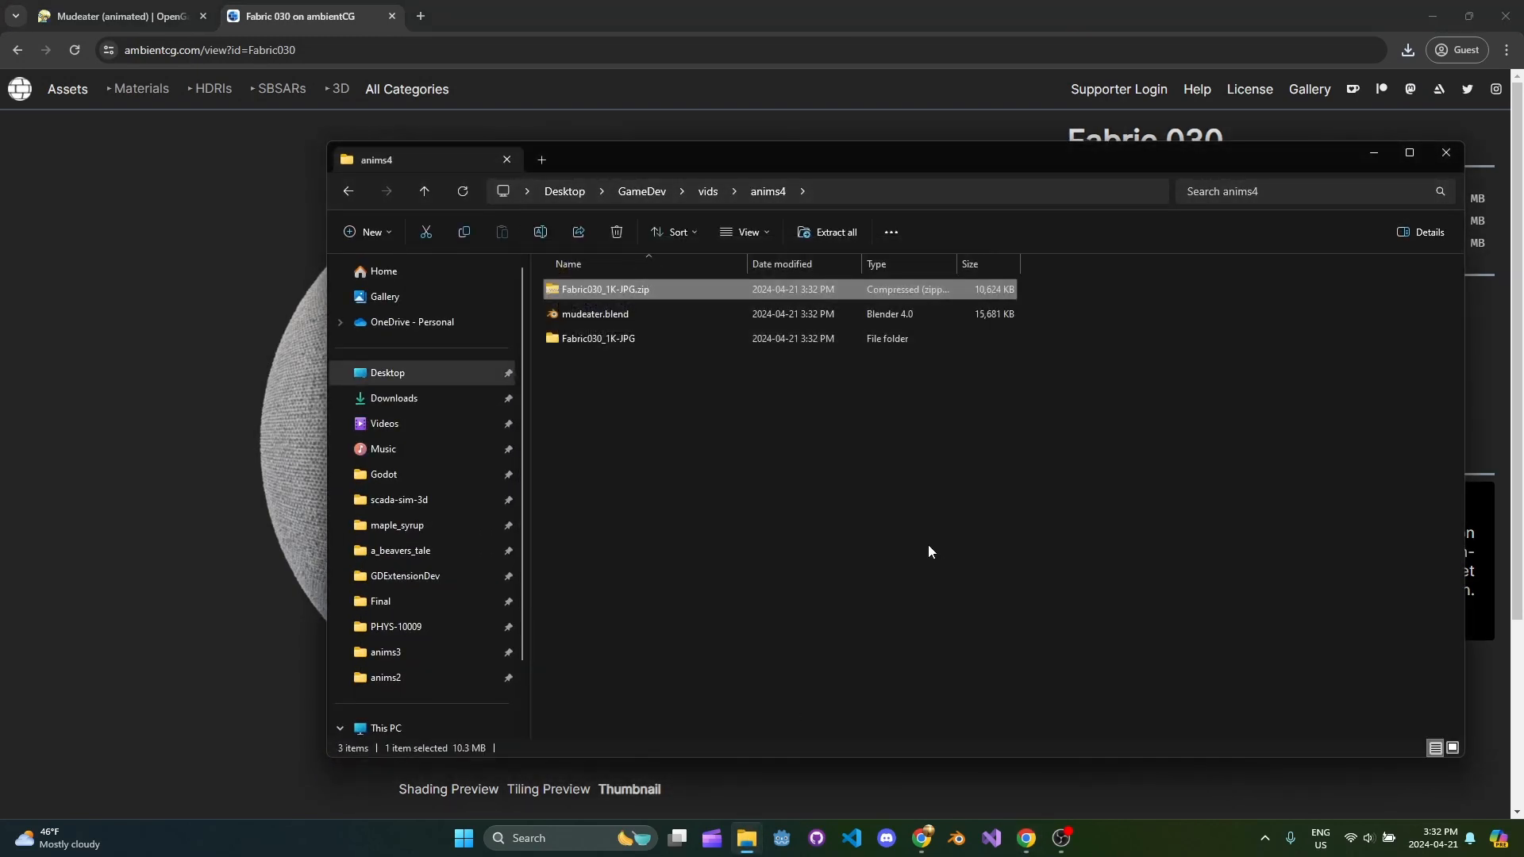
double_click(598, 338)
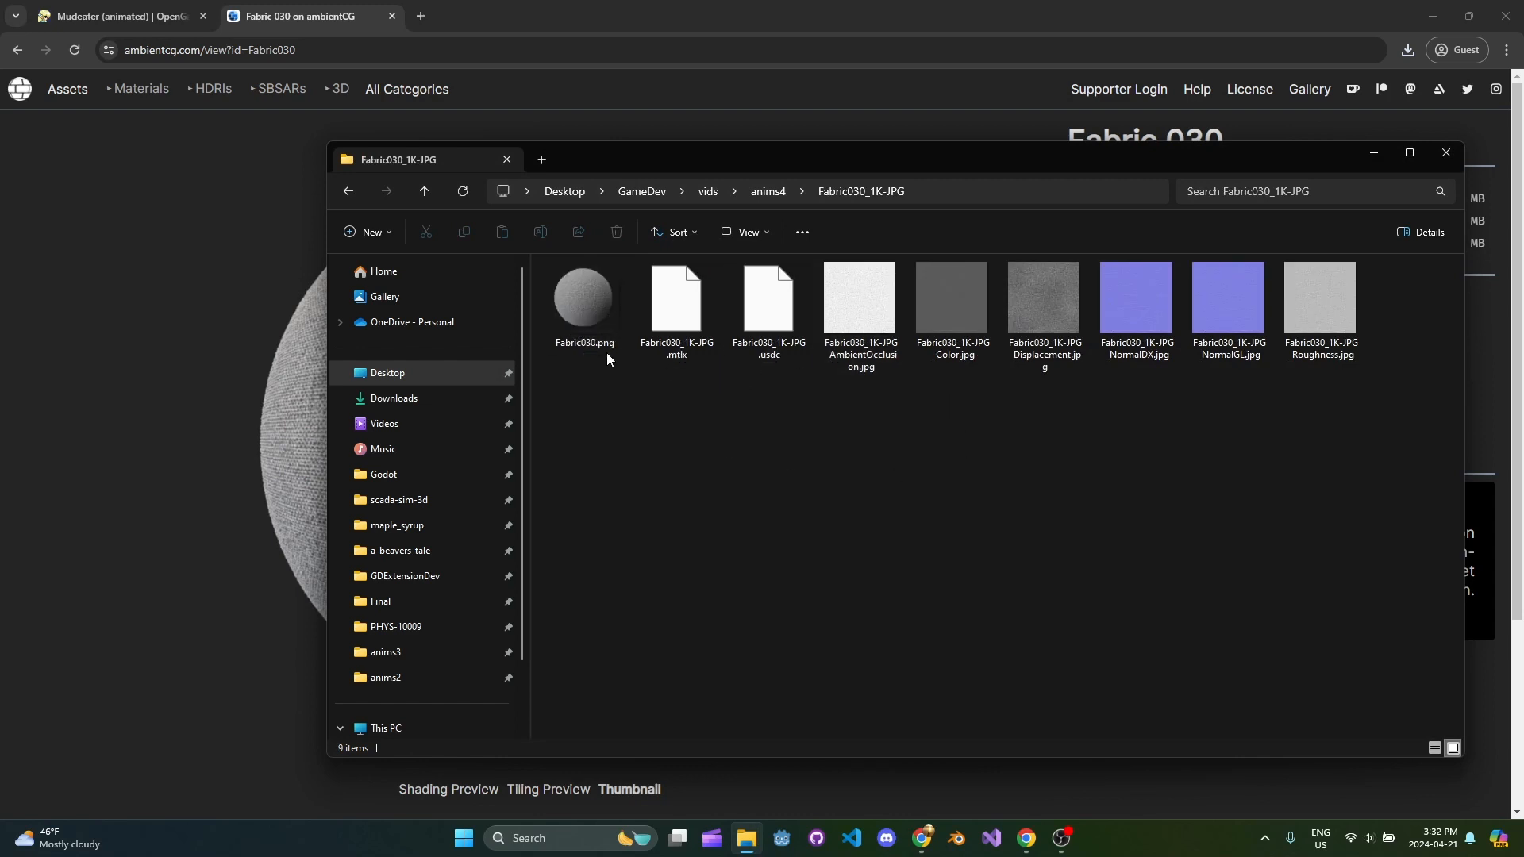
click(951, 300)
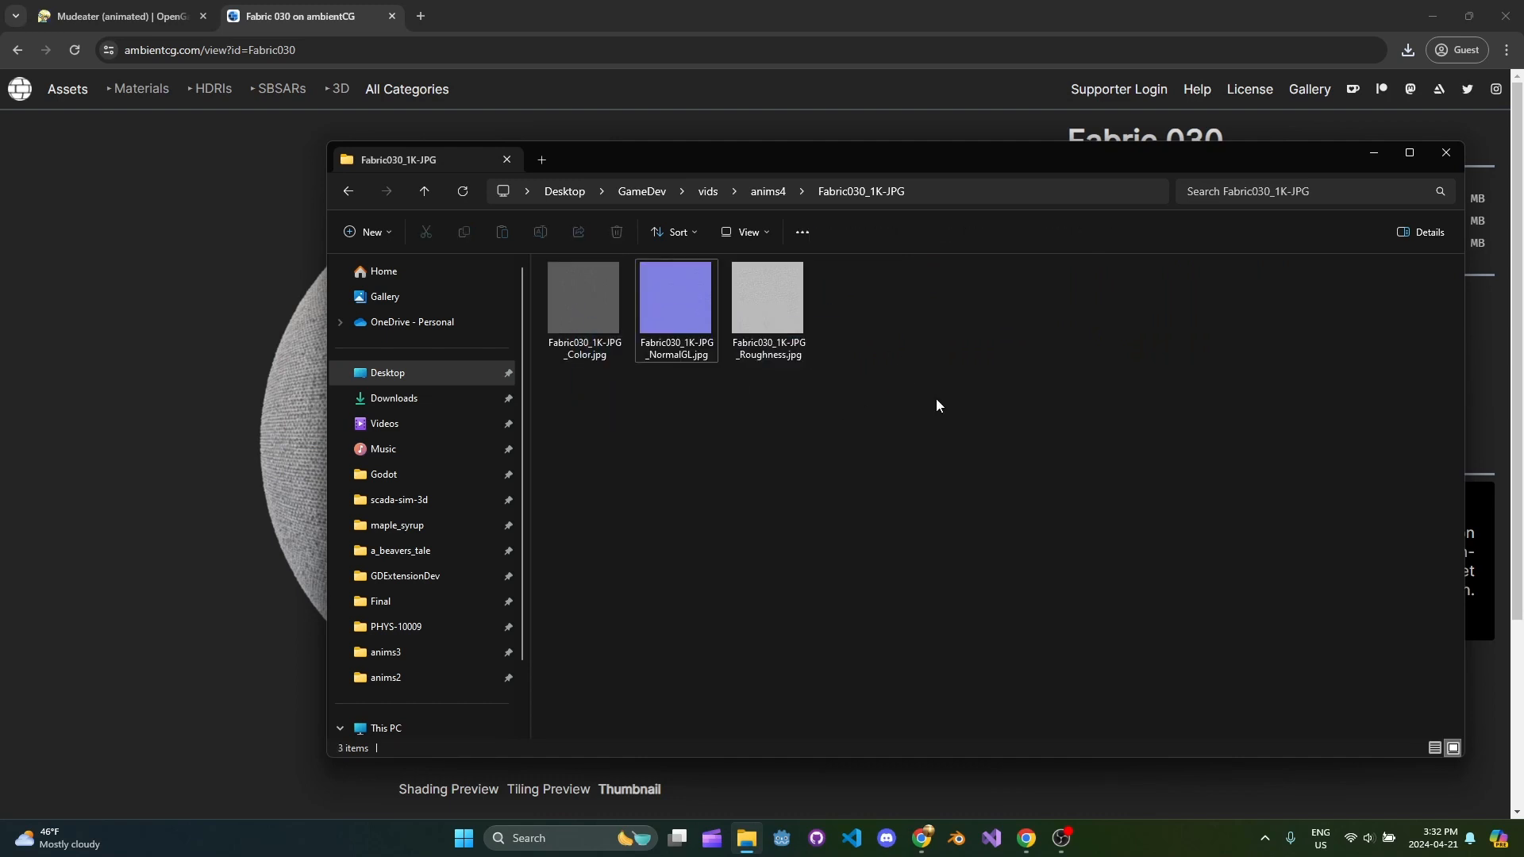
click(676, 298)
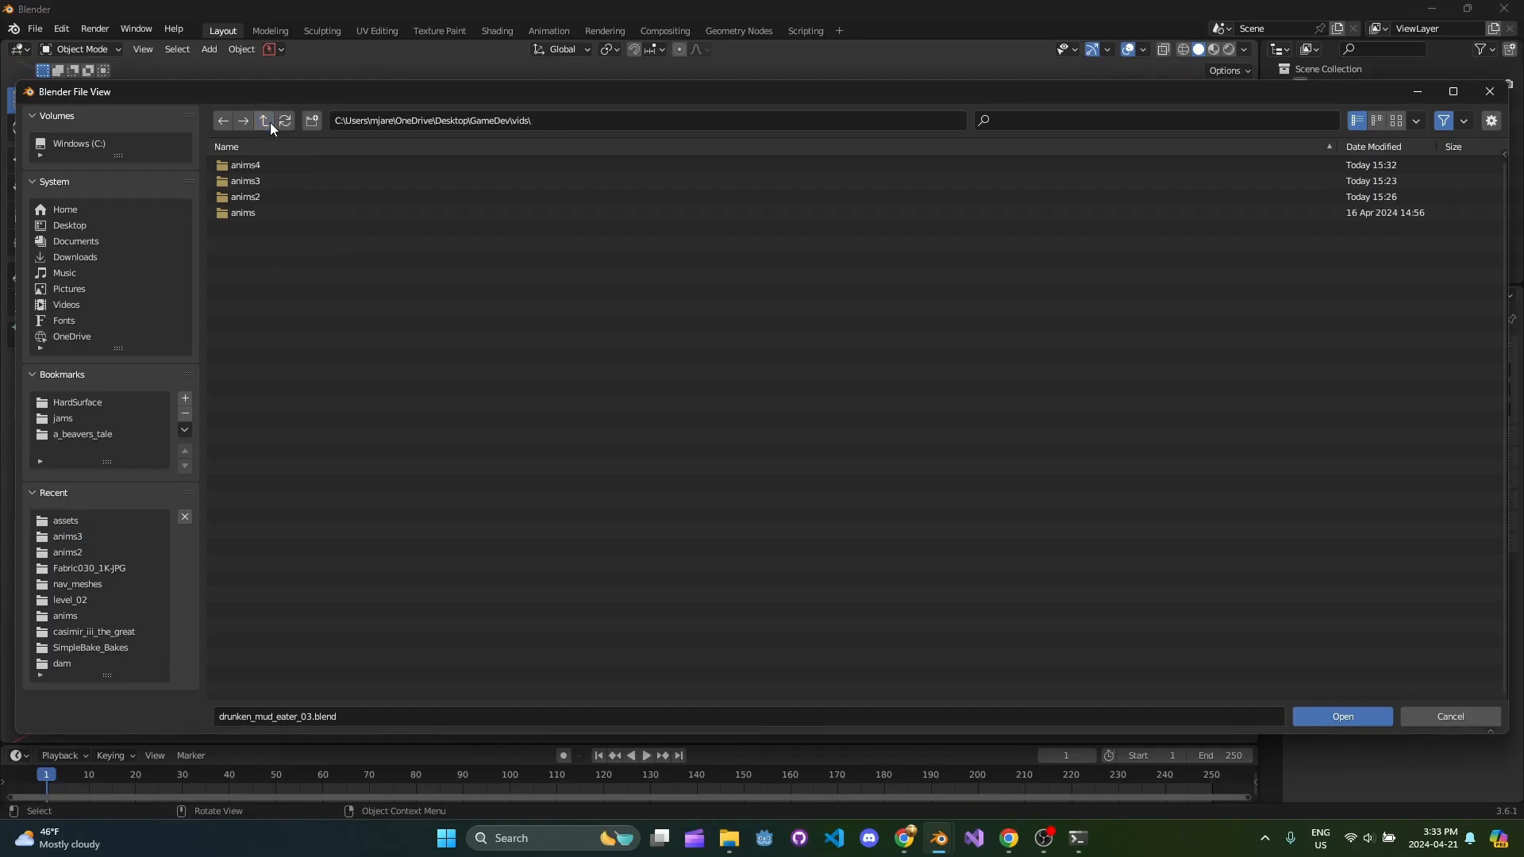
double_click(245, 165)
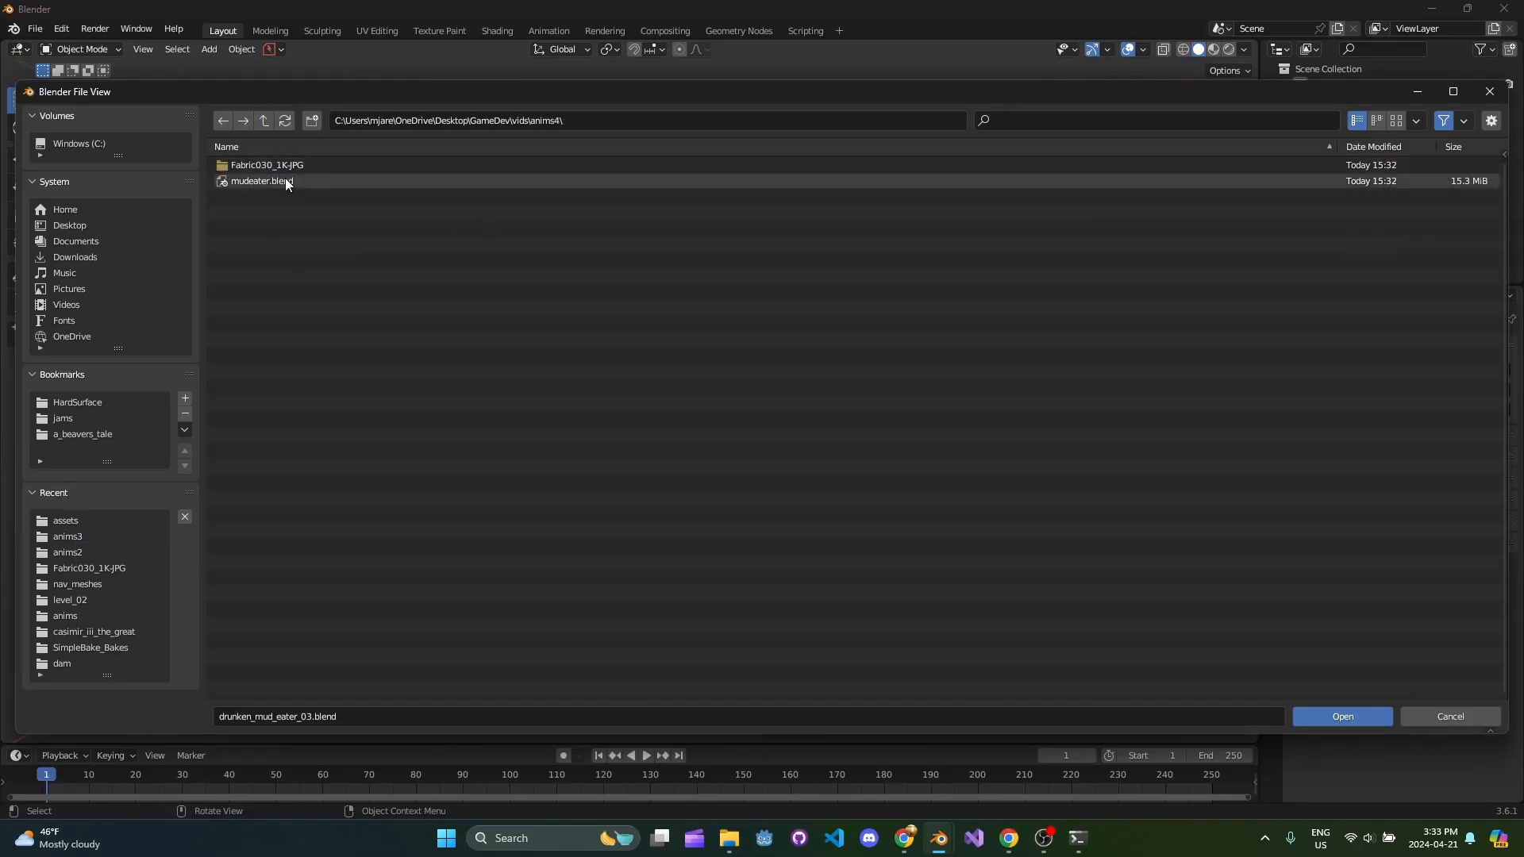
click(1343, 716)
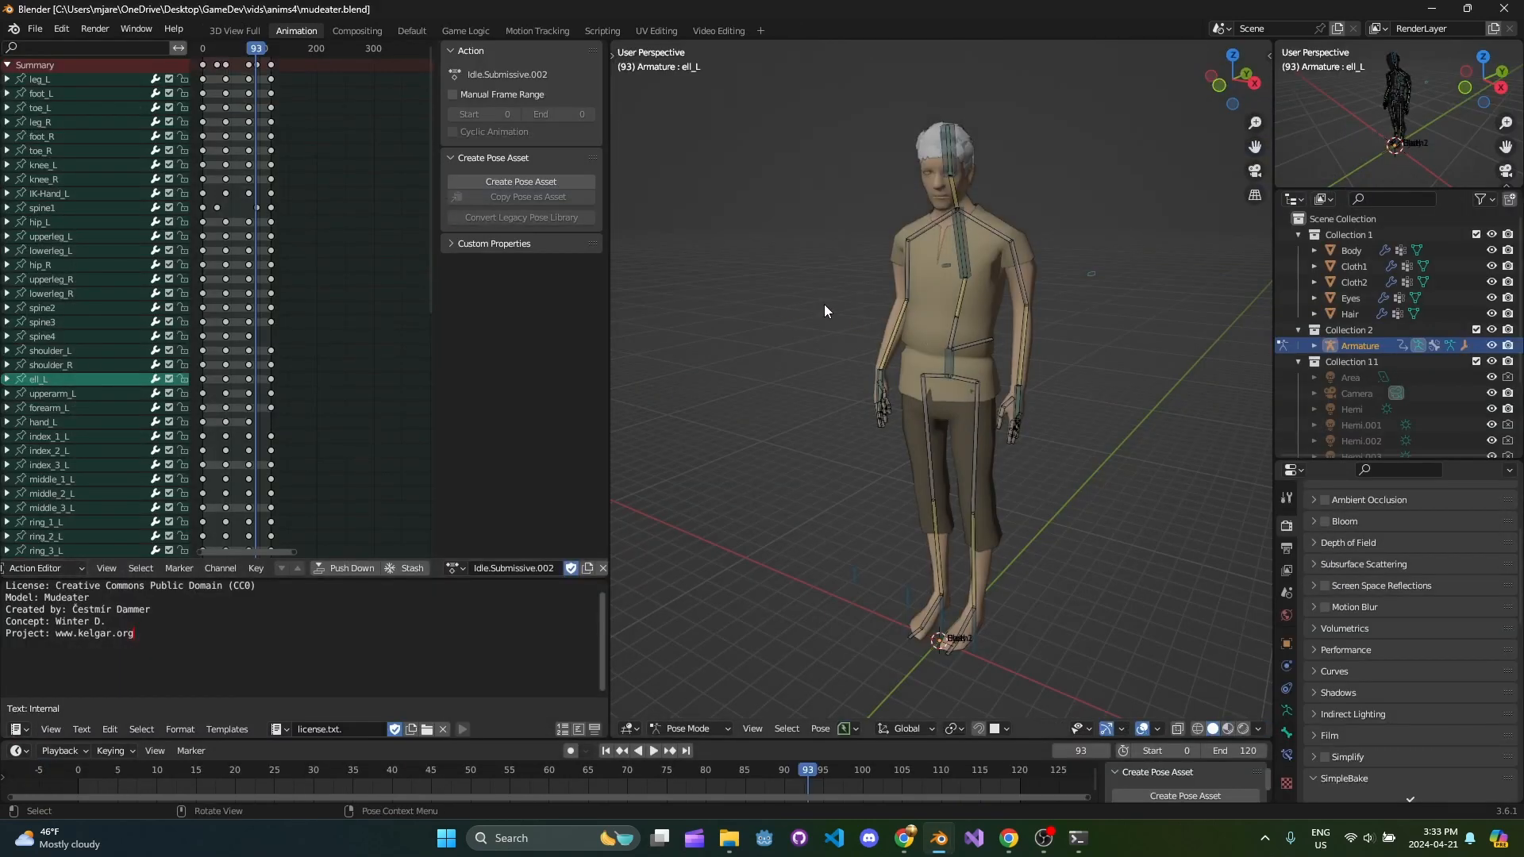
mouse_move(921, 304)
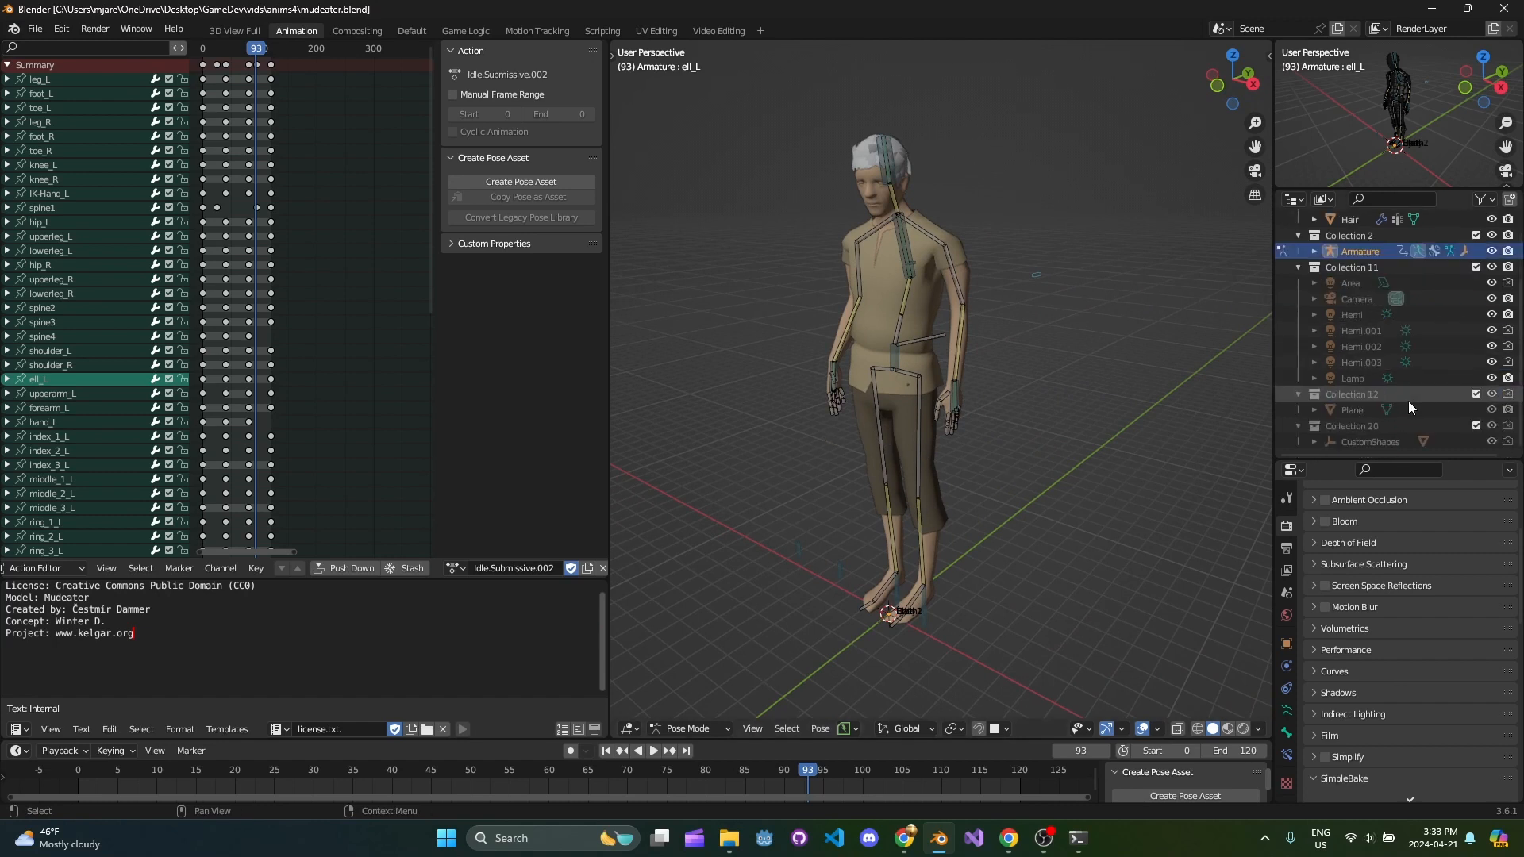
scroll(down, 3)
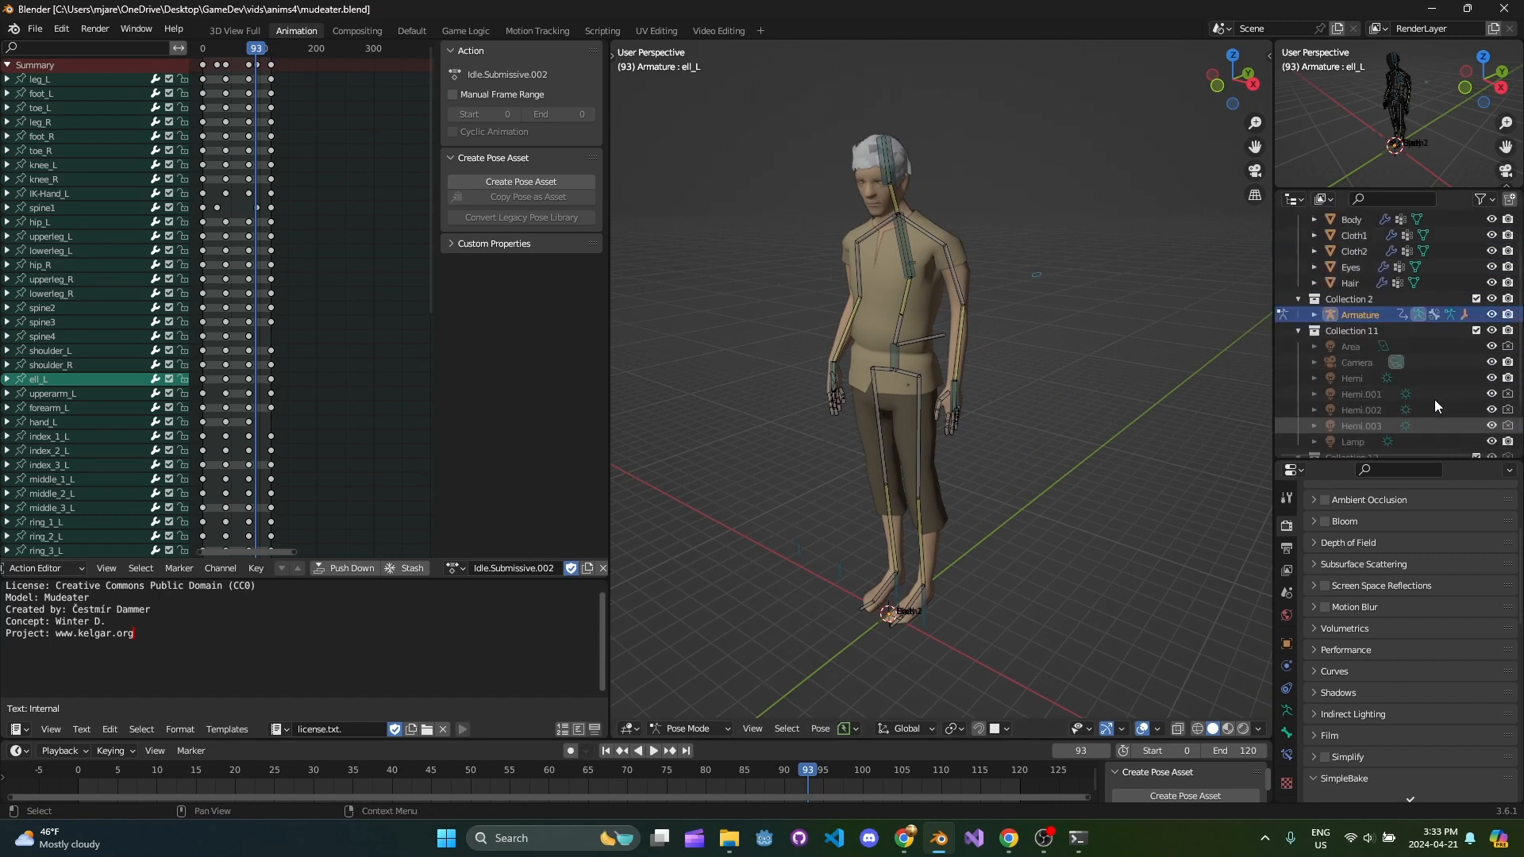
- Switch the Mudeater armature back to Object Mode from the mode menu
click(686, 728)
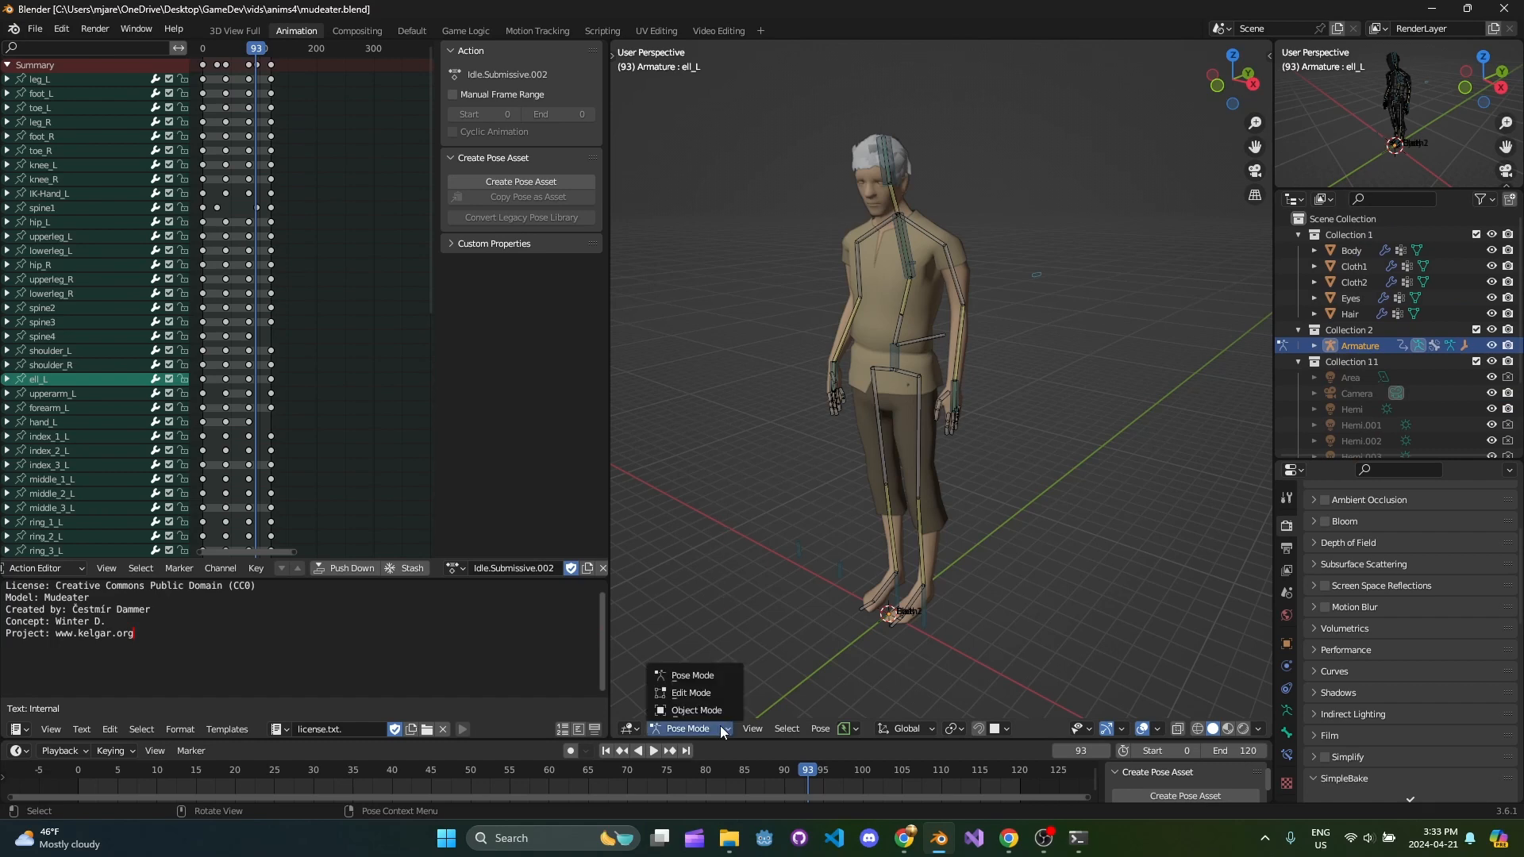
click(697, 710)
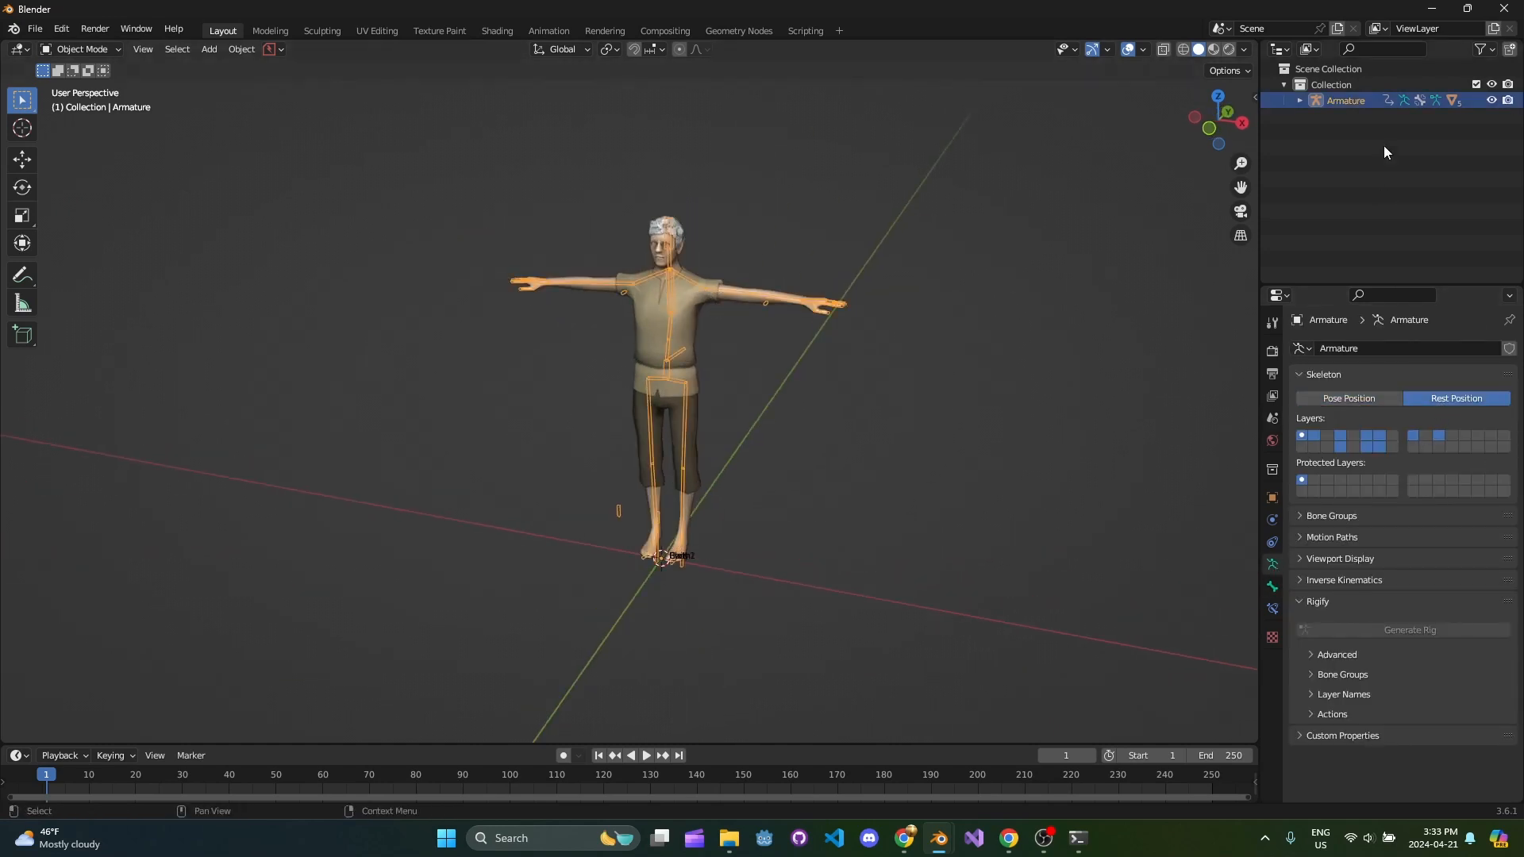
- Delete the Armature object in the Outliner, keeping its Body, Cloth, Eyes and Hair meshes
click(1352, 180)
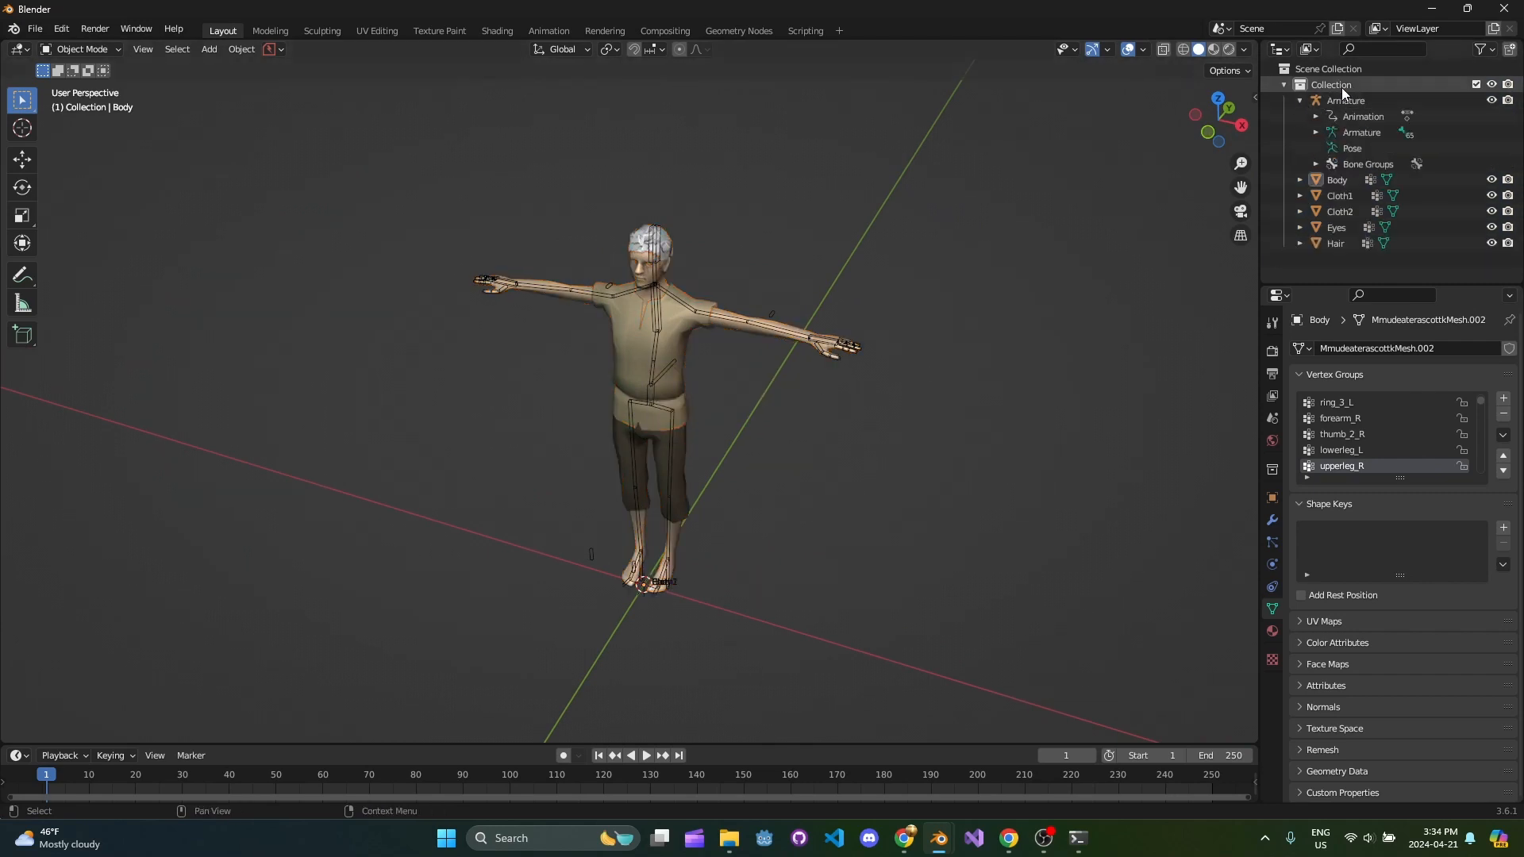
click(1346, 100)
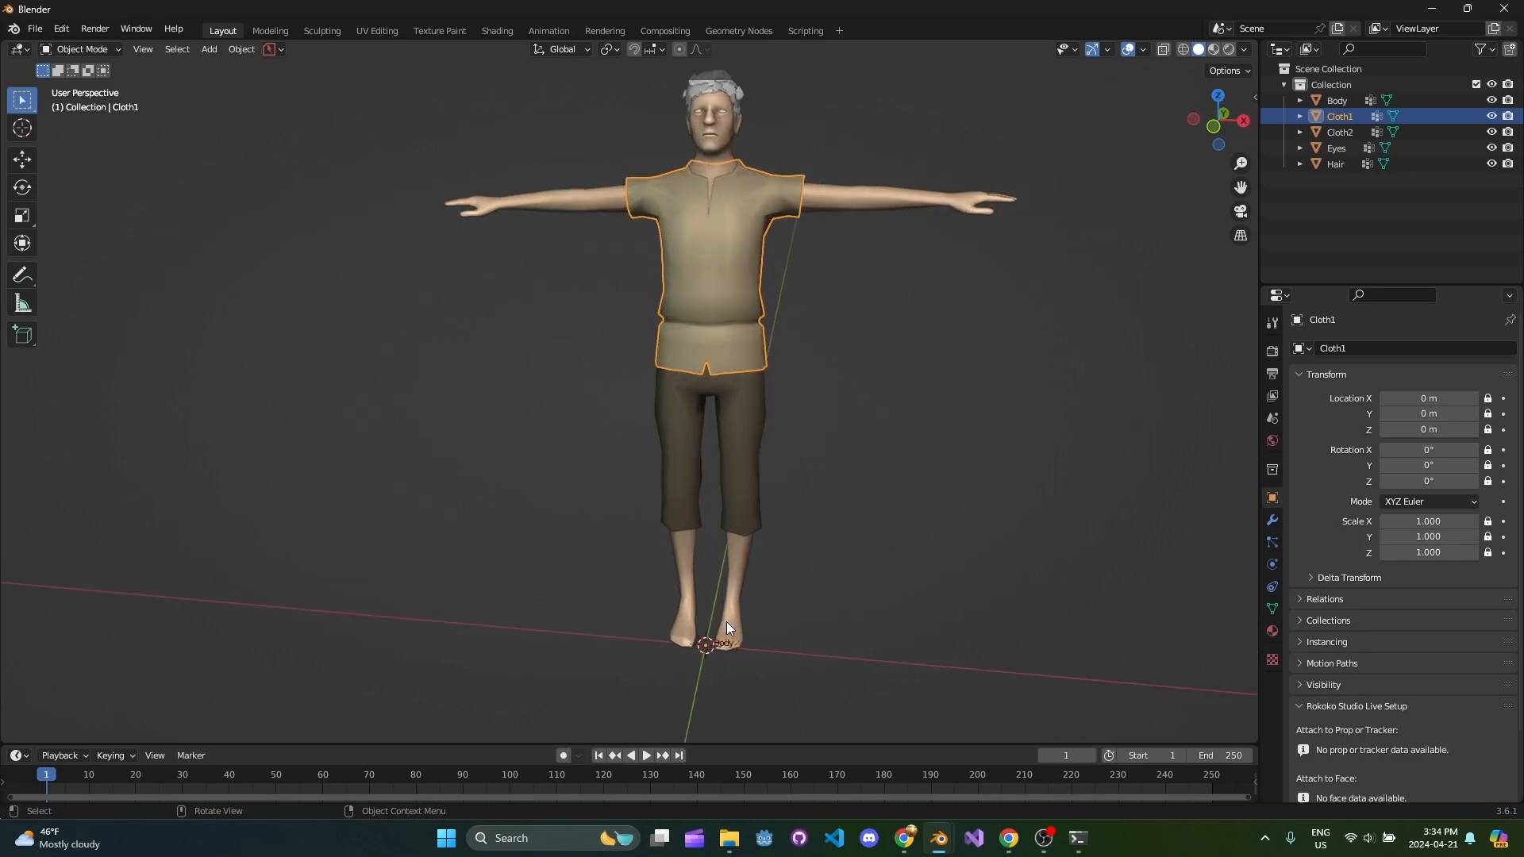
- Toggle the Body mesh through Edit Mode and confirm it has no modifiers in Modeling
scroll(down, 3)
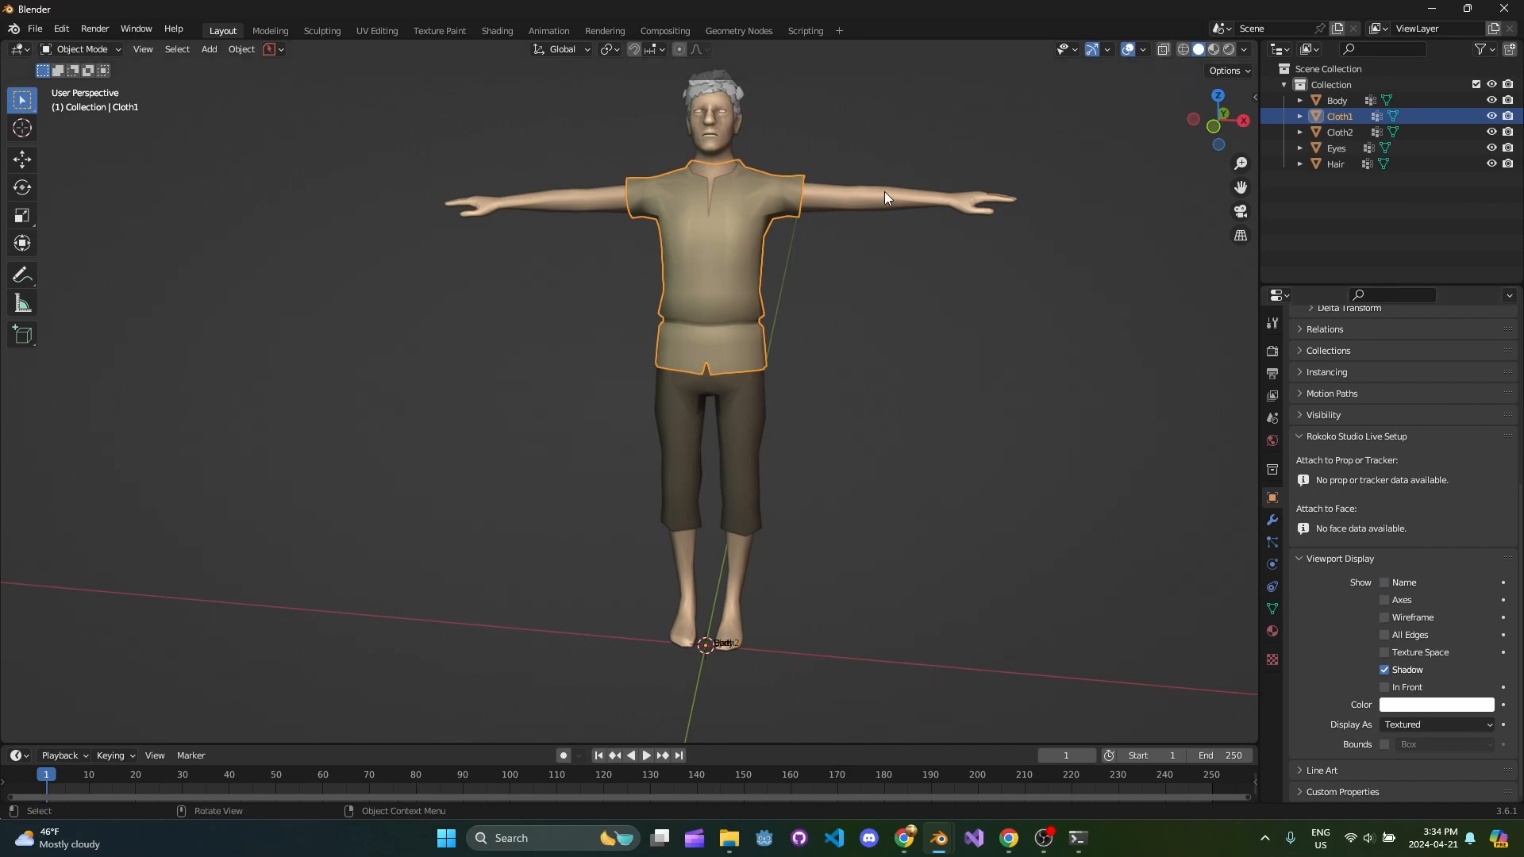
click(1337, 100)
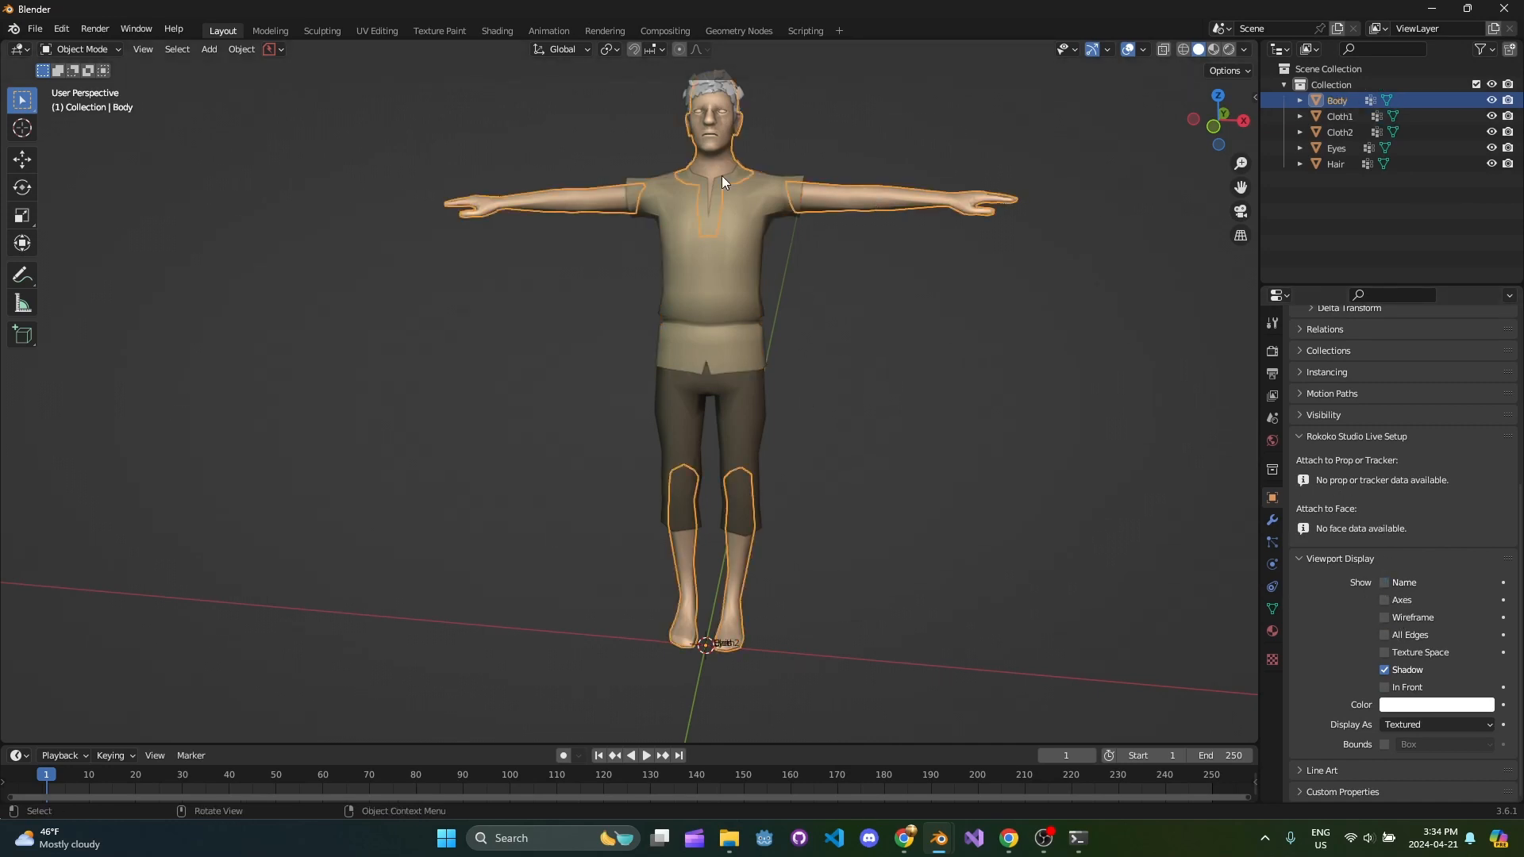
click(1337, 164)
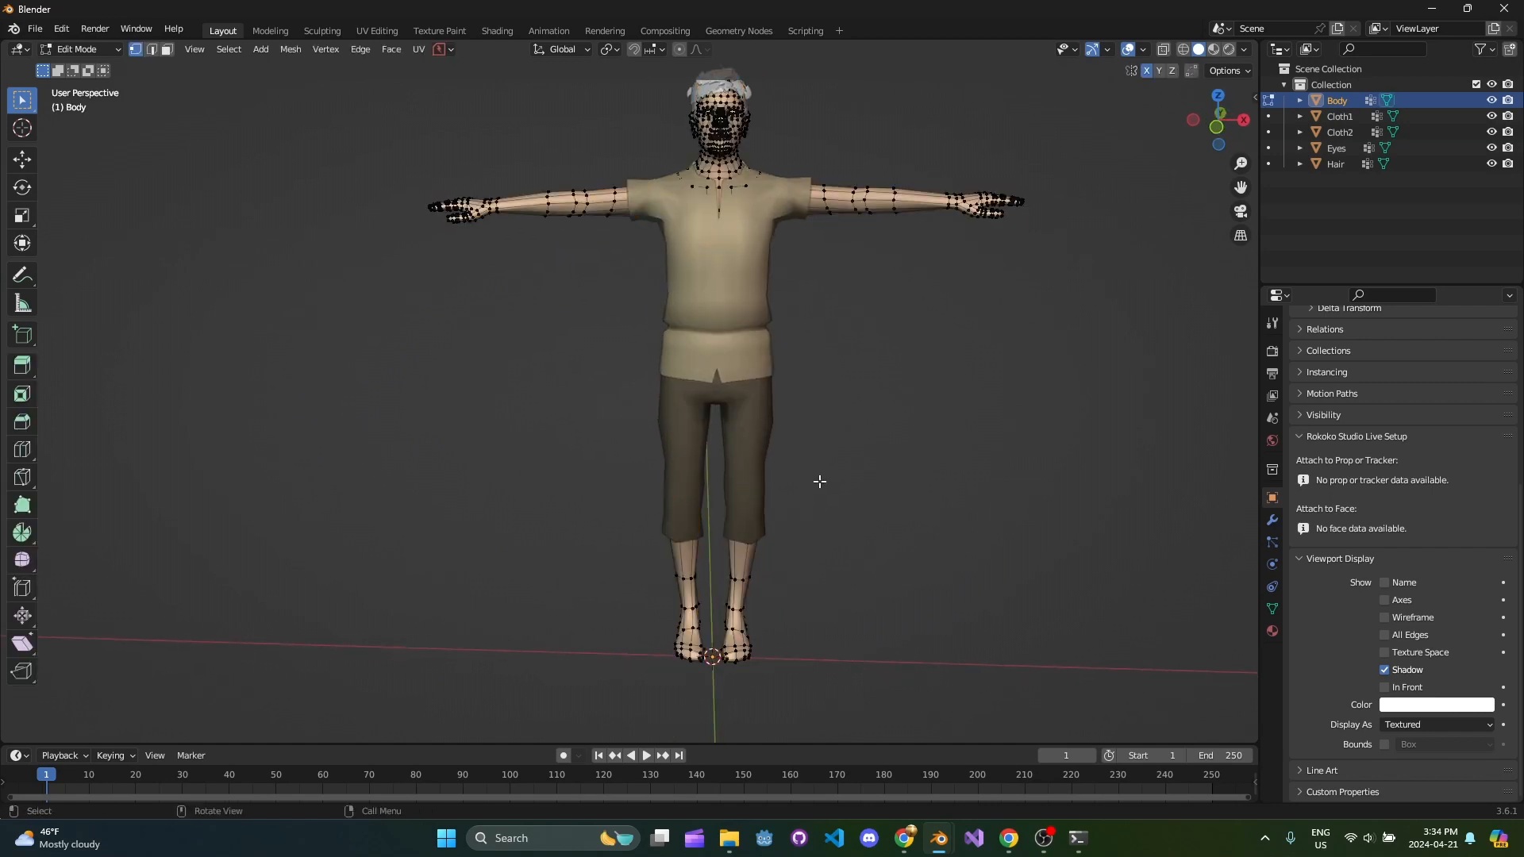
key(Tab)
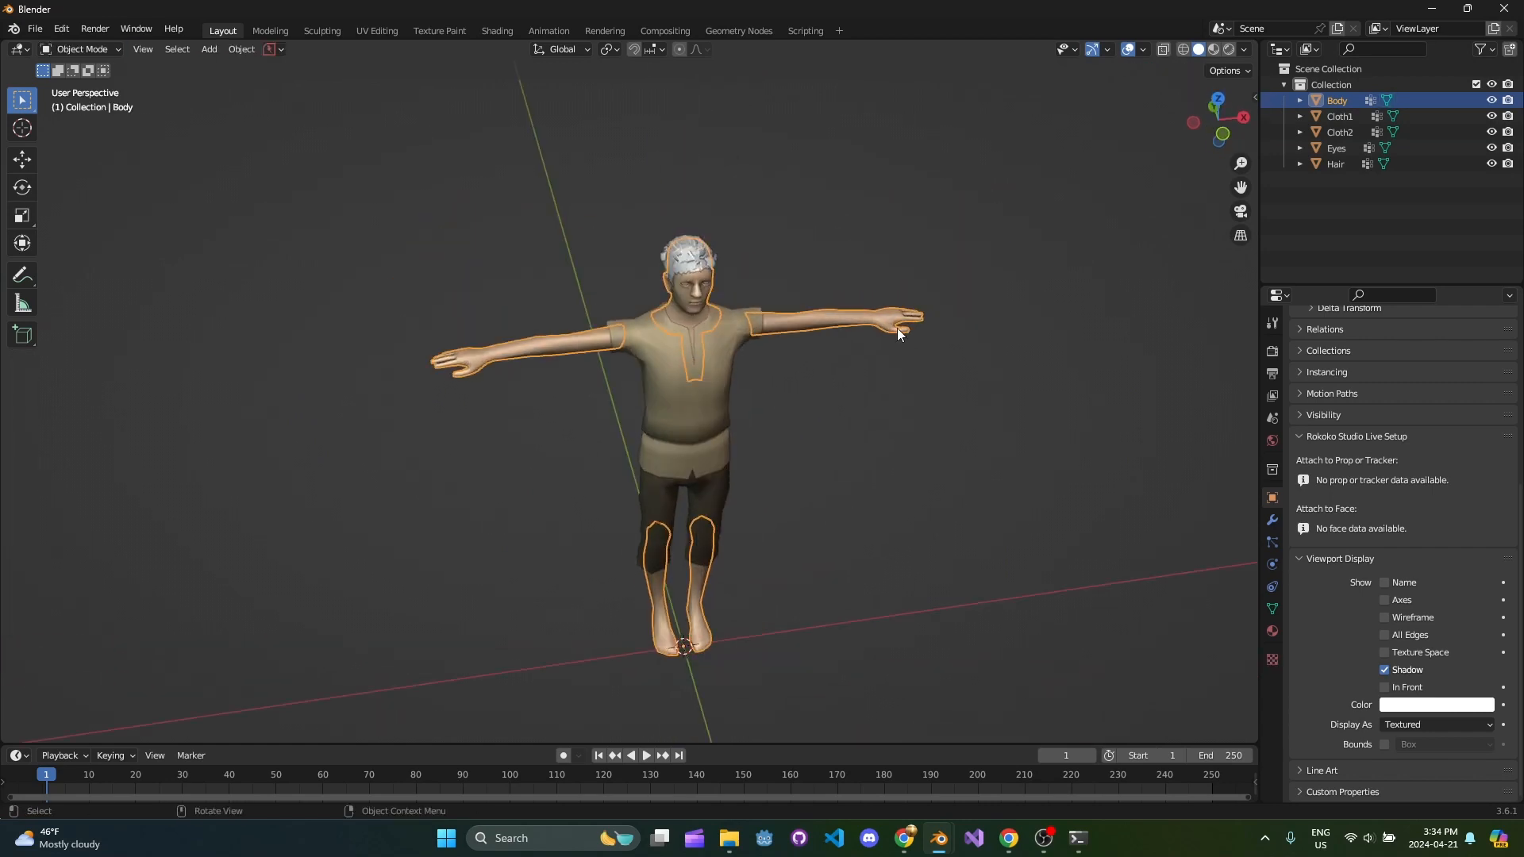
mouse_move(478, 315)
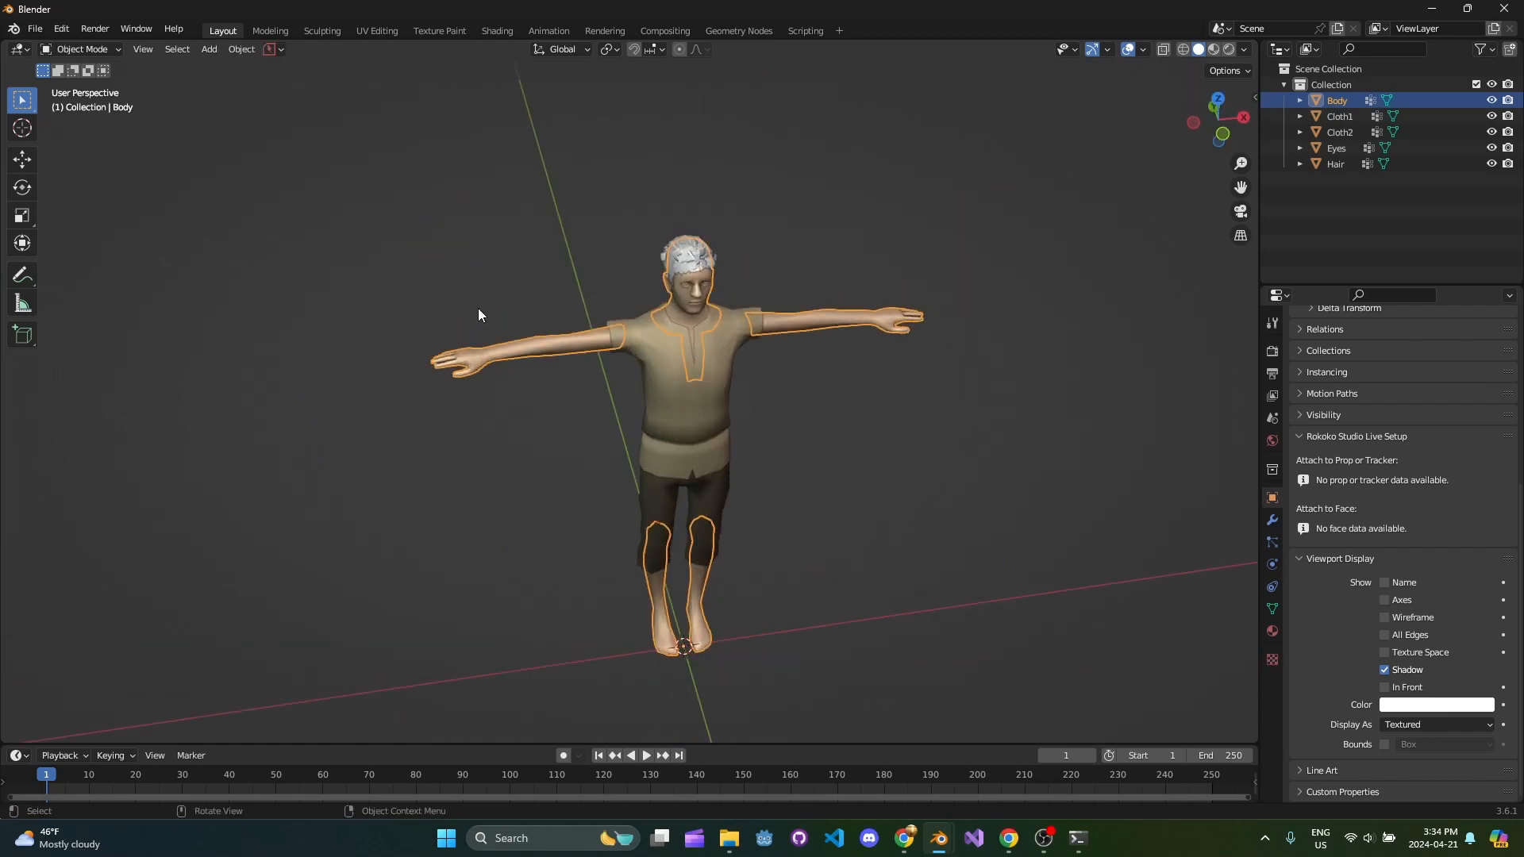
click(269, 30)
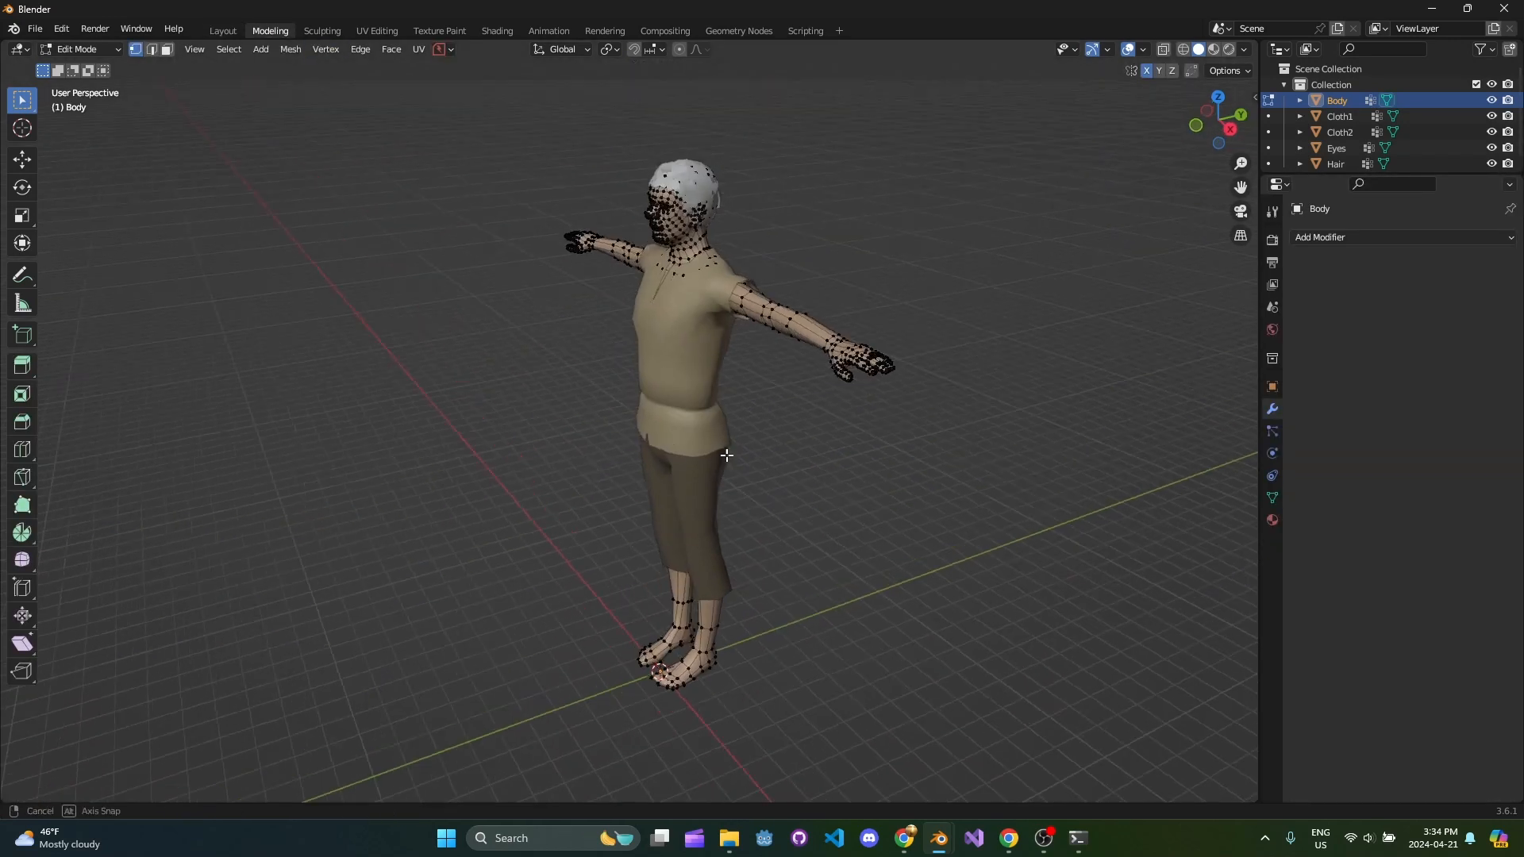
key(Tab)
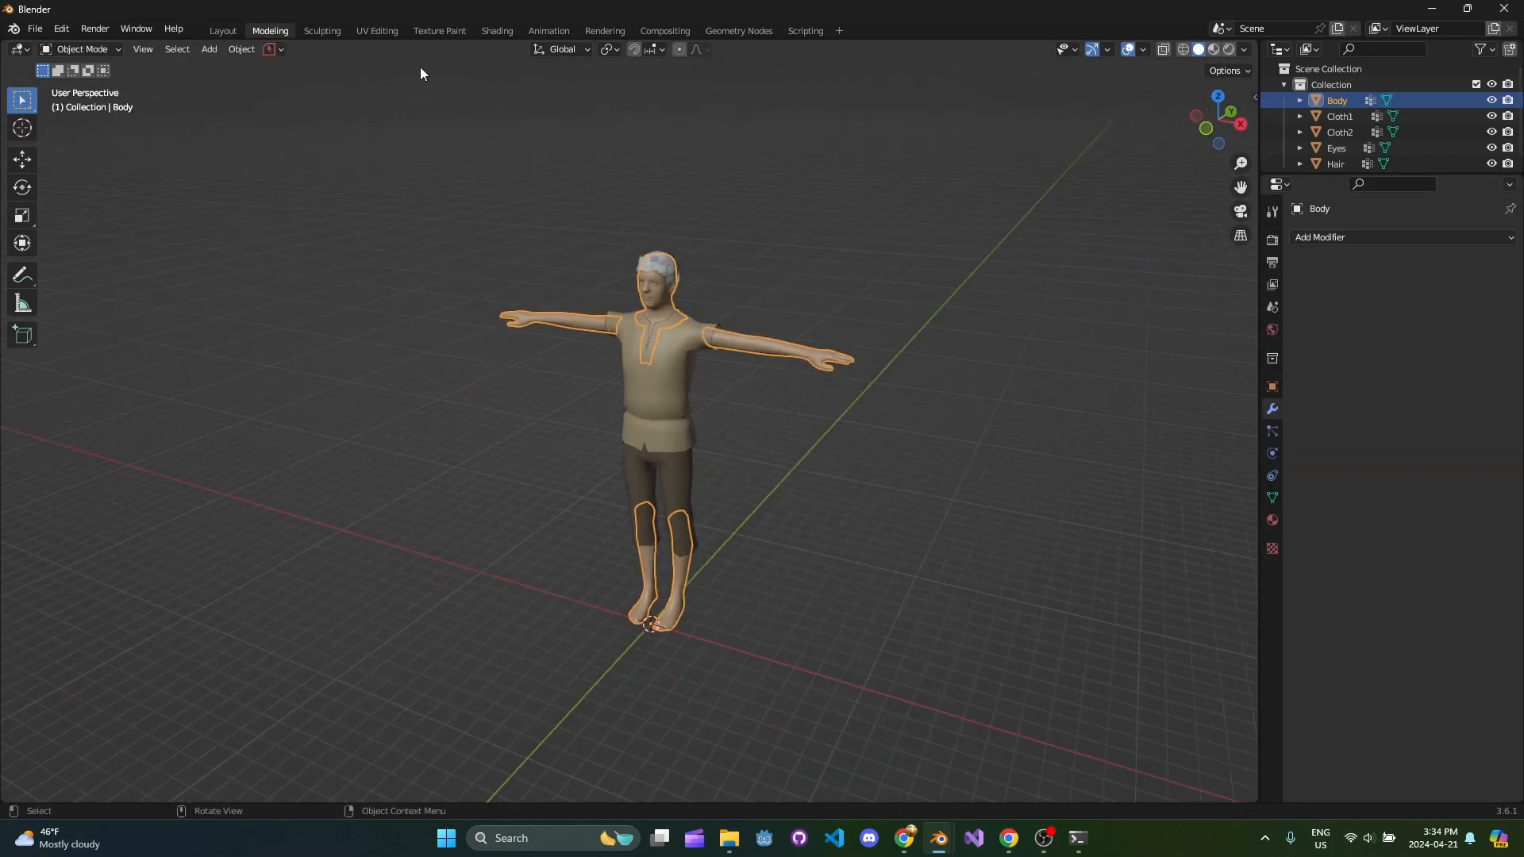
click(377, 31)
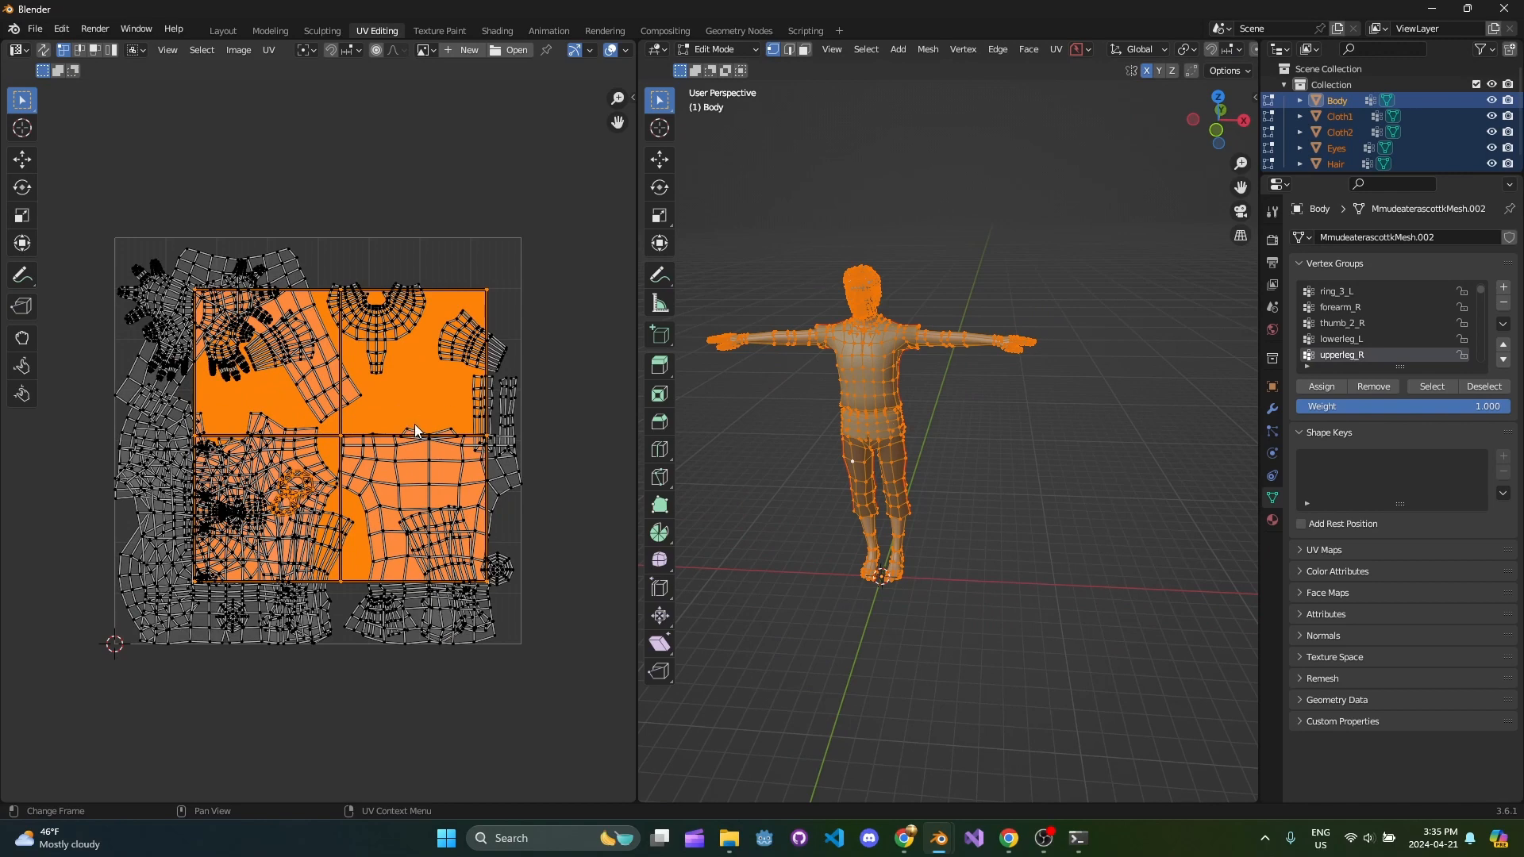
- Inspect each mesh's UV islands in the UV Editing workspace, then return to Object Mode
key(Tab)
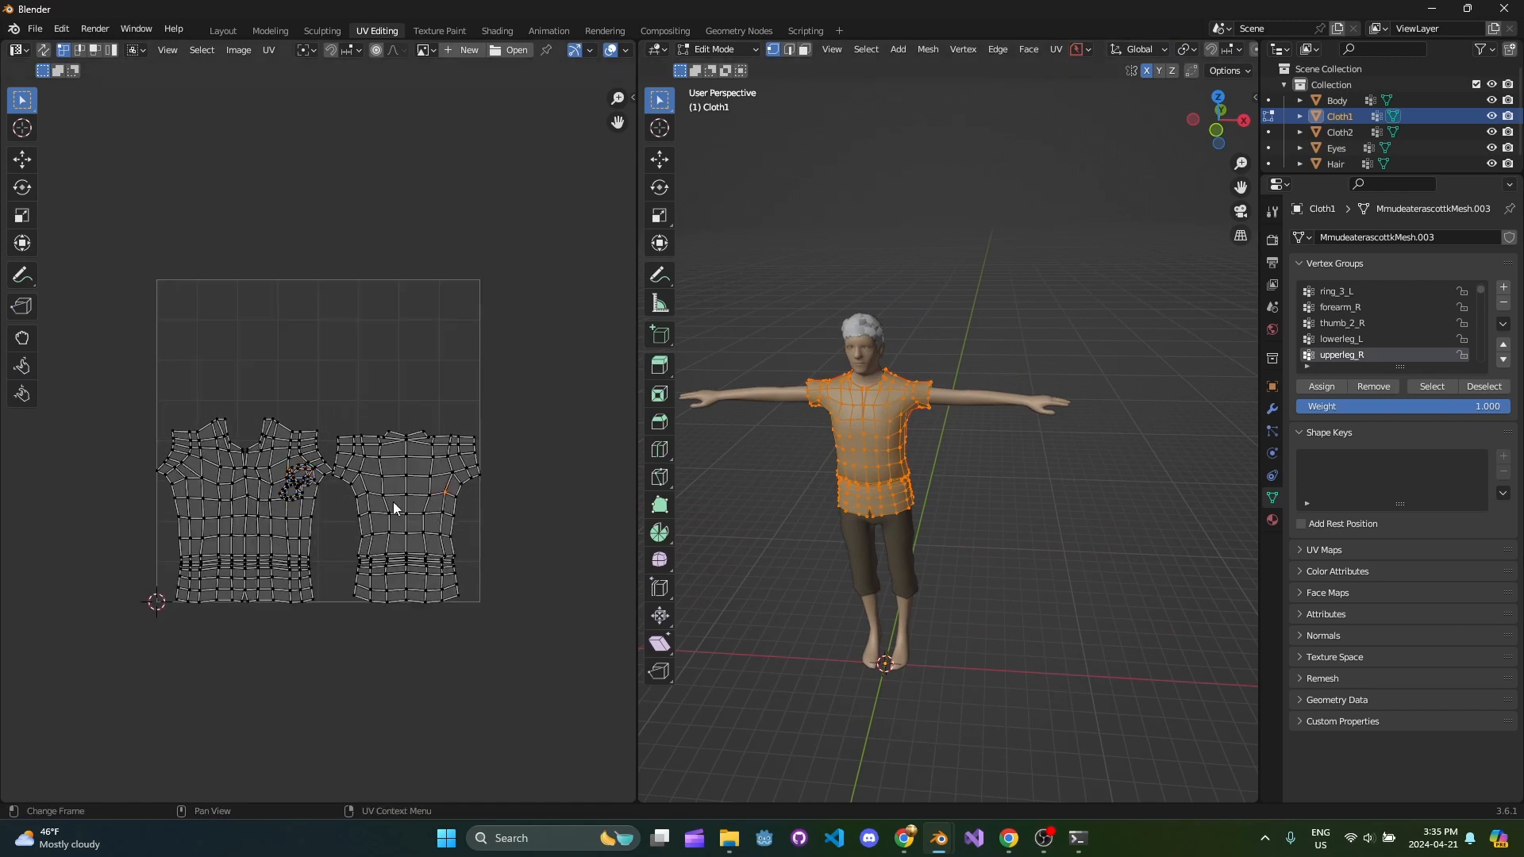
click(243, 486)
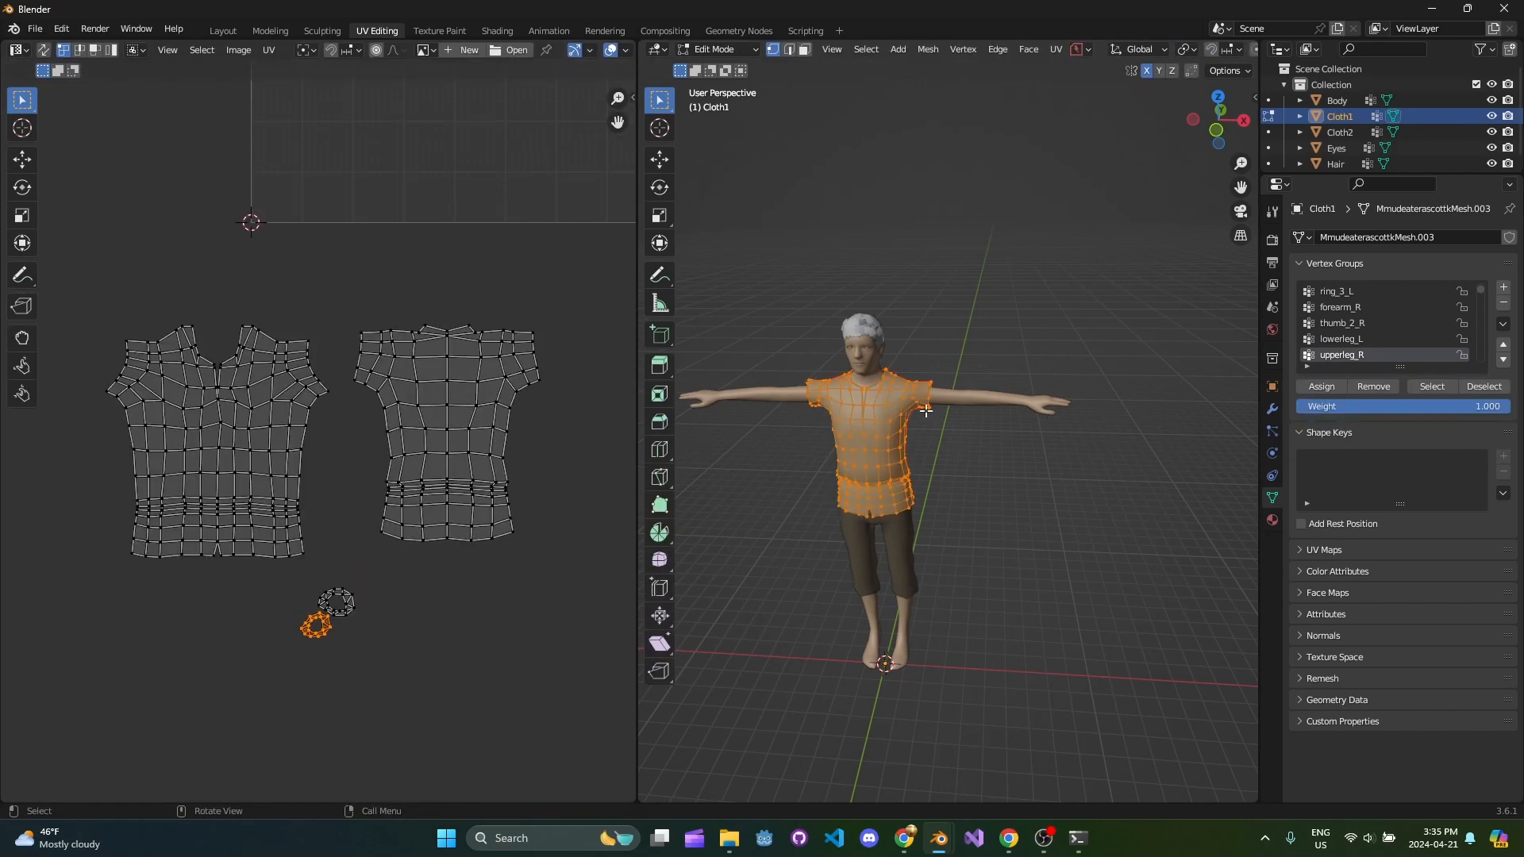
click(1337, 100)
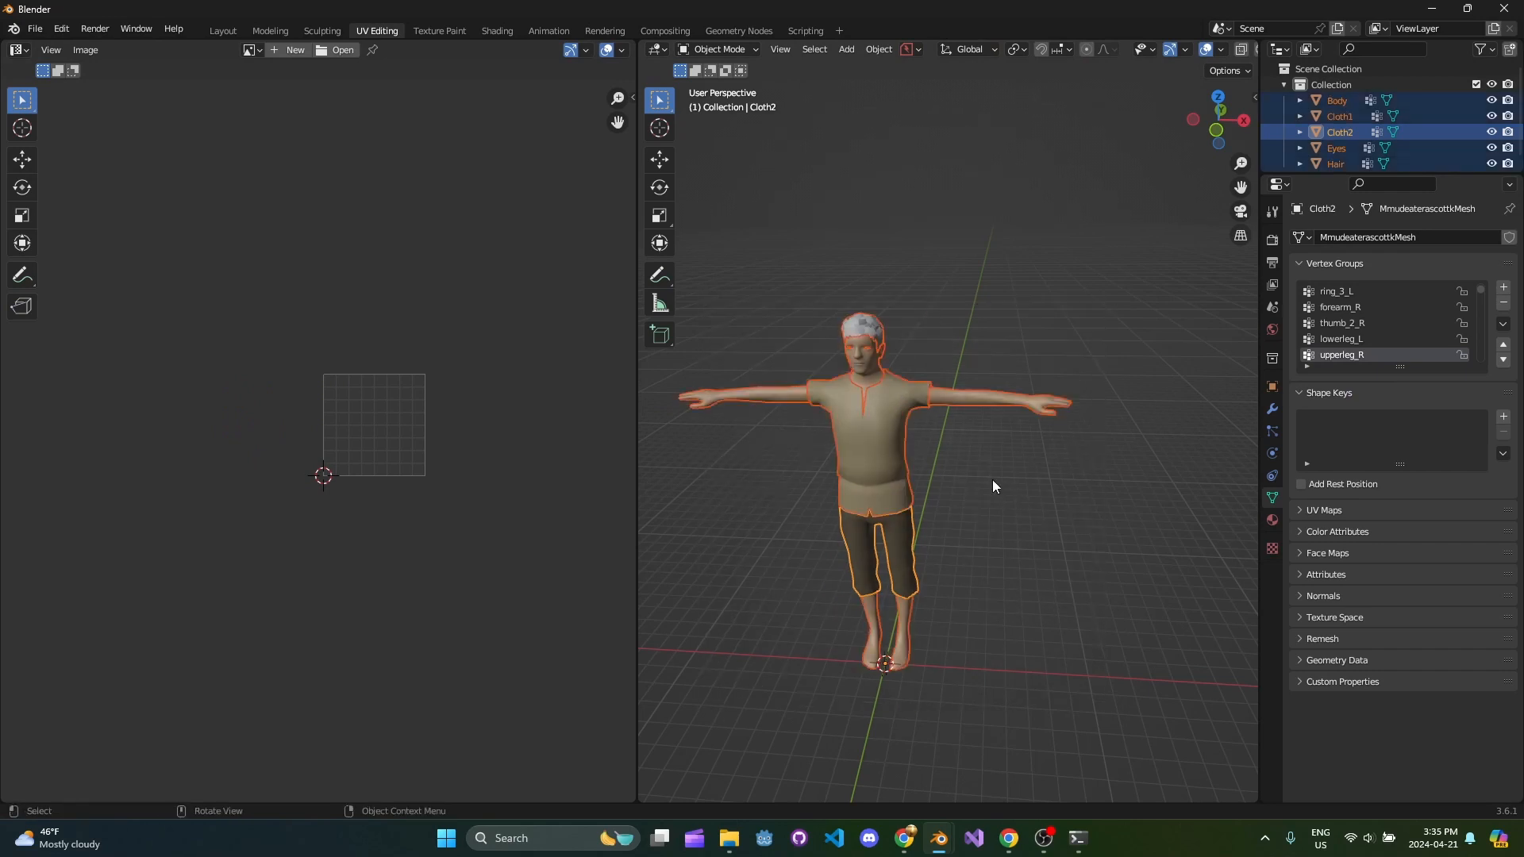
- Enter Edit Mode on all five selected character meshes together
key(Tab)
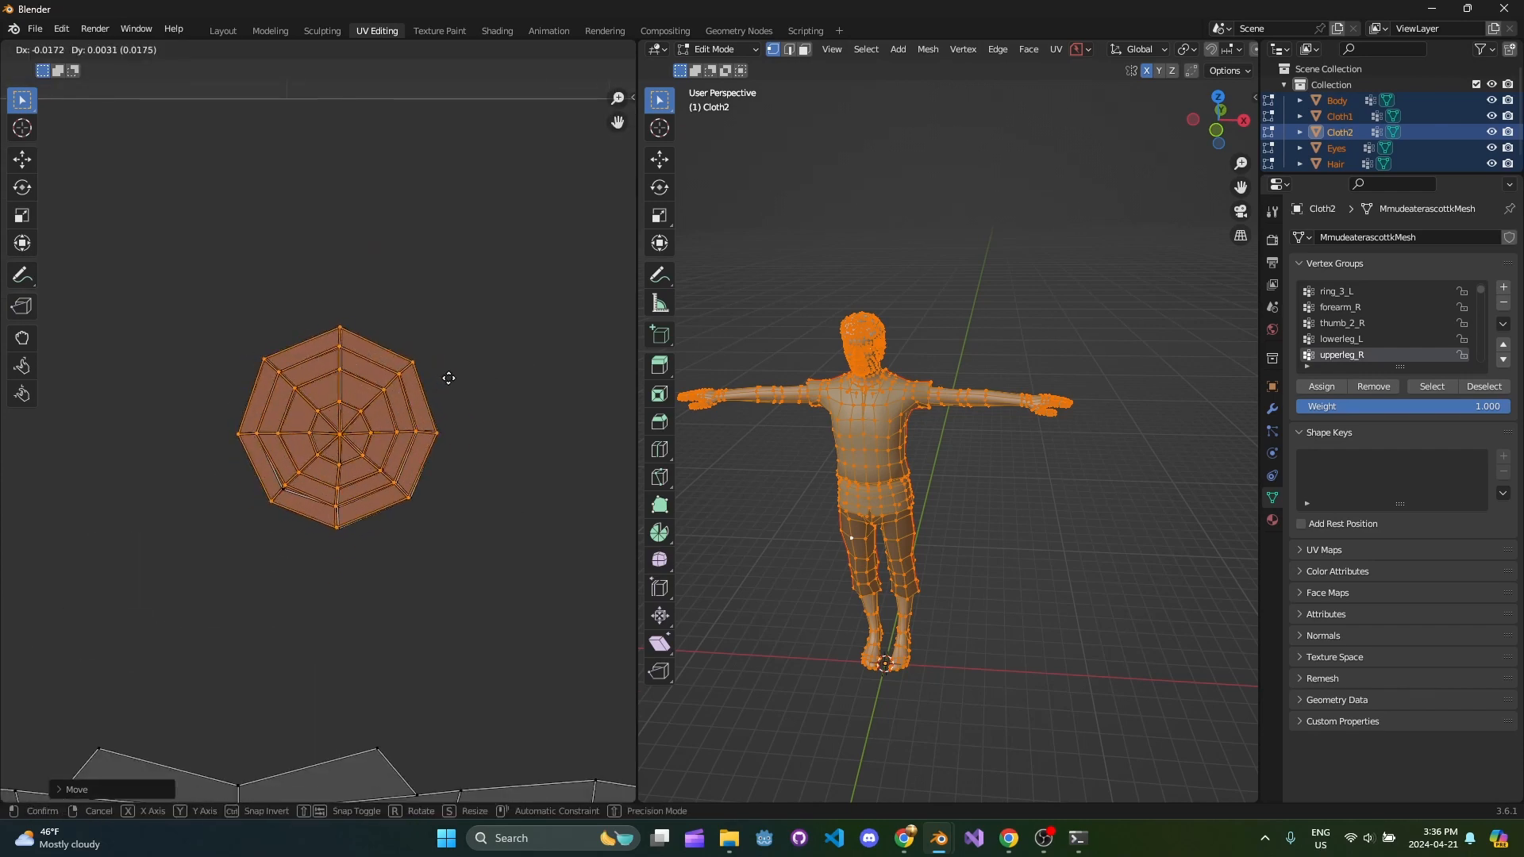
mouse_move(450, 377)
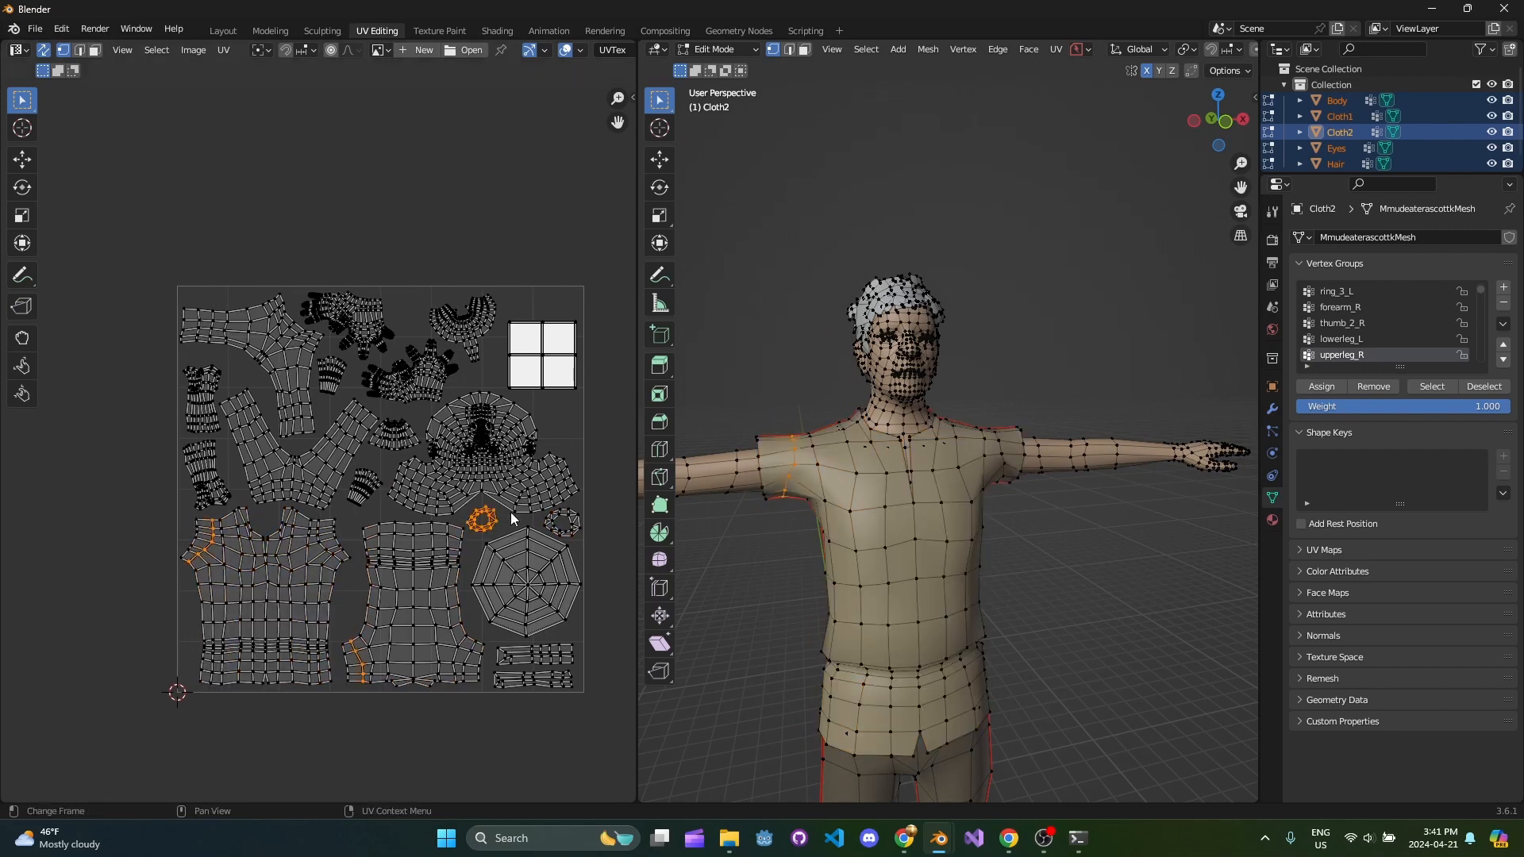
- Drag the small ring UV island into free space after packing
drag(923, 438, 856, 460)
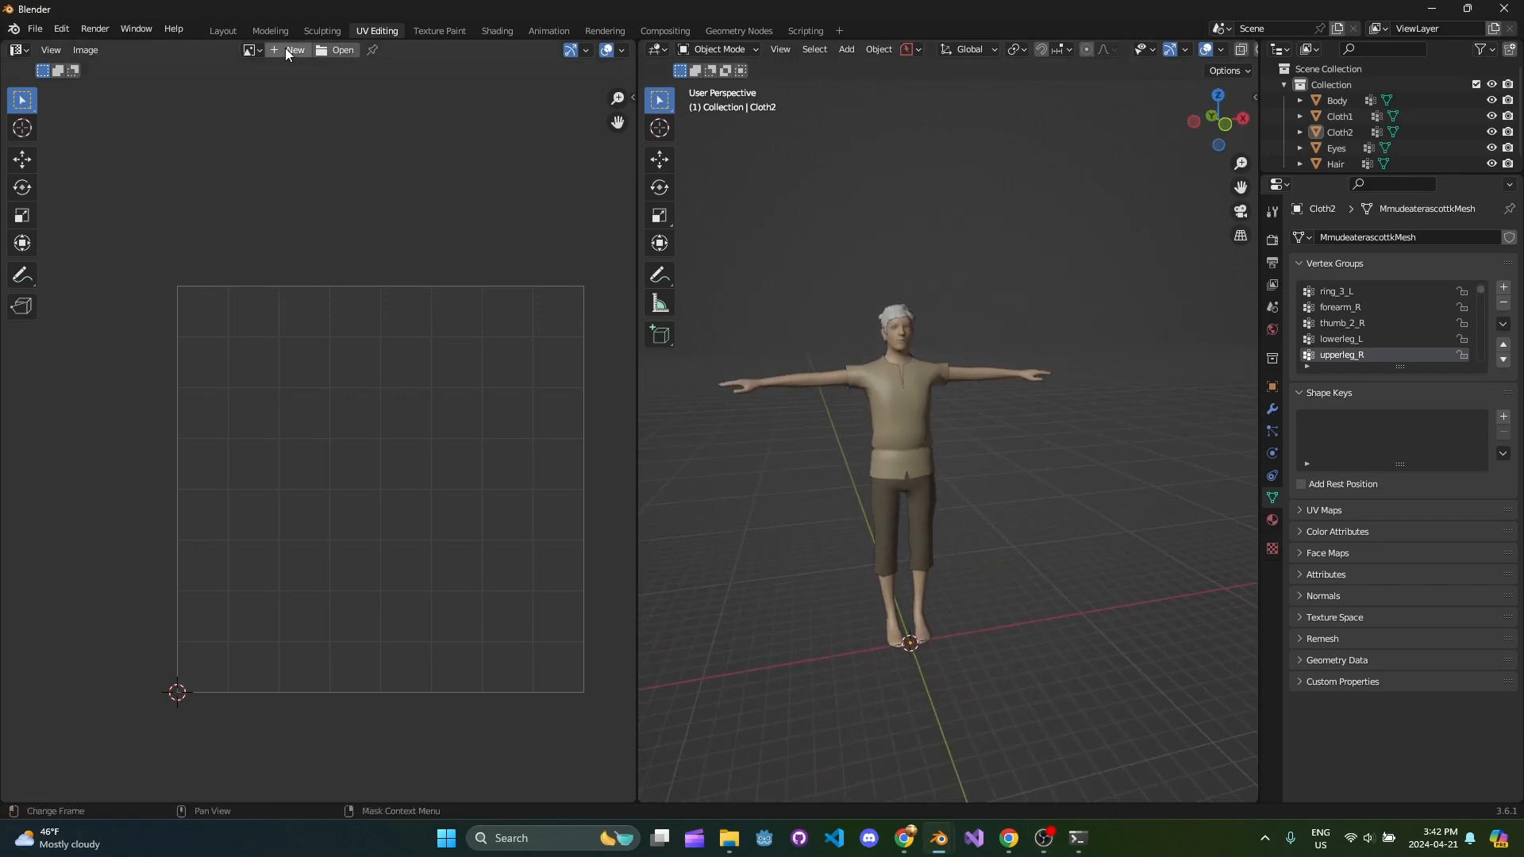
- Swap the Shirt and Pants material names so slots read Skin, Pants, Shirt, Hair
click(269, 31)
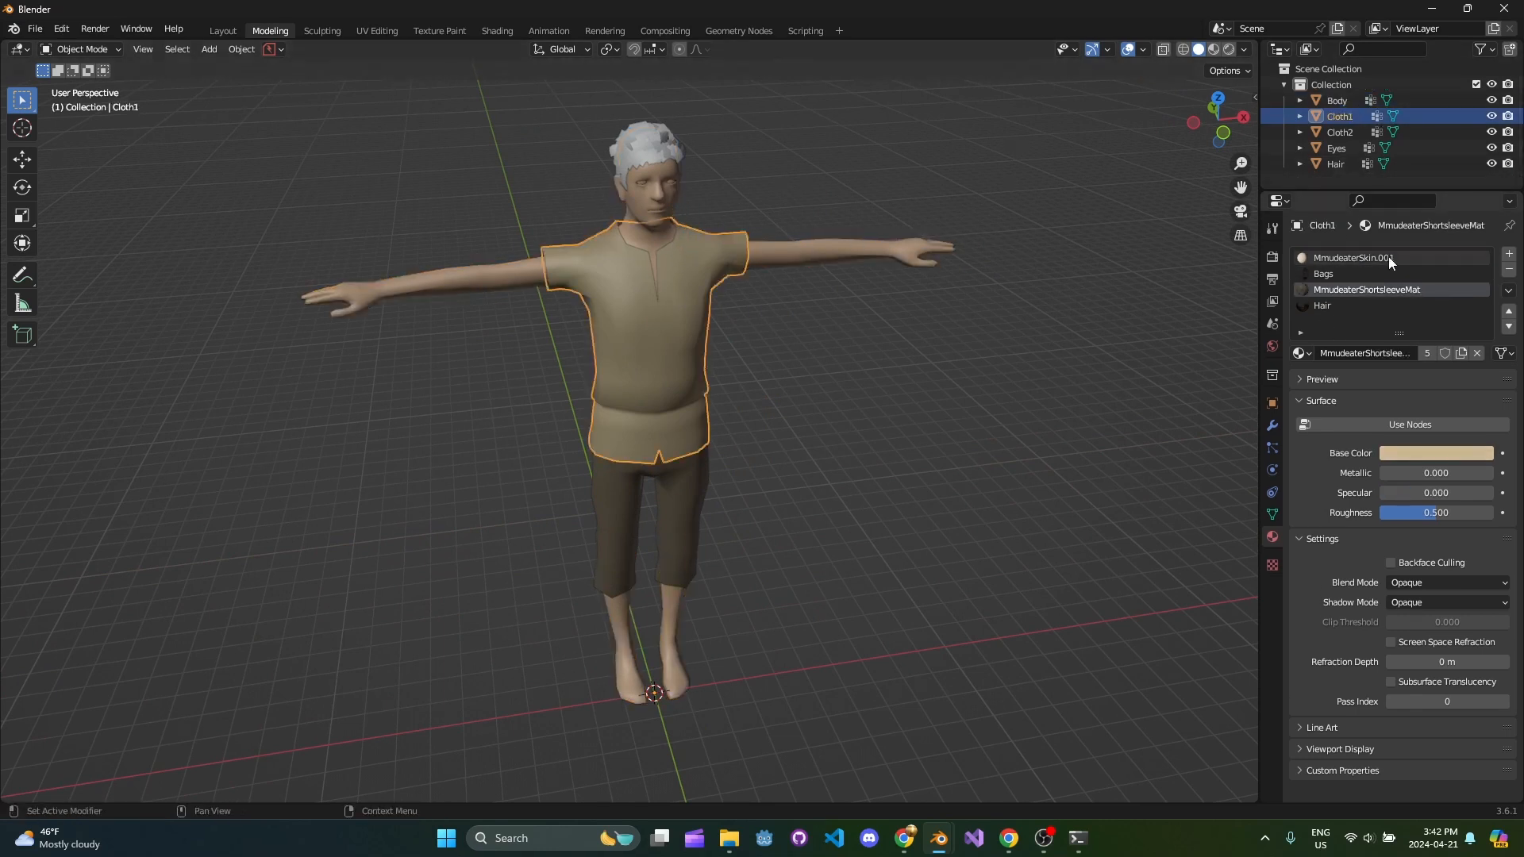
click(1336, 100)
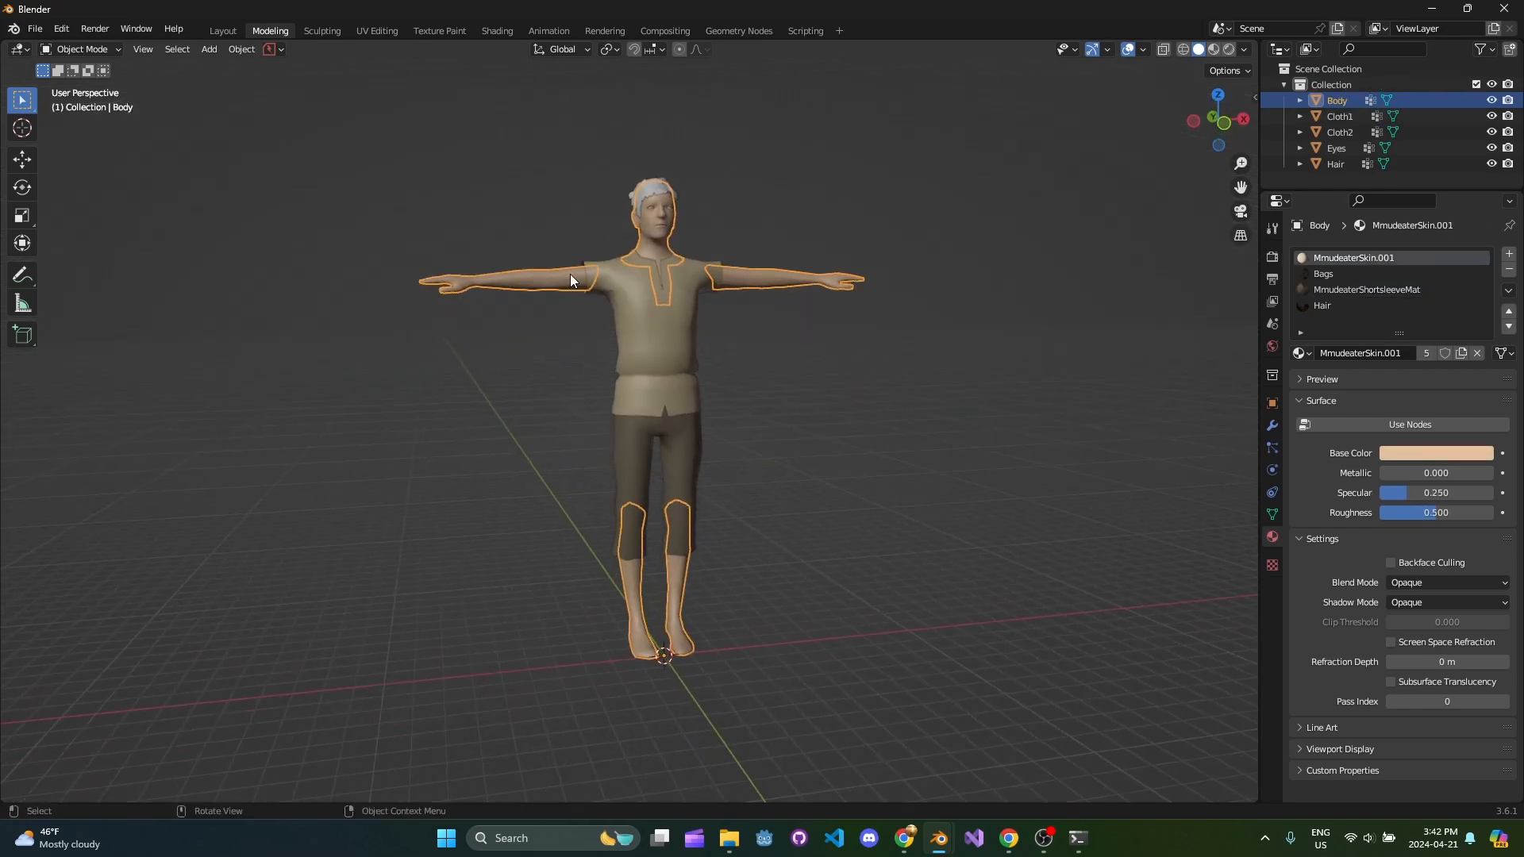
click(1336, 163)
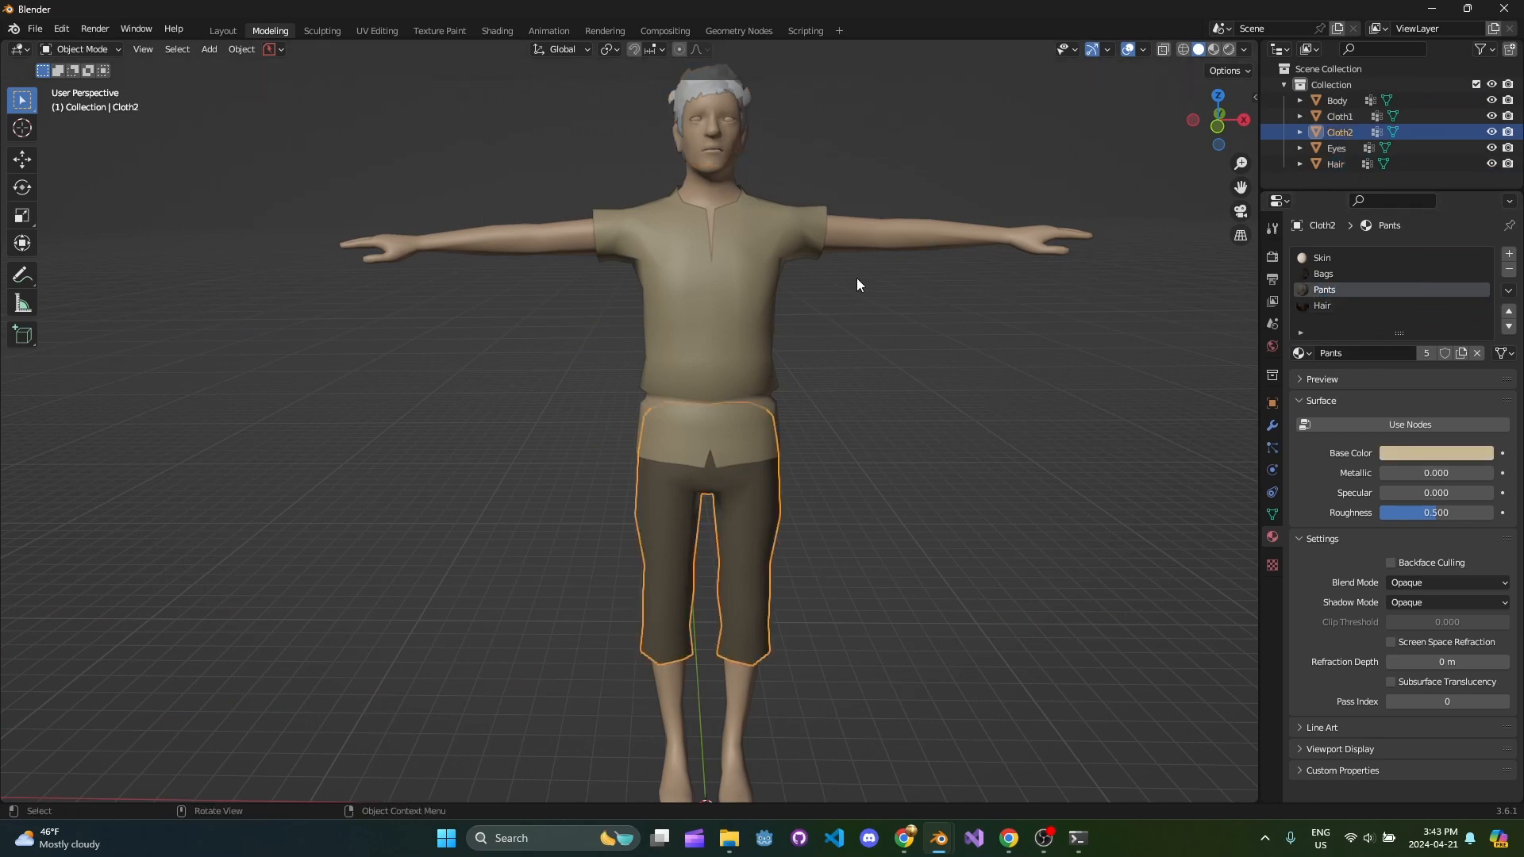
click(1340, 116)
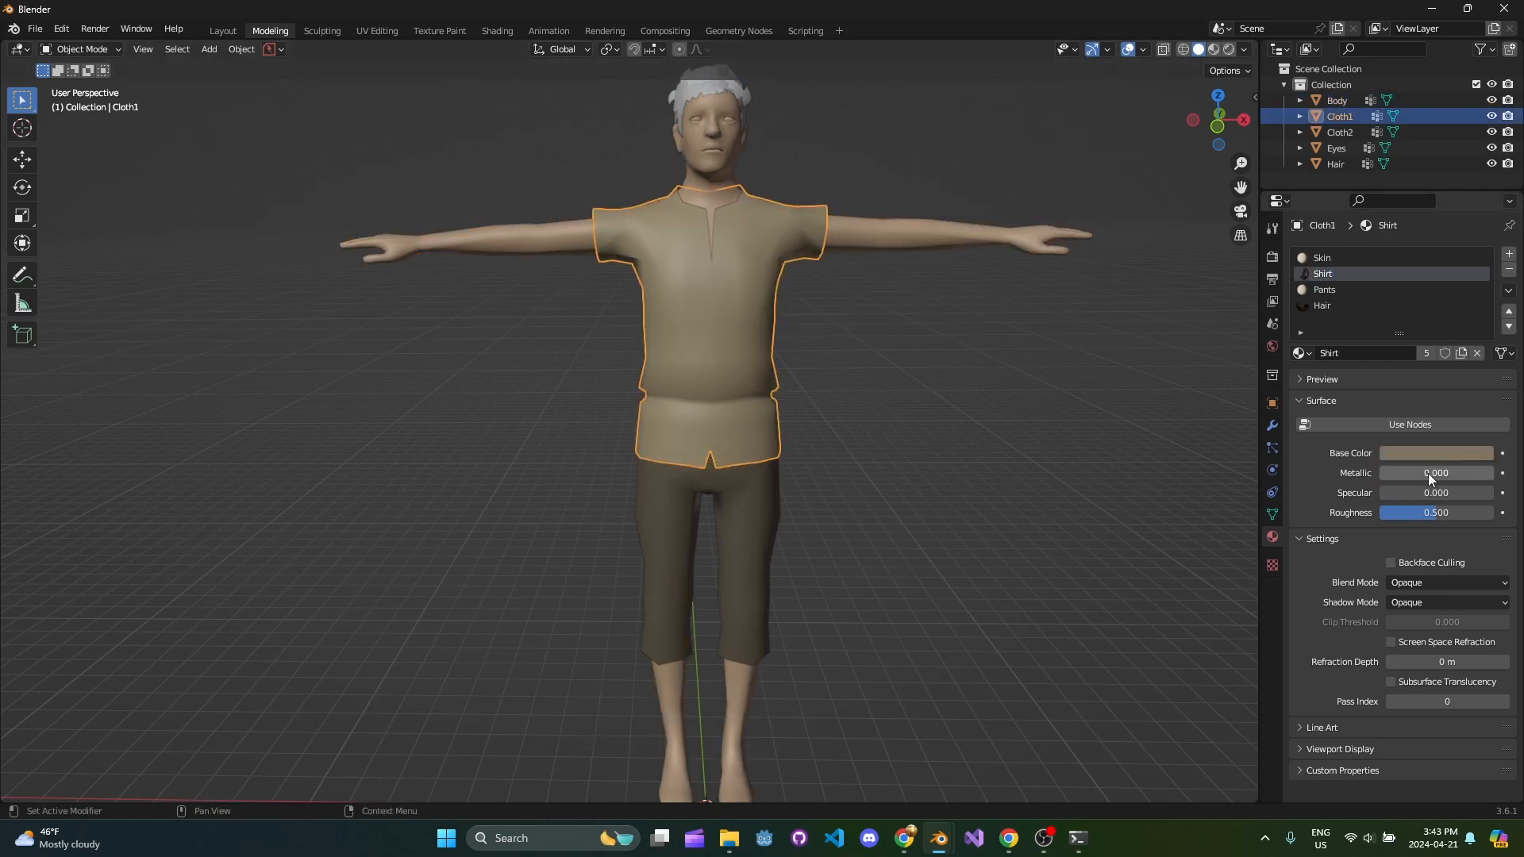
click(1438, 453)
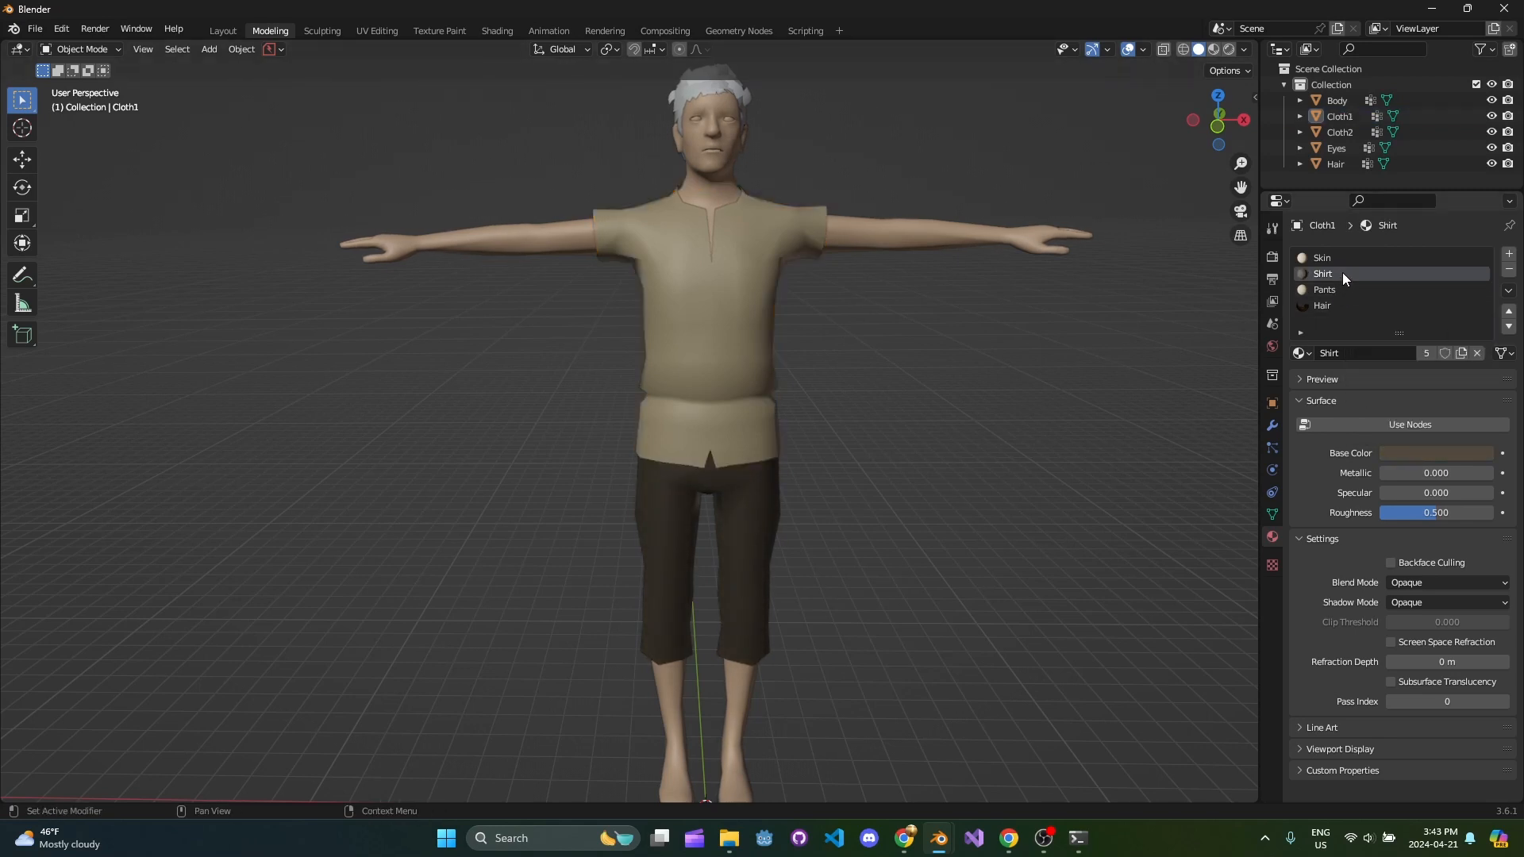
double_click(1351, 273)
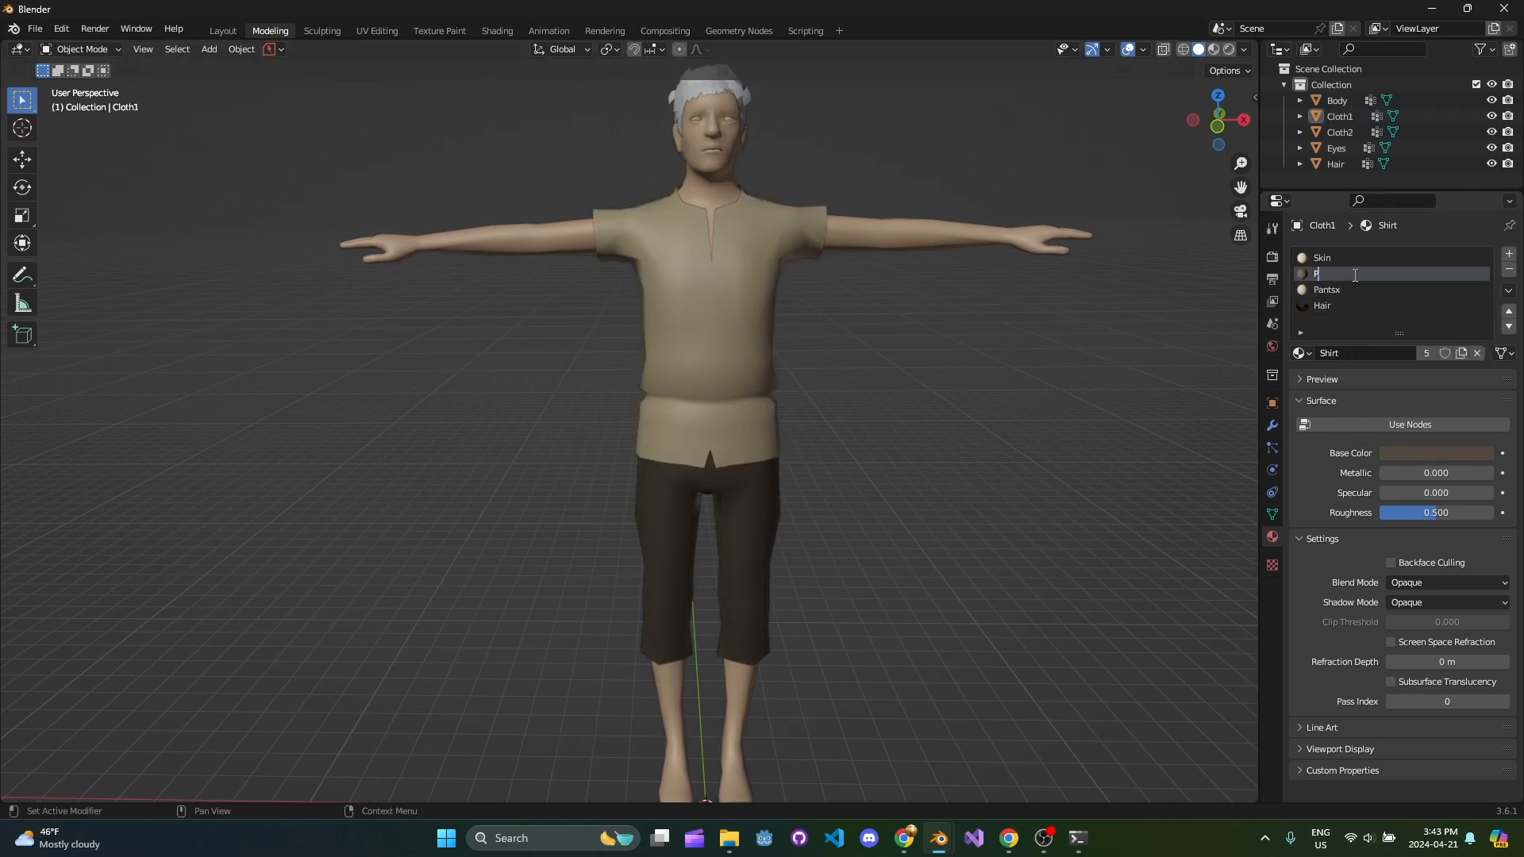
click(1438, 453)
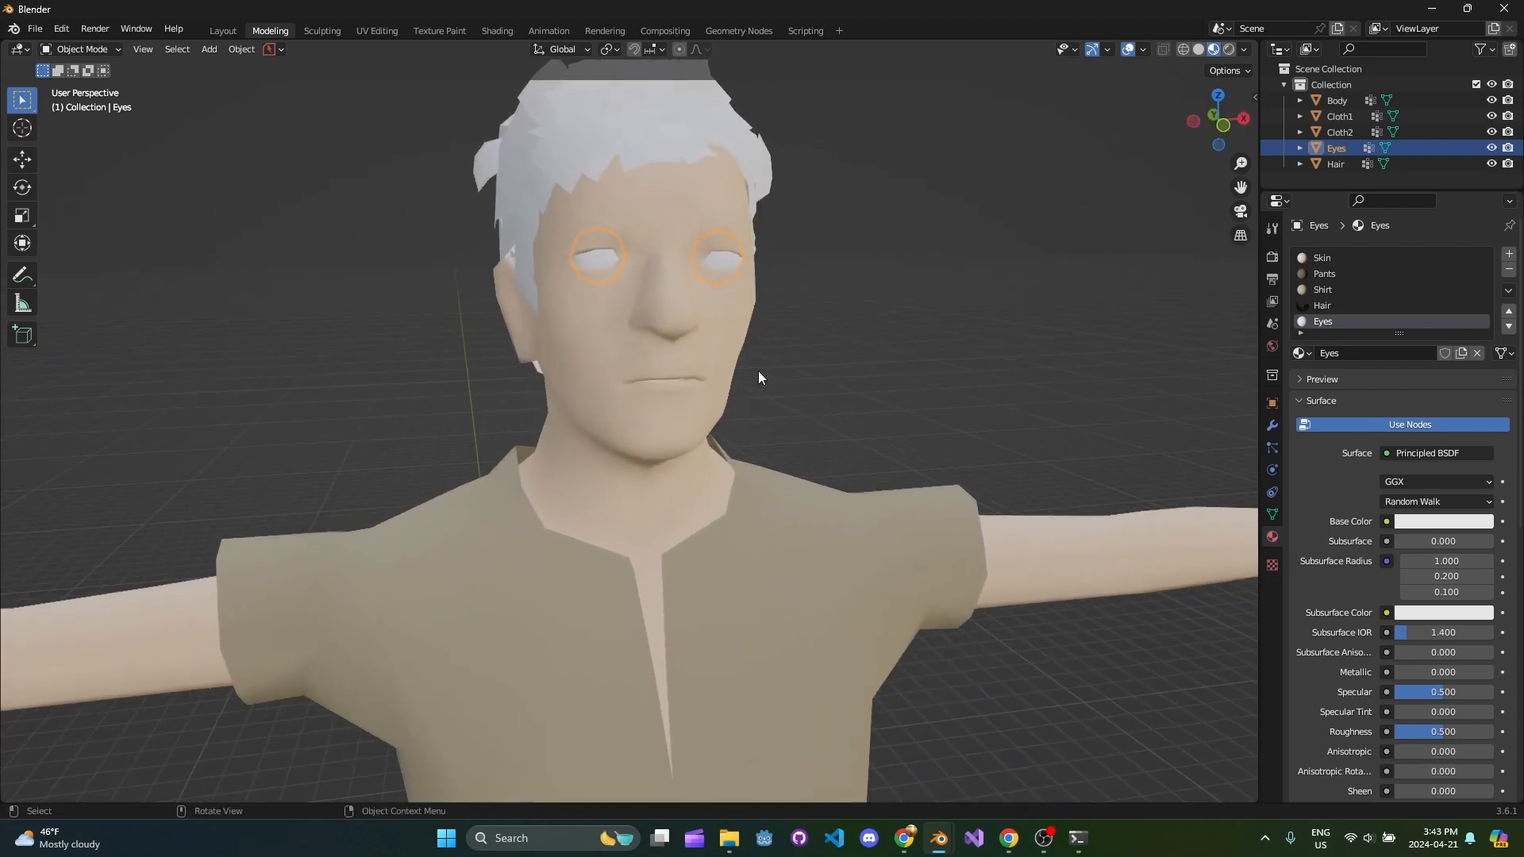
- Set the Eyes material to metallic 0.246, specular 0.603 and roughness 0.167
scroll(down, 3)
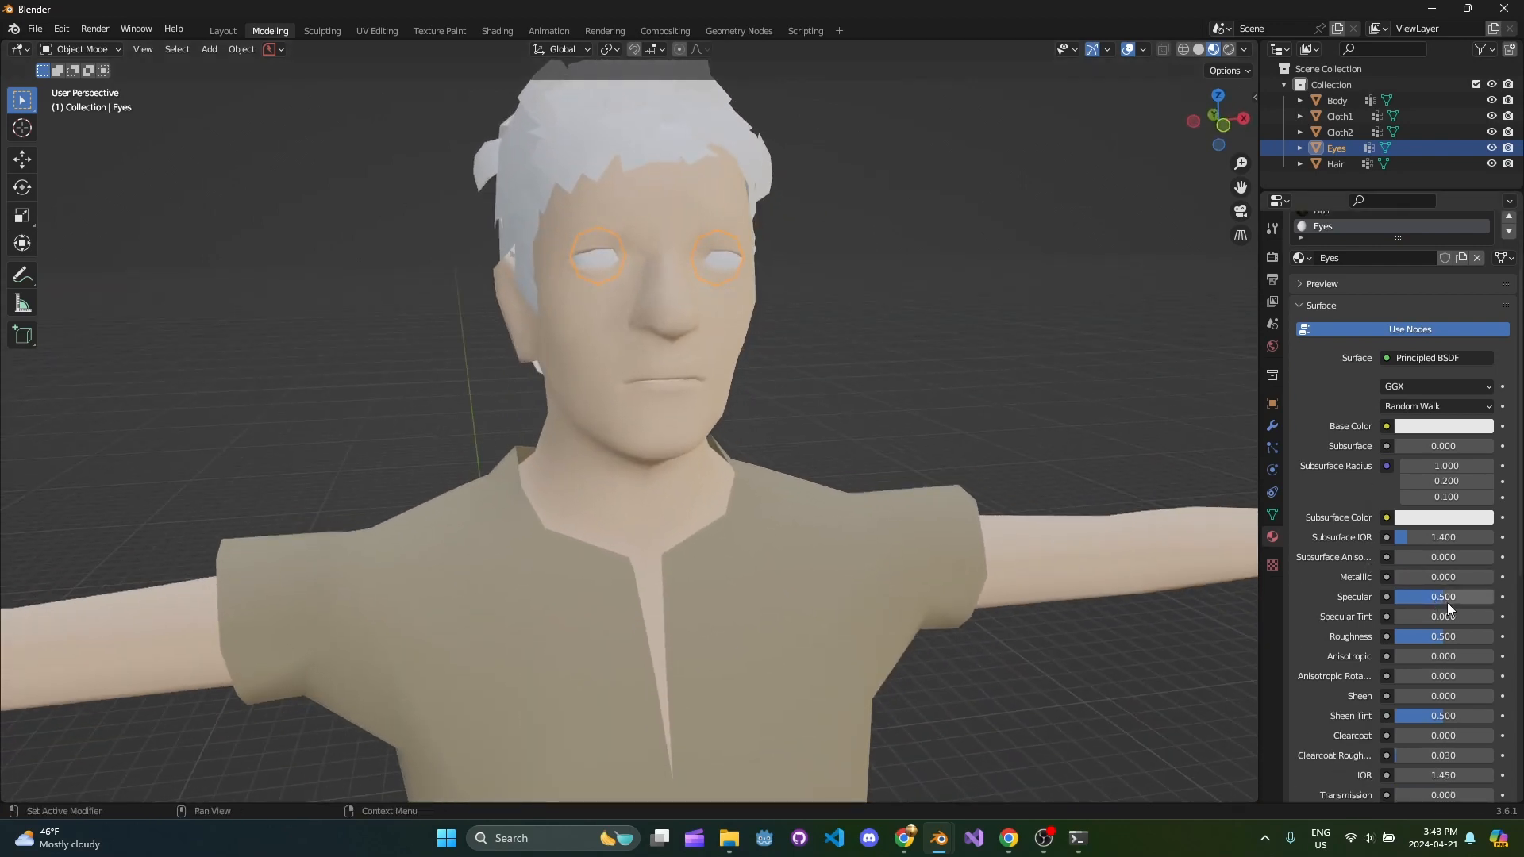
drag(1410, 577, 1444, 577)
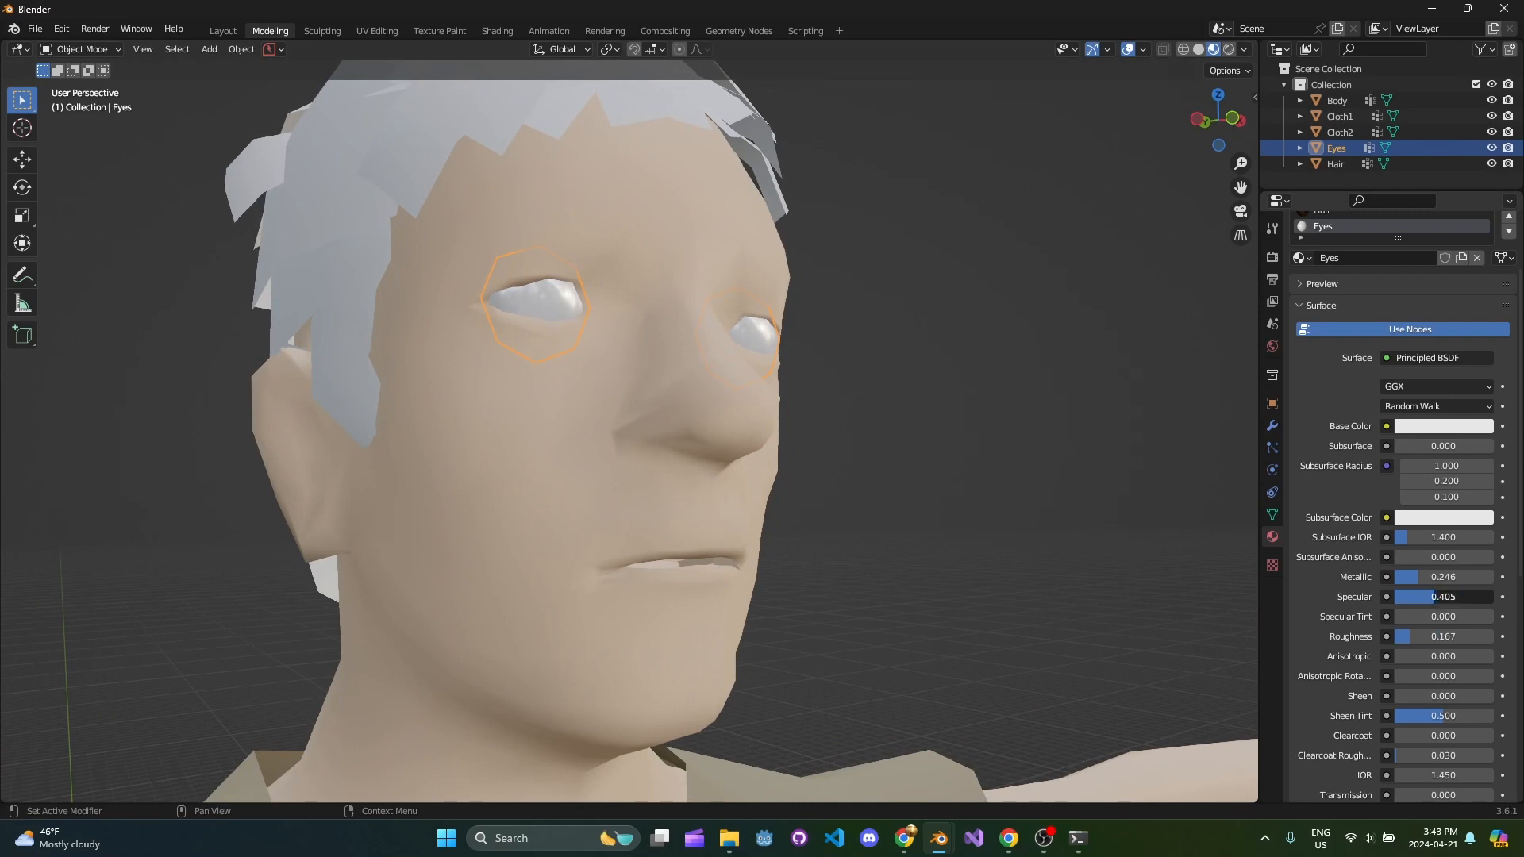
key(Tab)
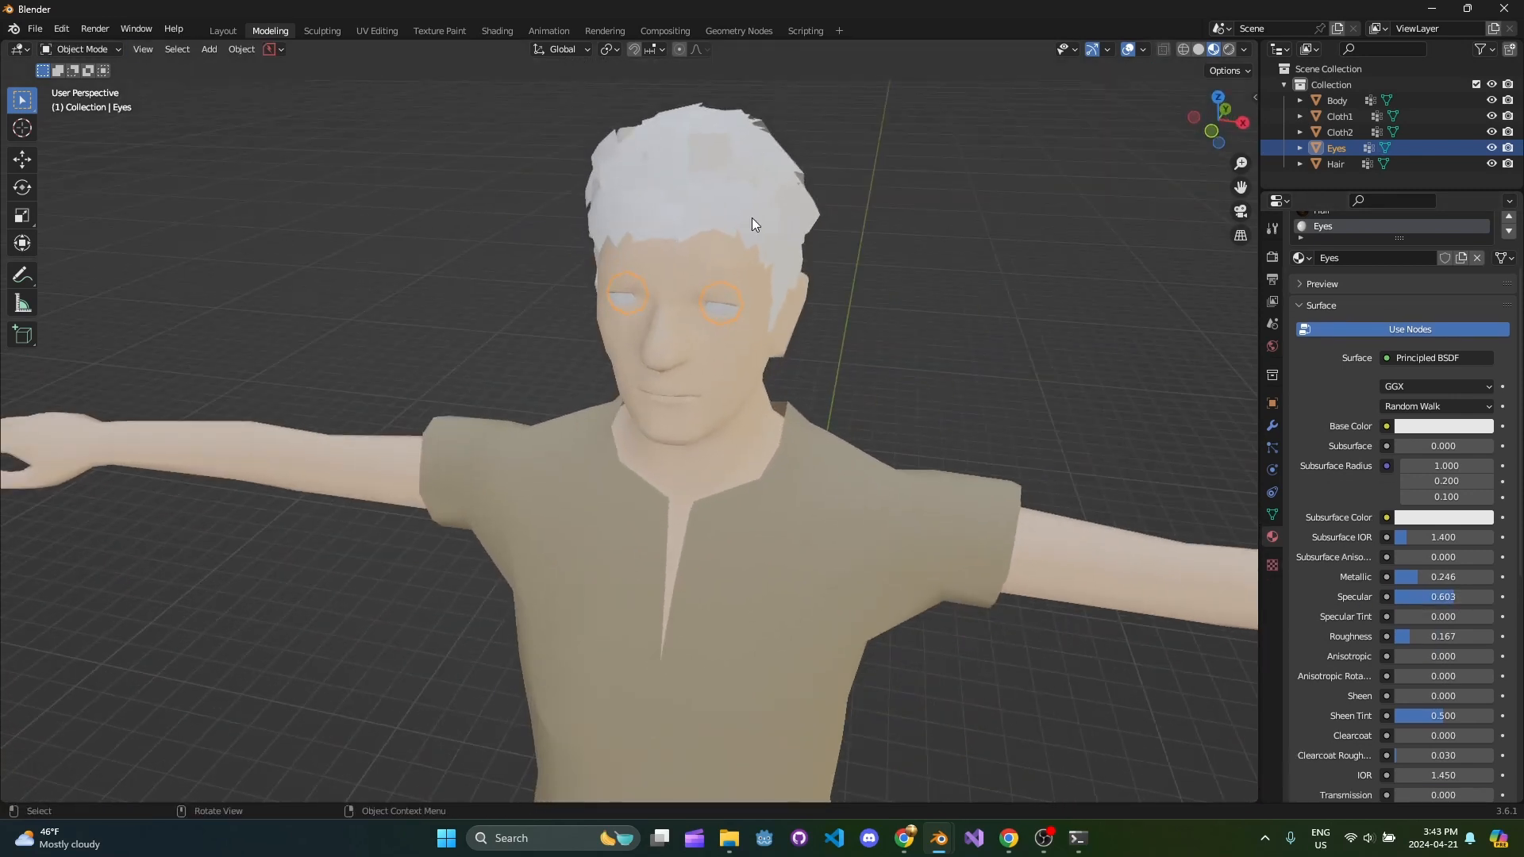
click(1336, 164)
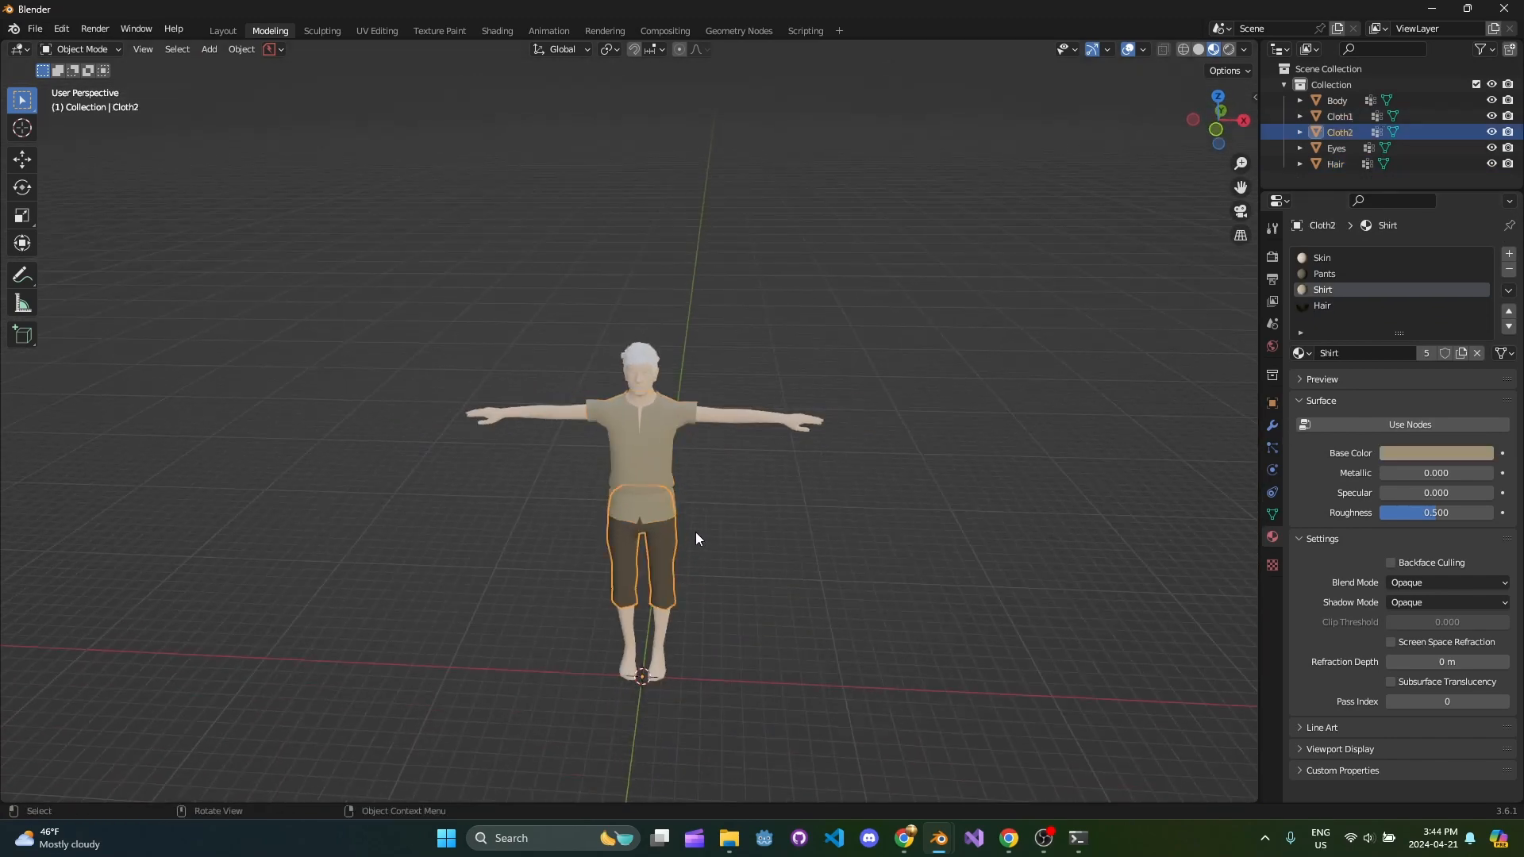
- Save zombie.blend and switch the Skin material to node-based shading in the Shading workspace
key(ctrl+s)
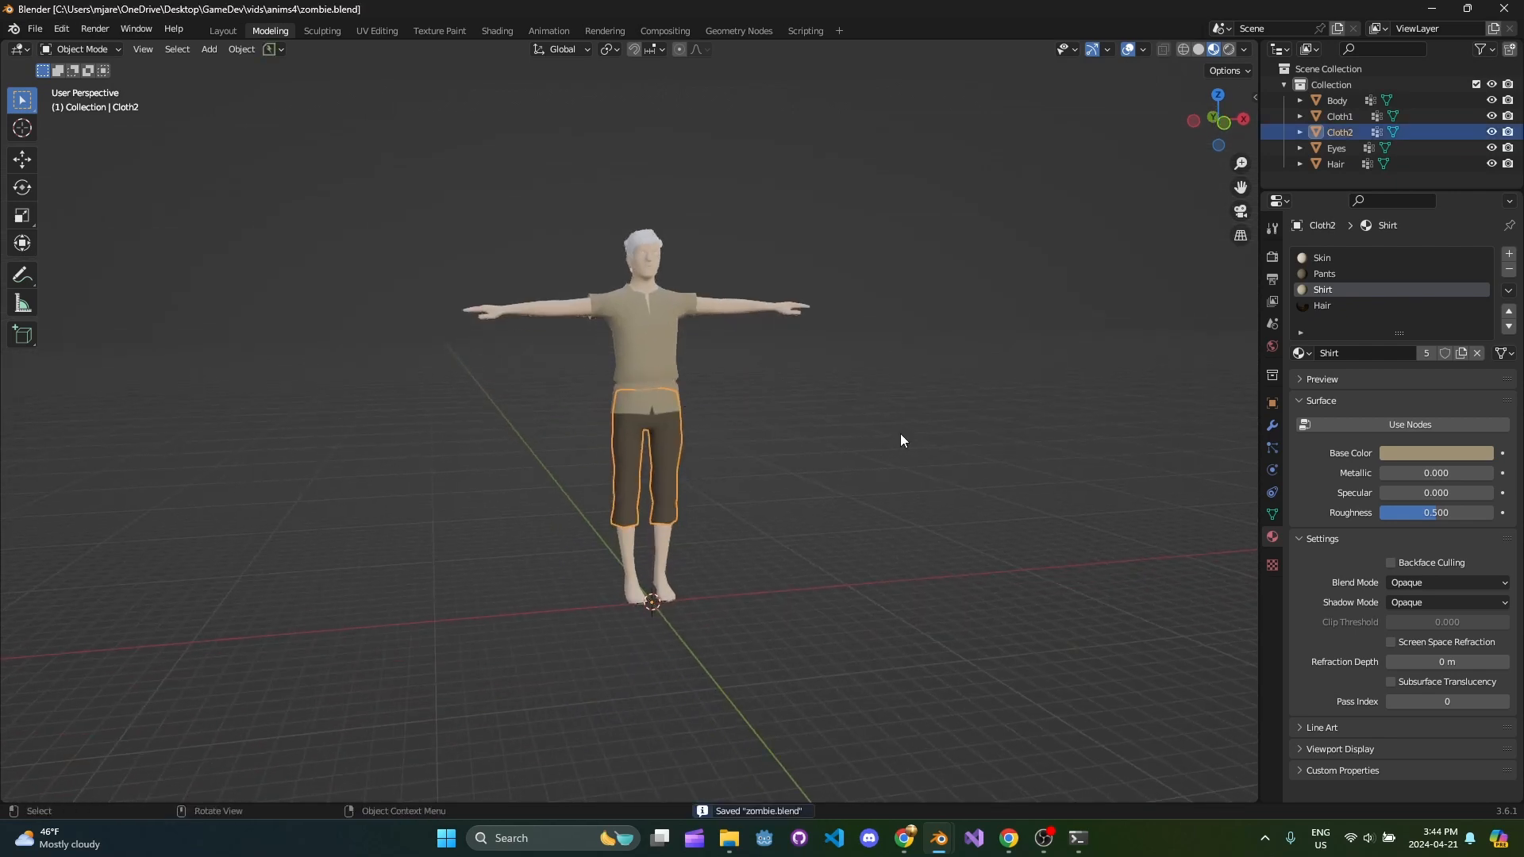
scroll(up, 3)
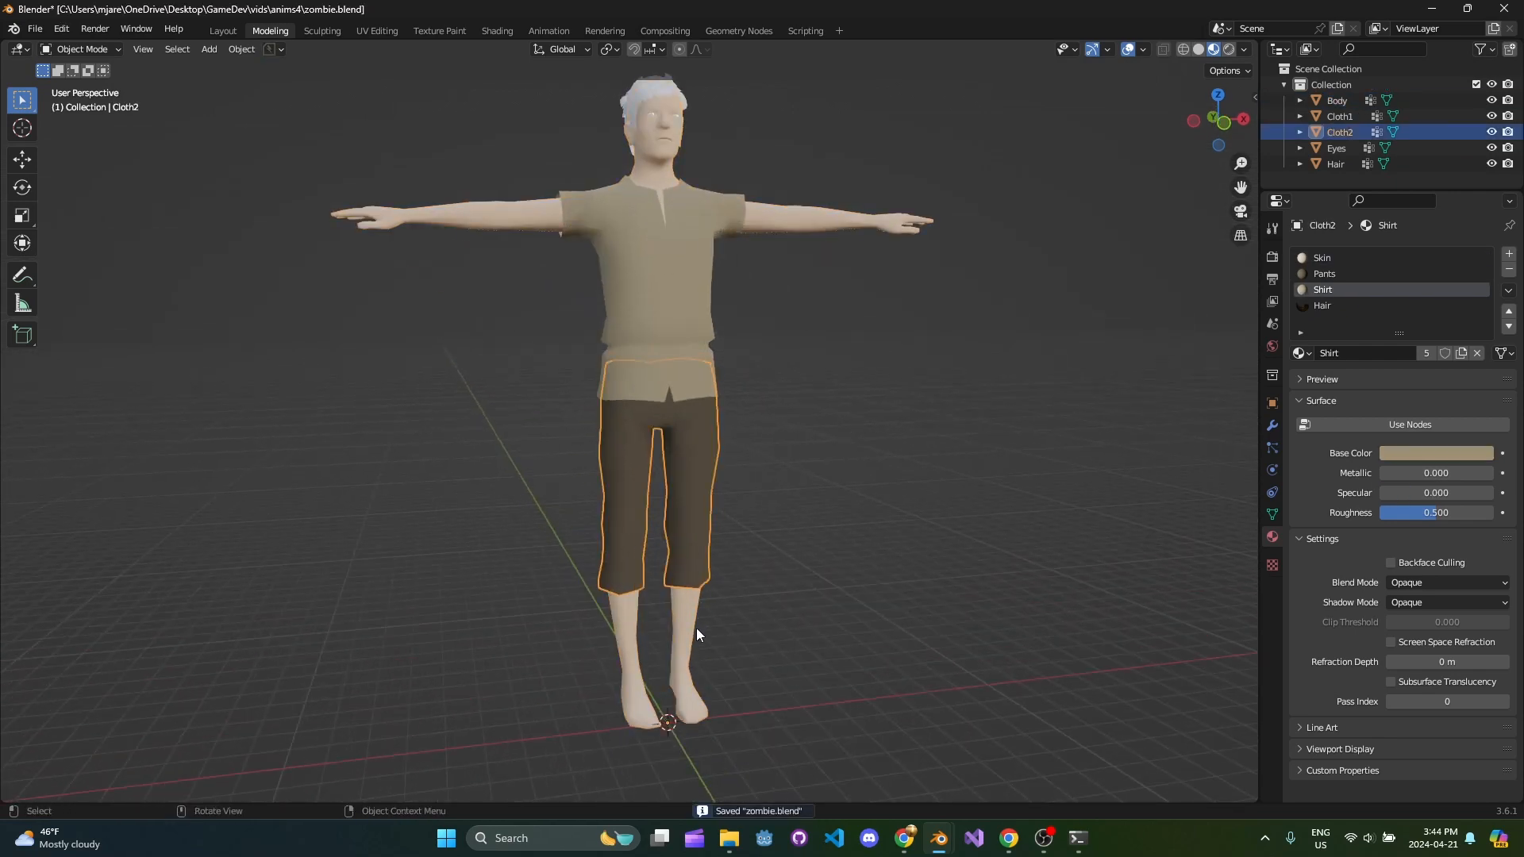
click(497, 30)
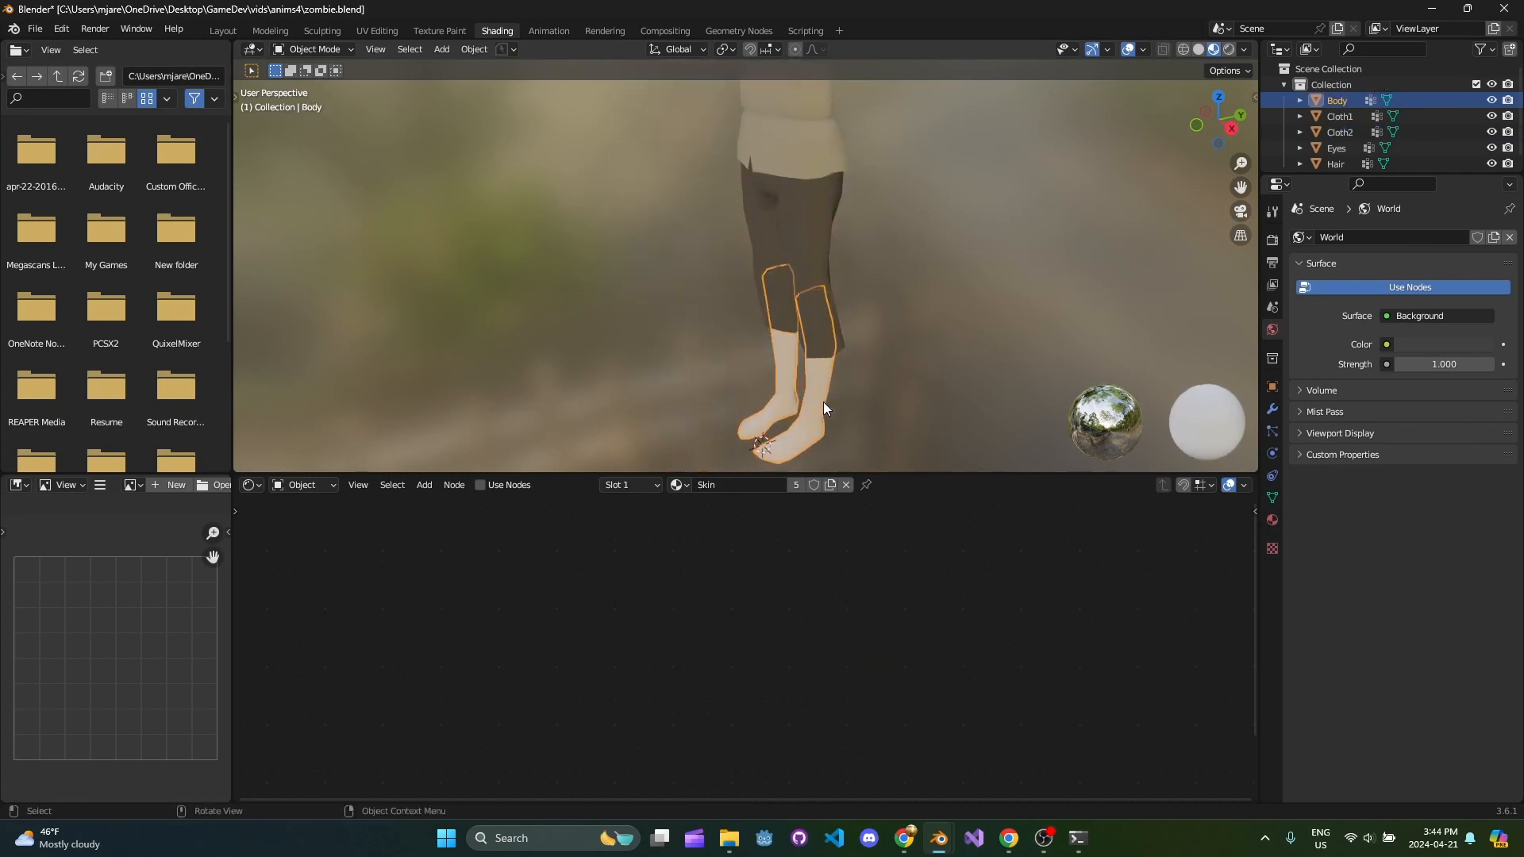
click(480, 484)
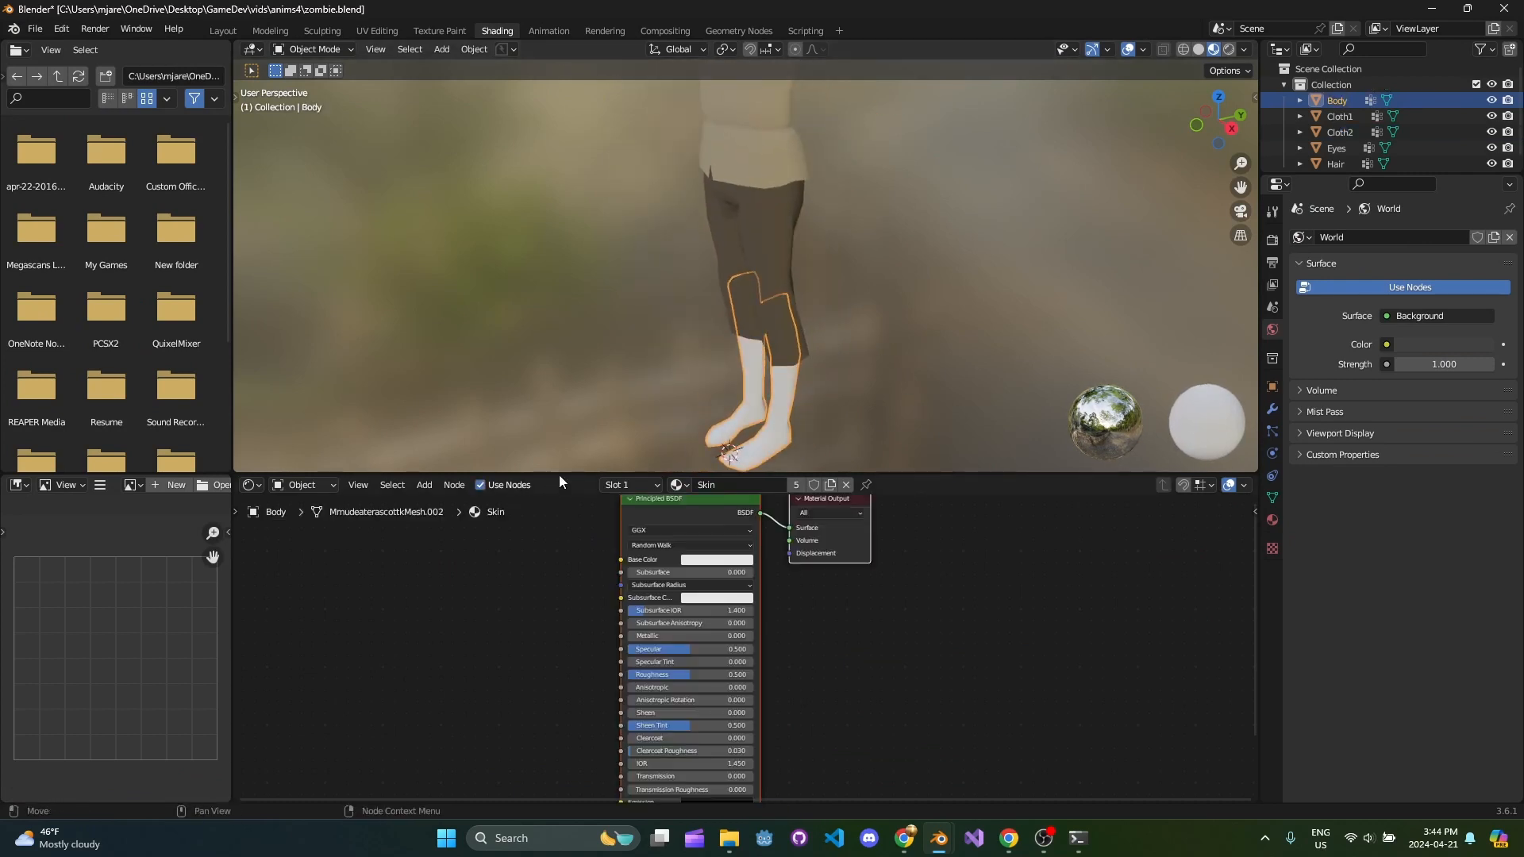
- Enable node-based shading for the Pants, Shirt and Hair materials on the clothing objects
click(1341, 133)
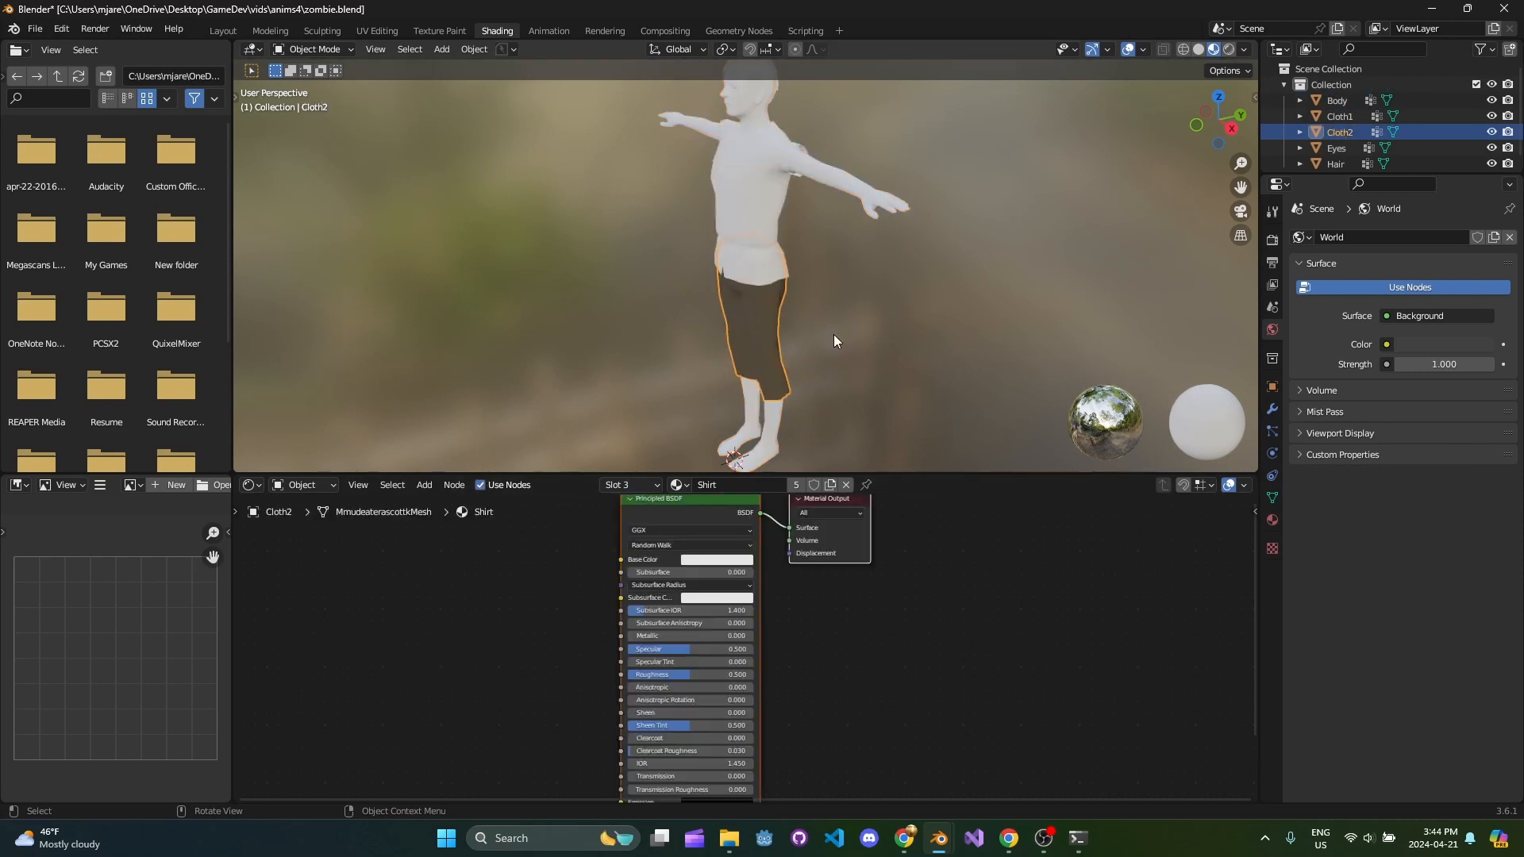
click(1339, 115)
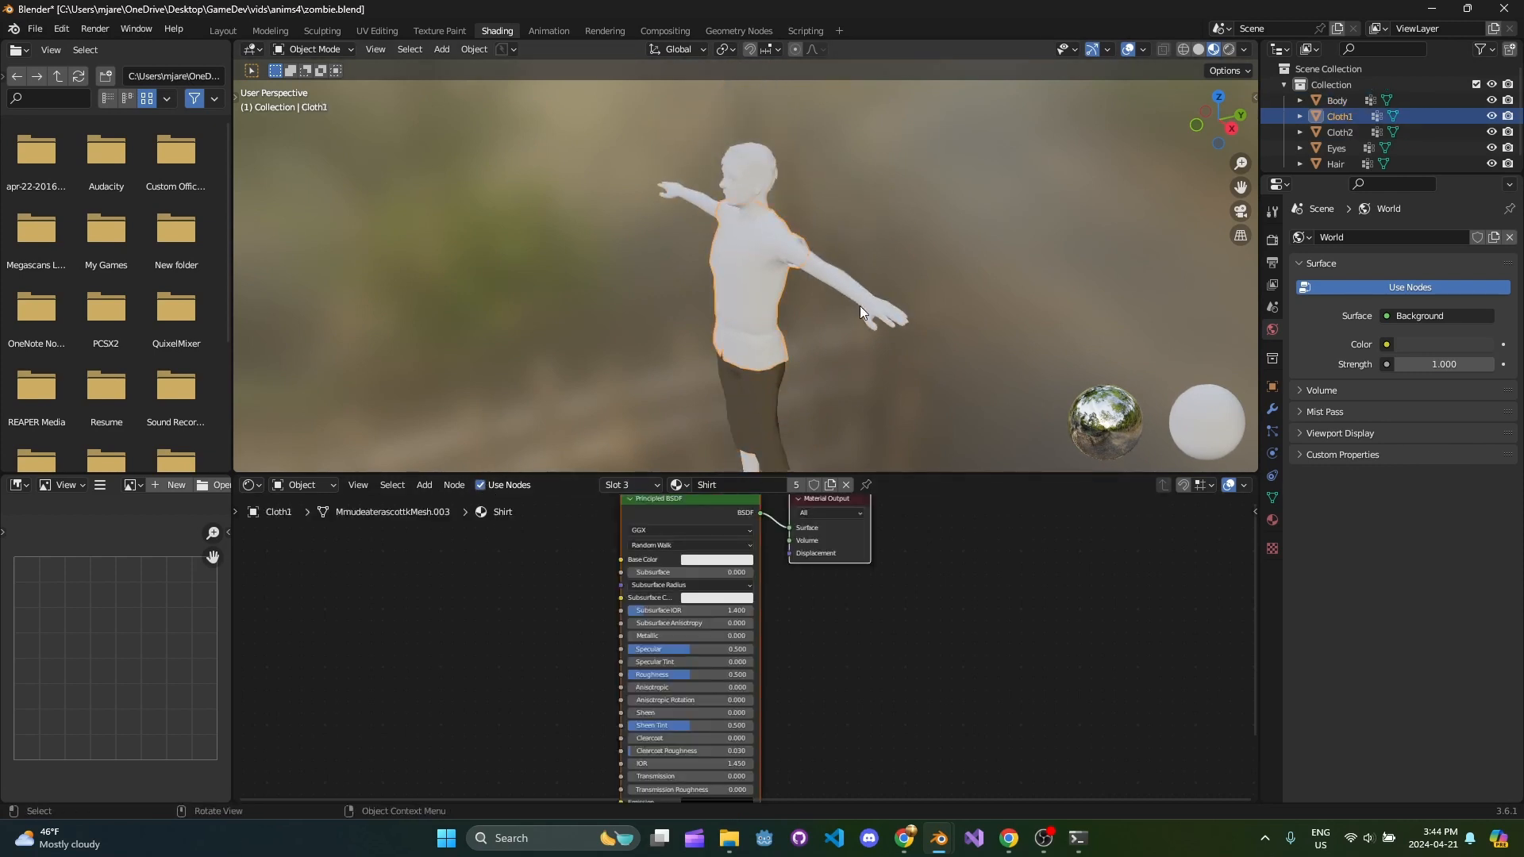
click(1339, 131)
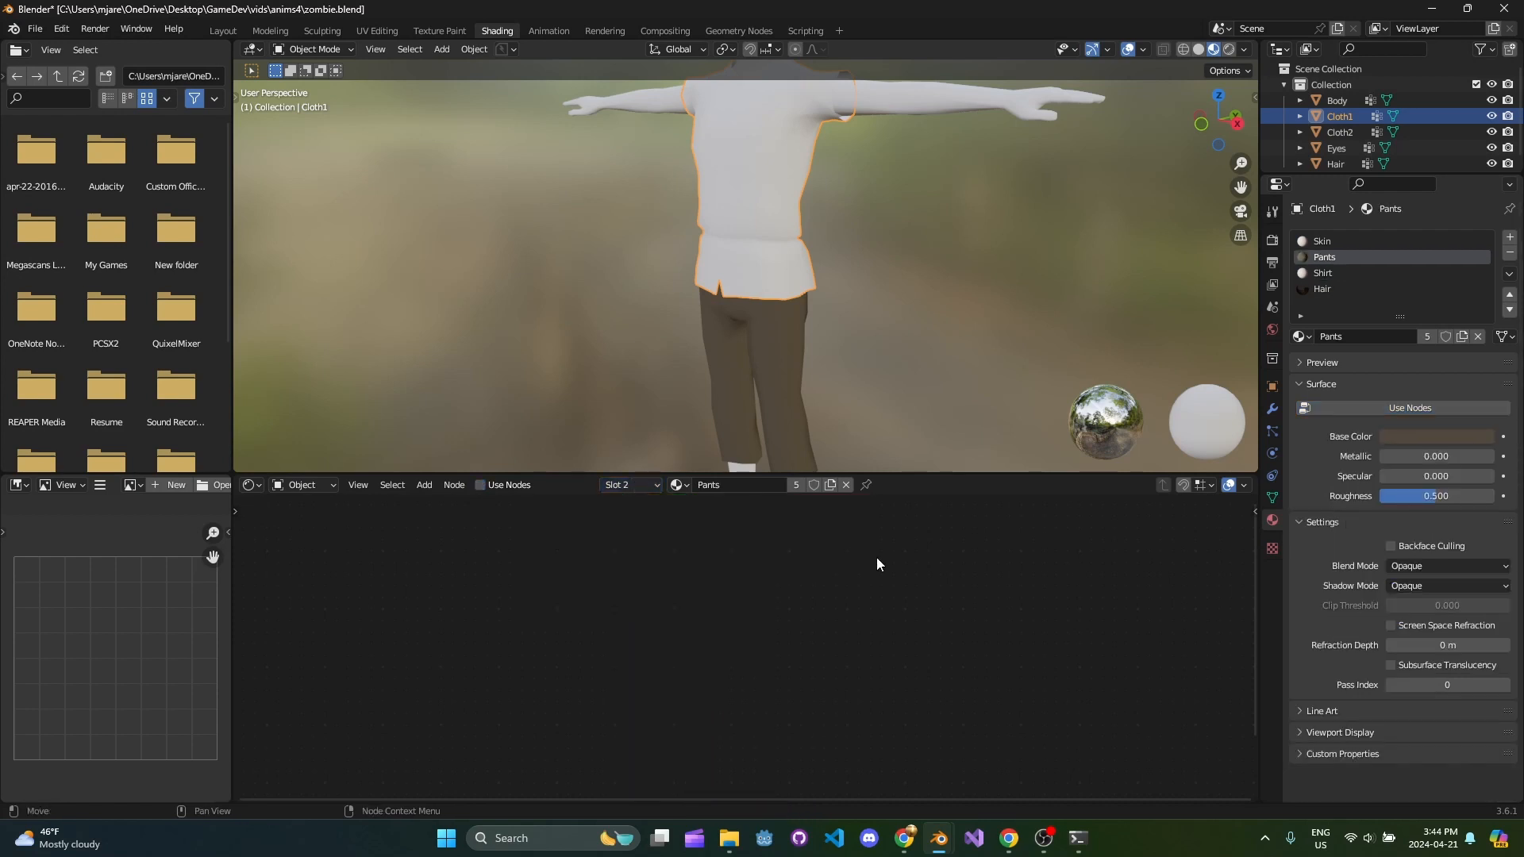
click(1407, 407)
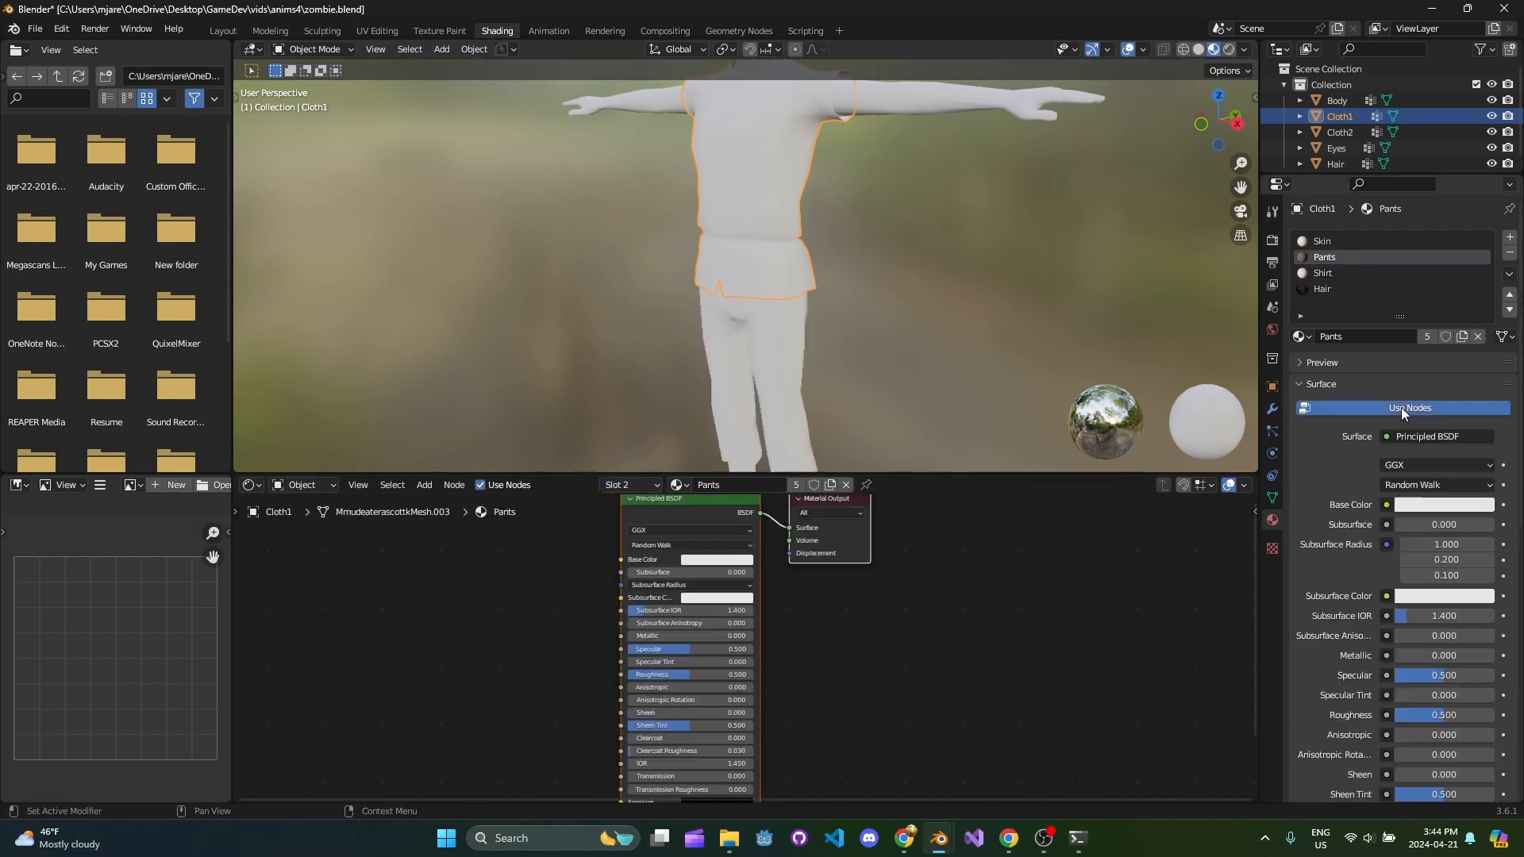
click(1324, 273)
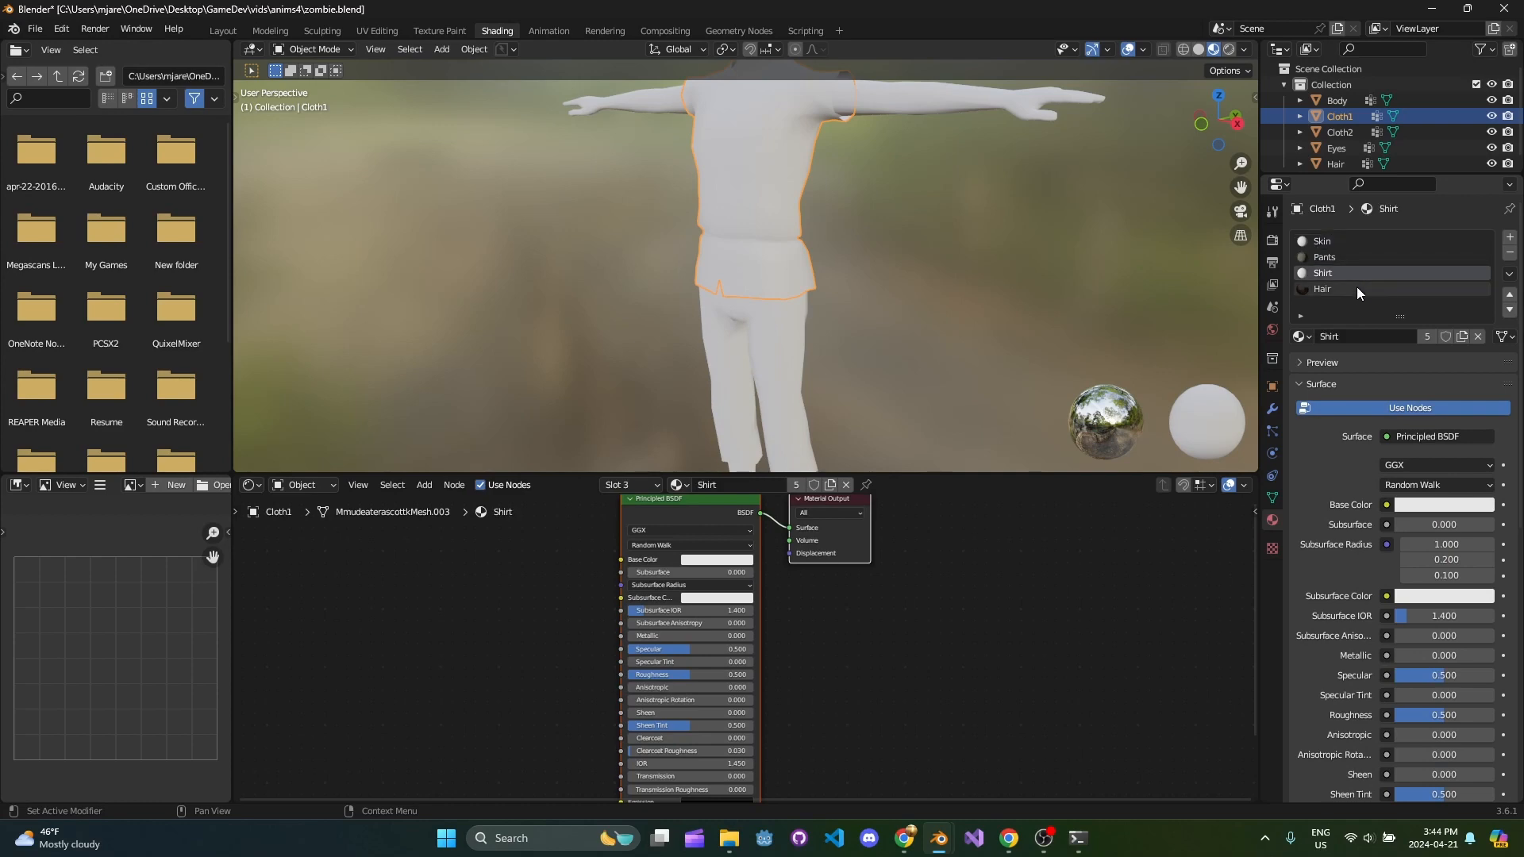
click(1342, 289)
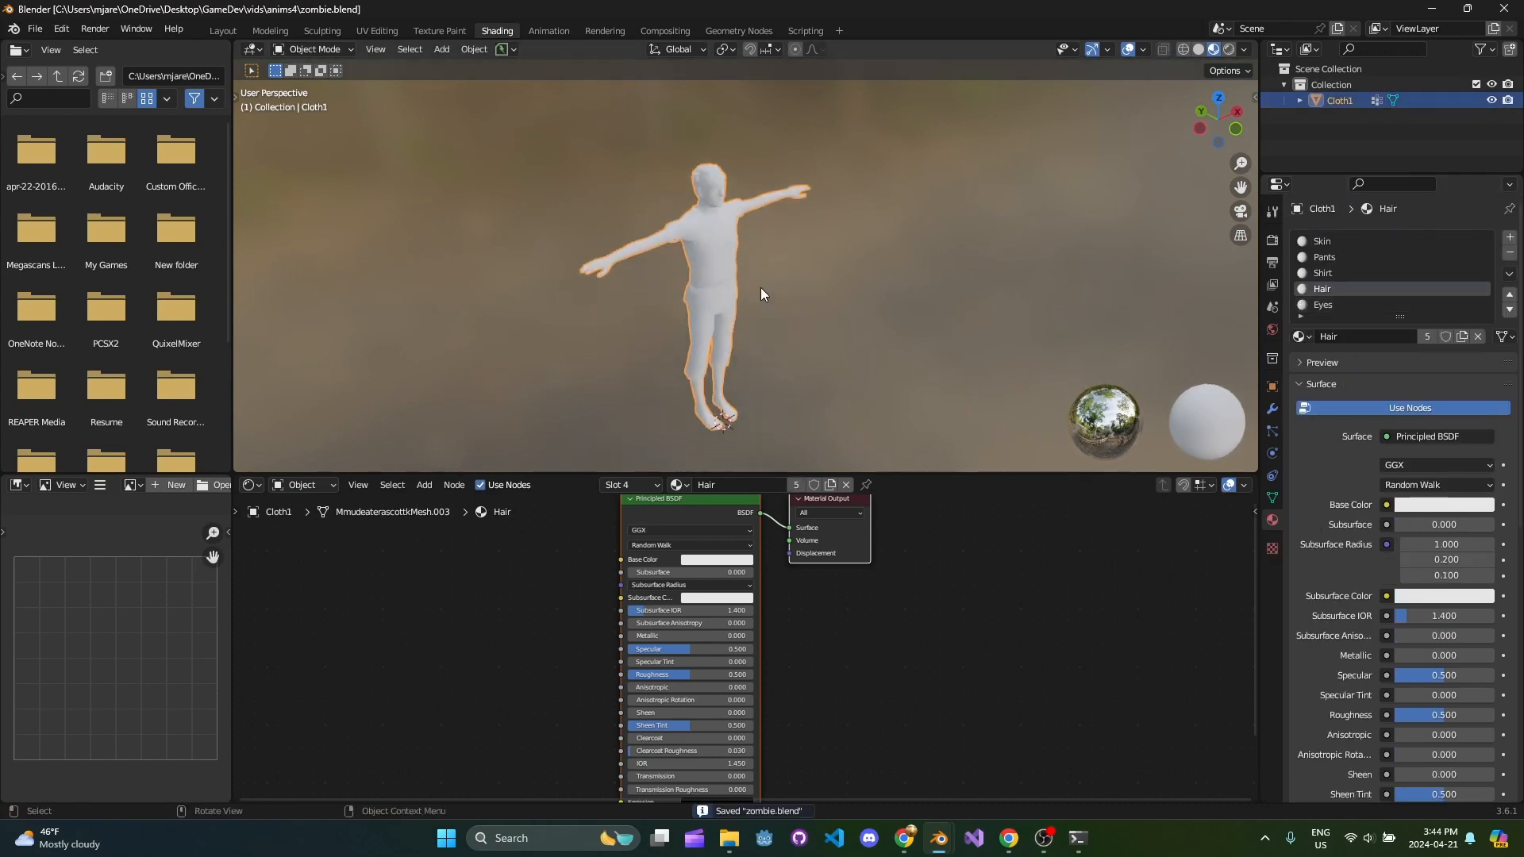
- Colour the skin peach, the pants red and the shirt green, then save zombie.blend
click(1324, 242)
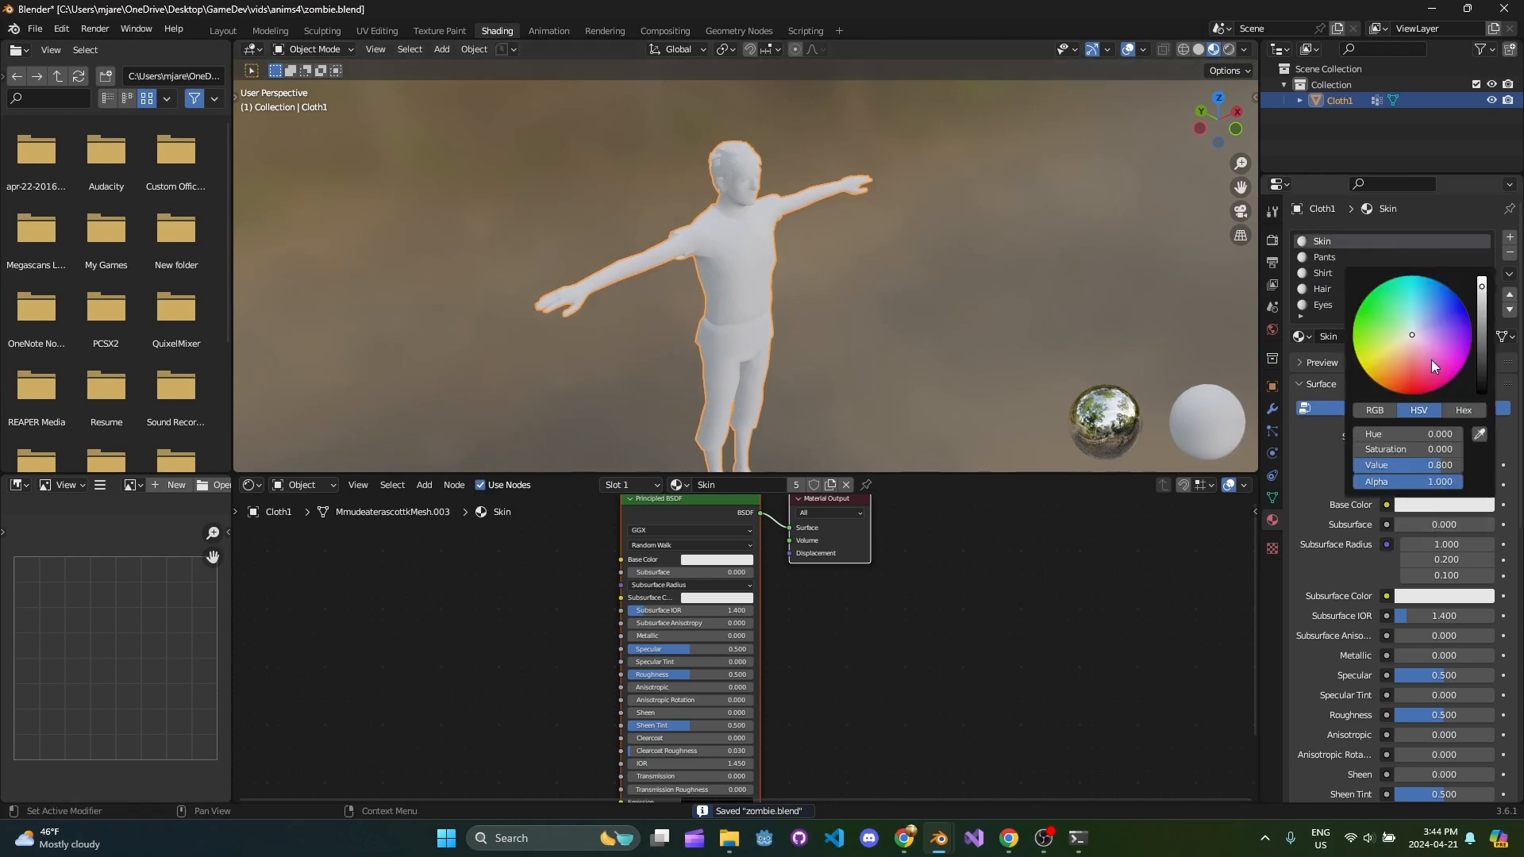
click(1402, 350)
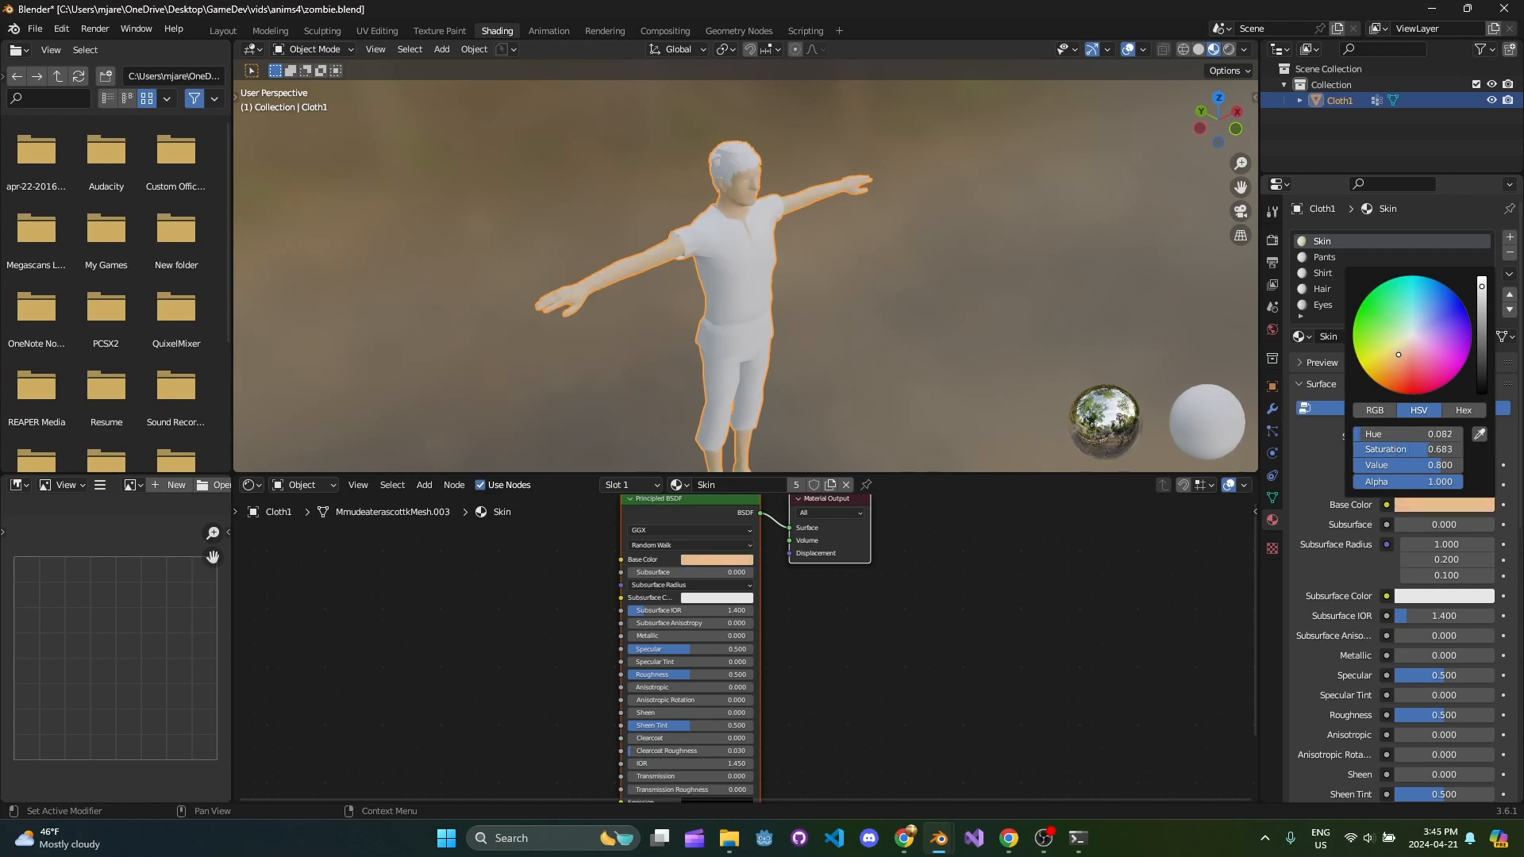
click(1325, 256)
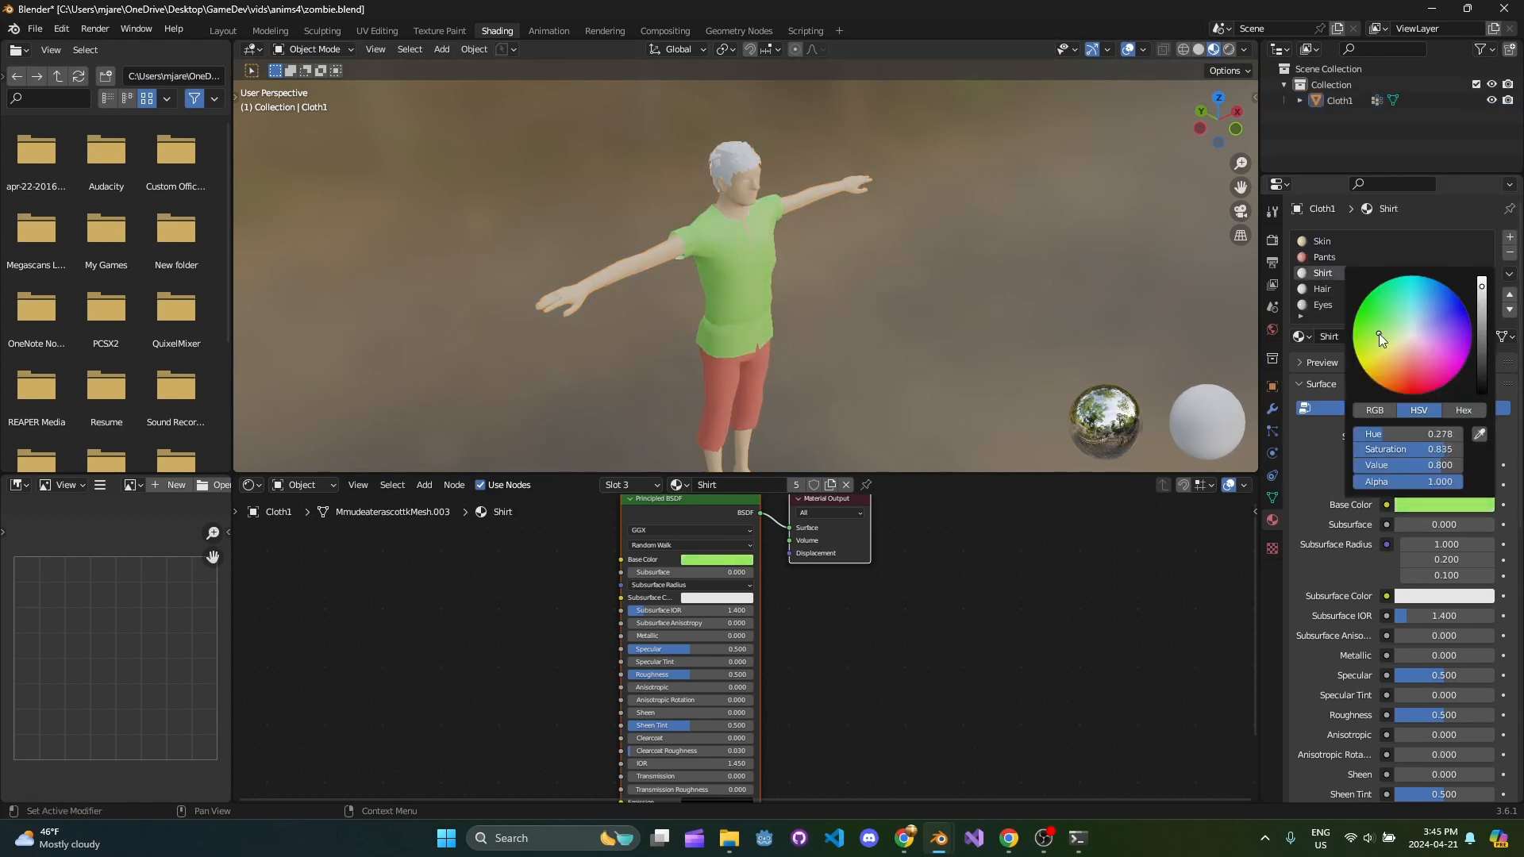
click(1324, 289)
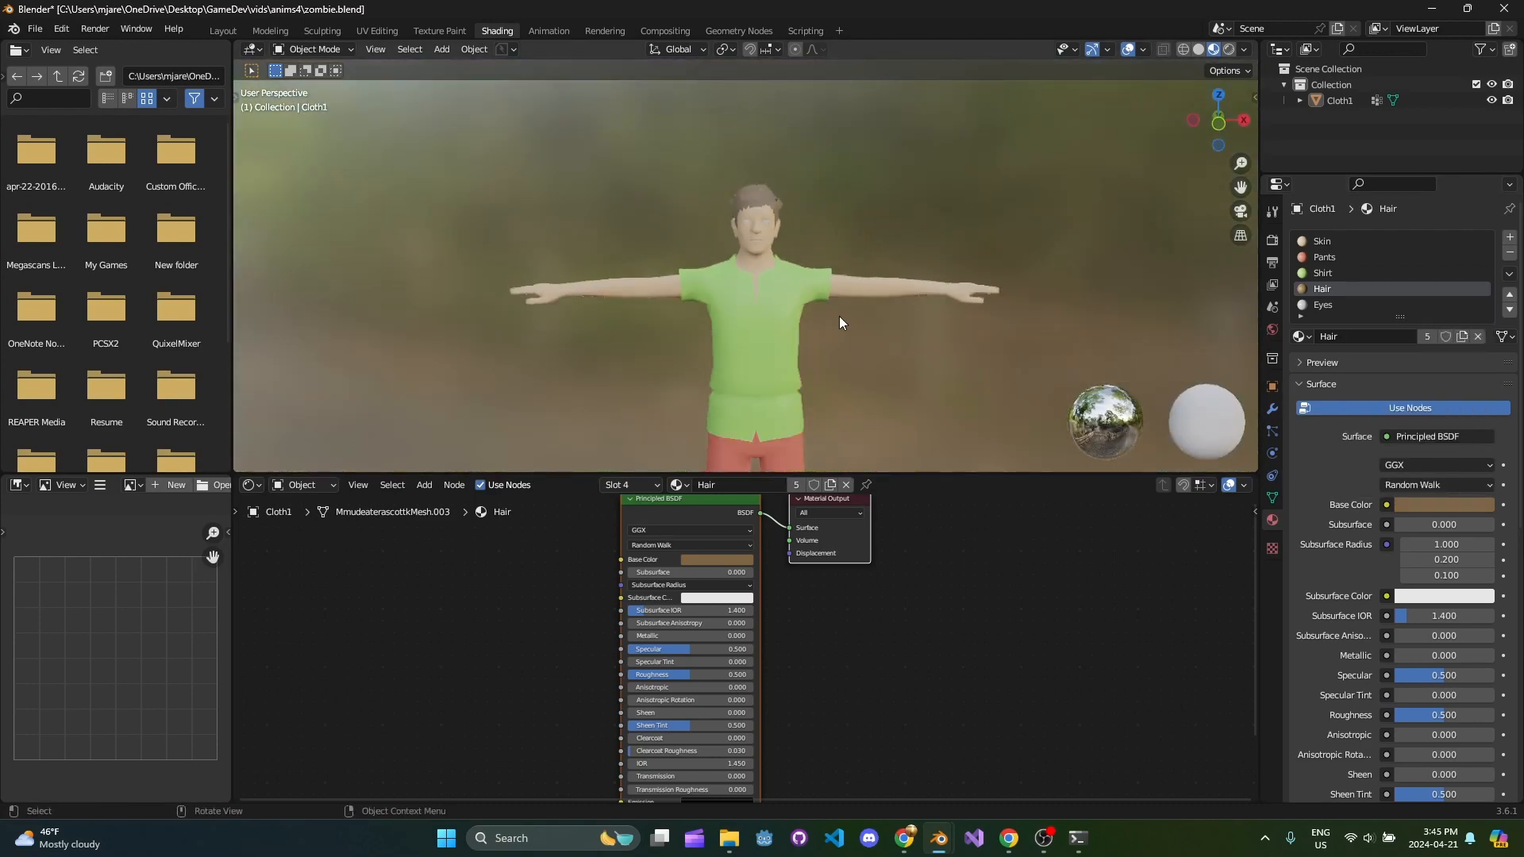
key(ctrl+s)
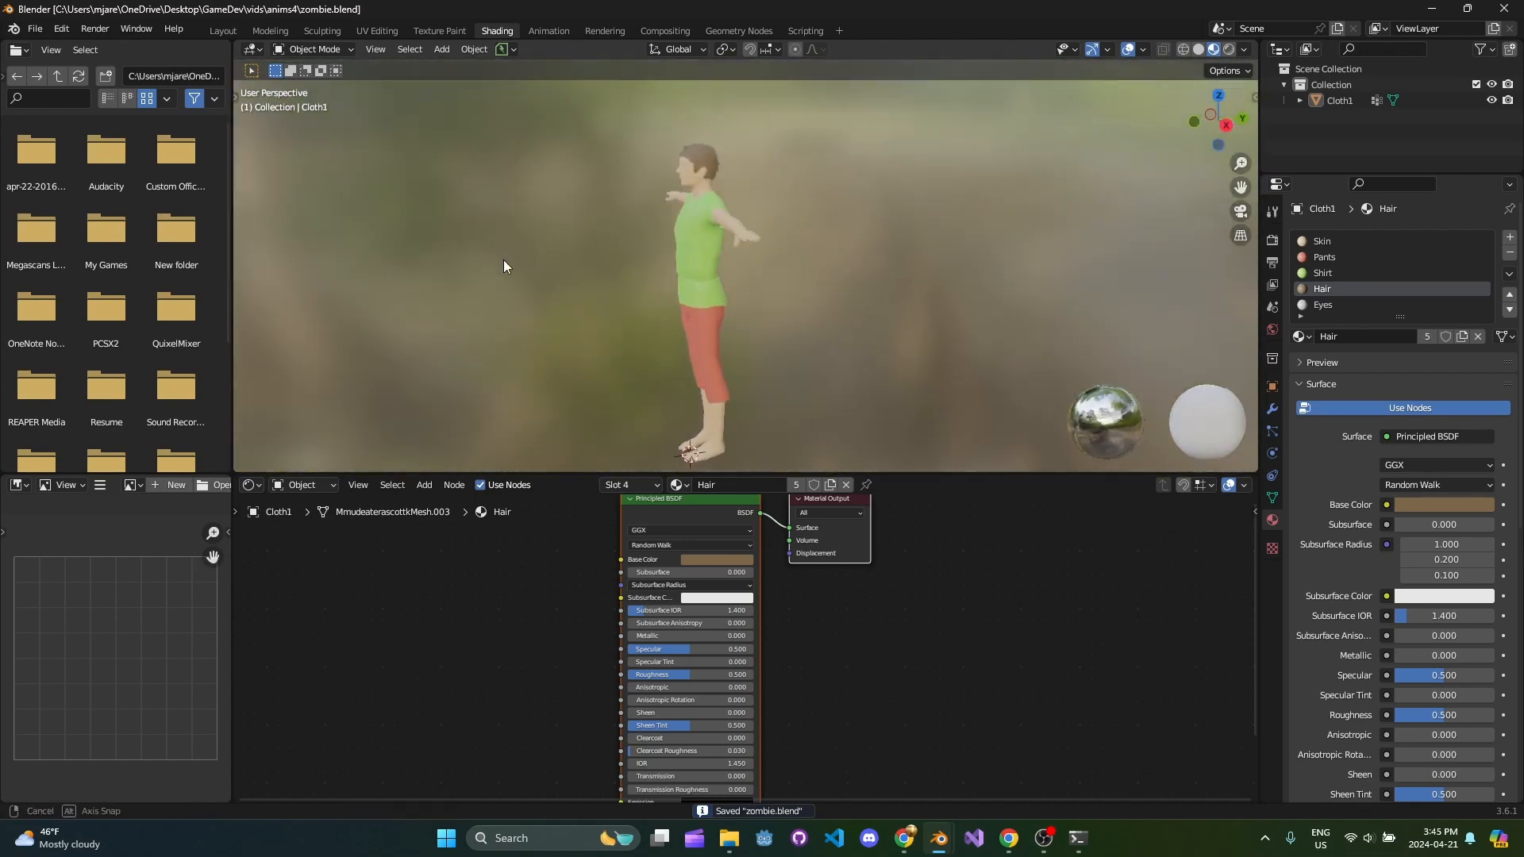
drag(503, 267, 723, 286)
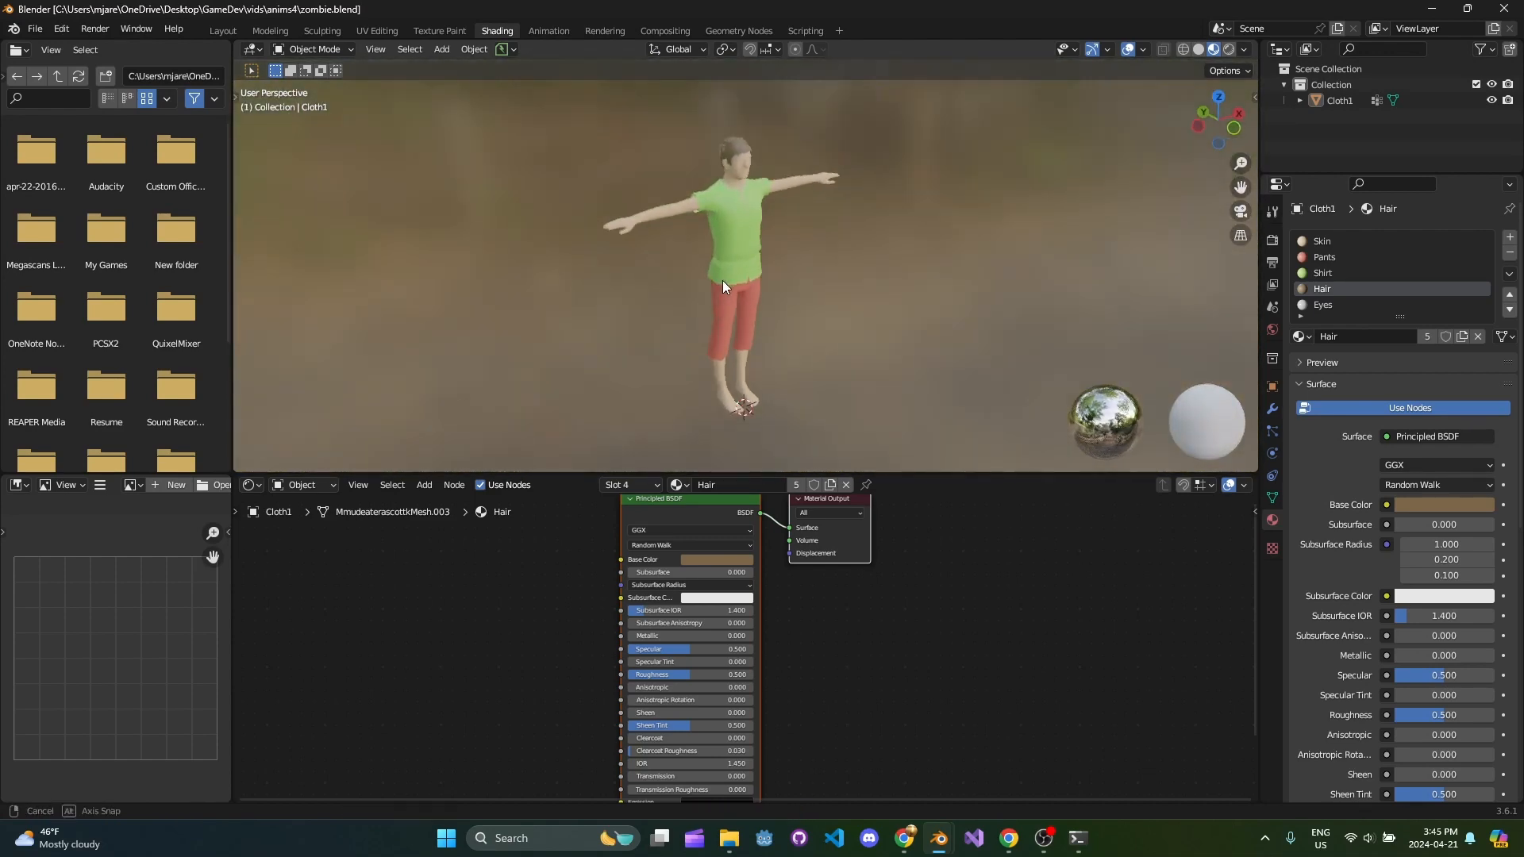